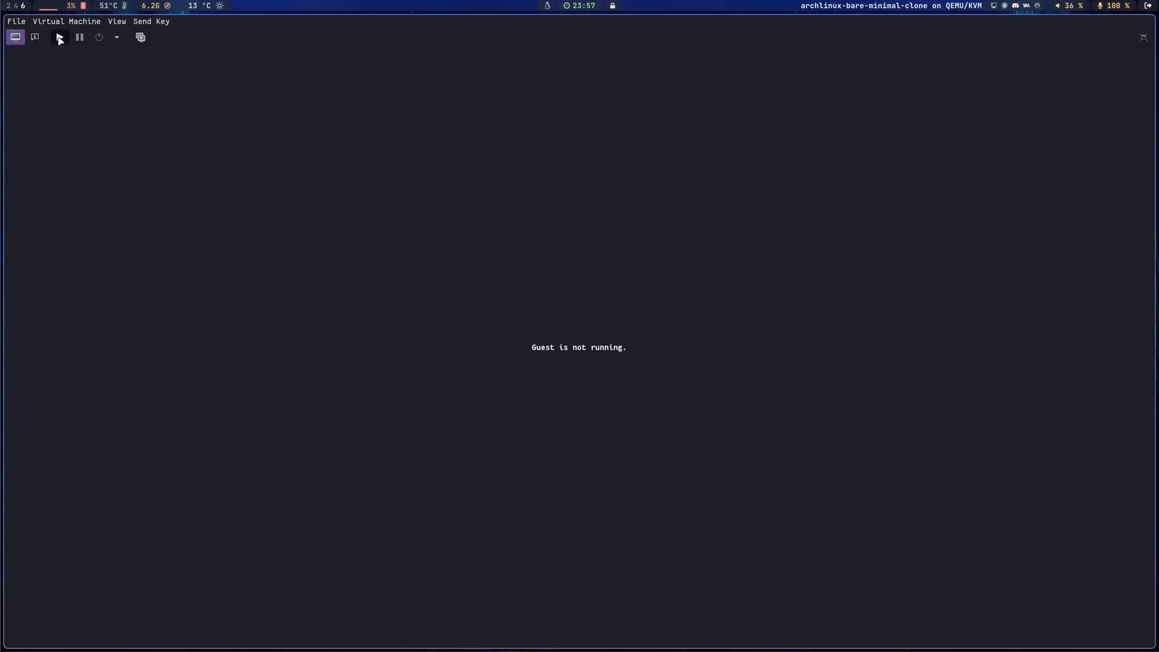
Power on the stopped Arch Linux VM and let it boot to the login prompt.
left_click(59, 37)
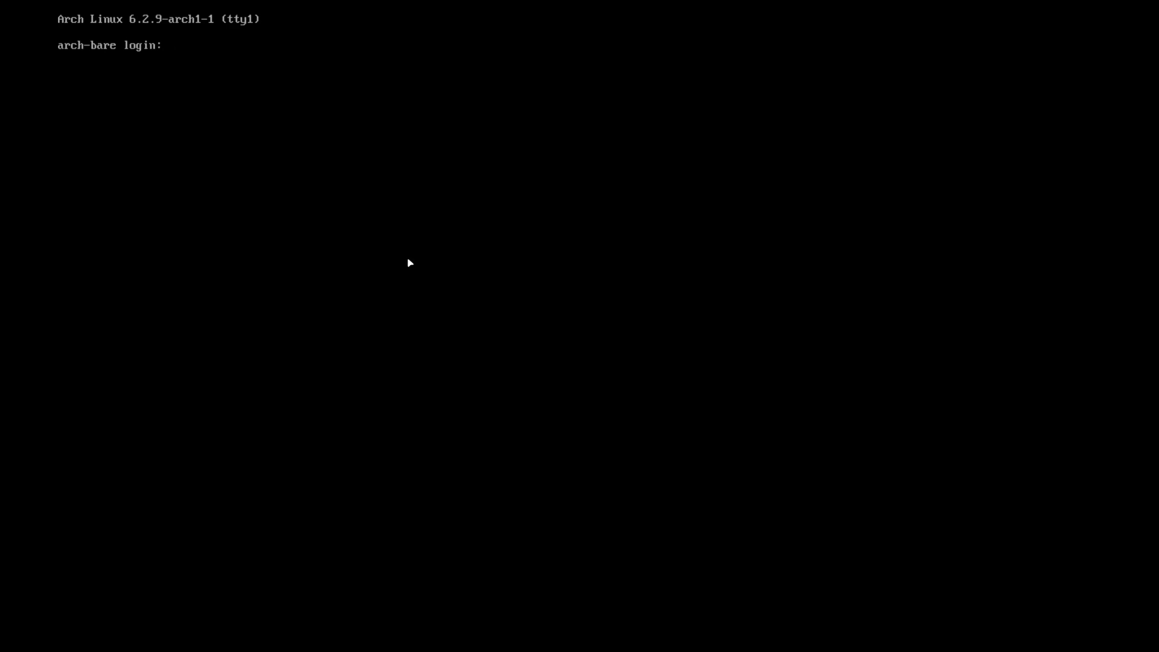
mouse_move(403, 259)
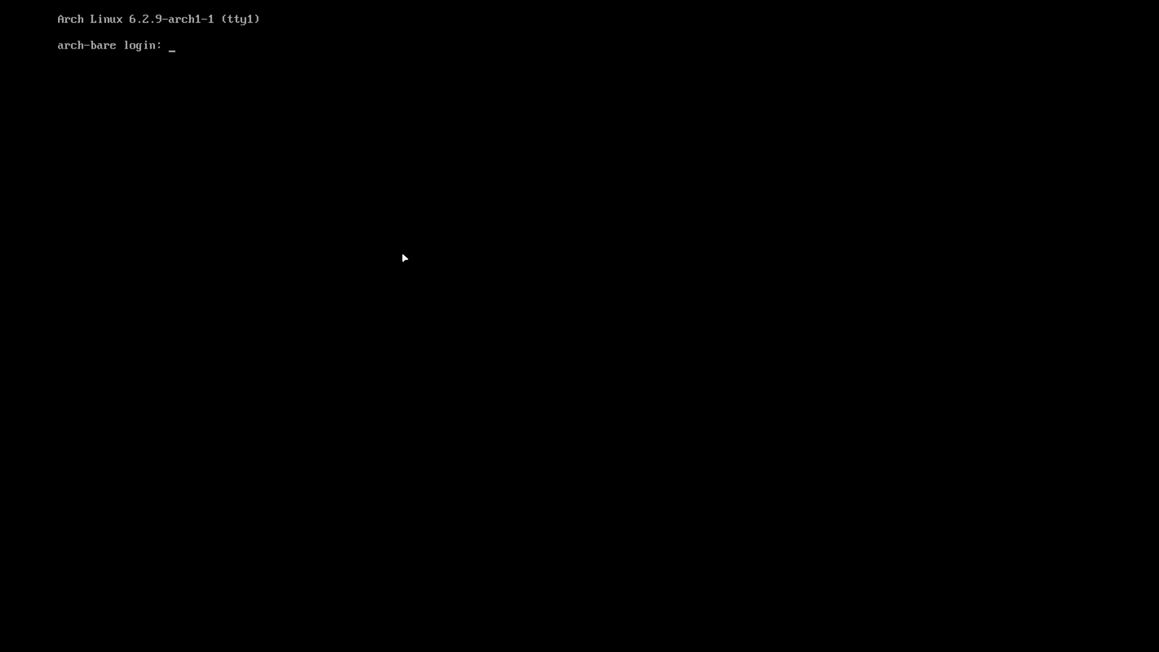
Log in as root and run neofetch to display the guest's system details.
type("root")
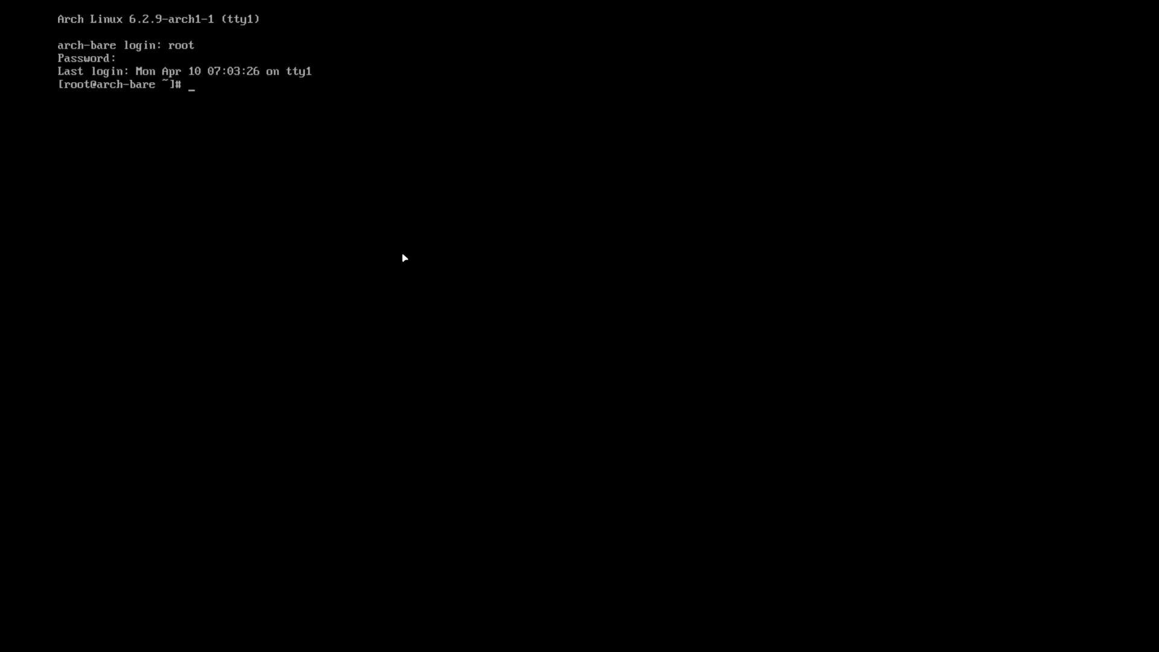
type("neofec")
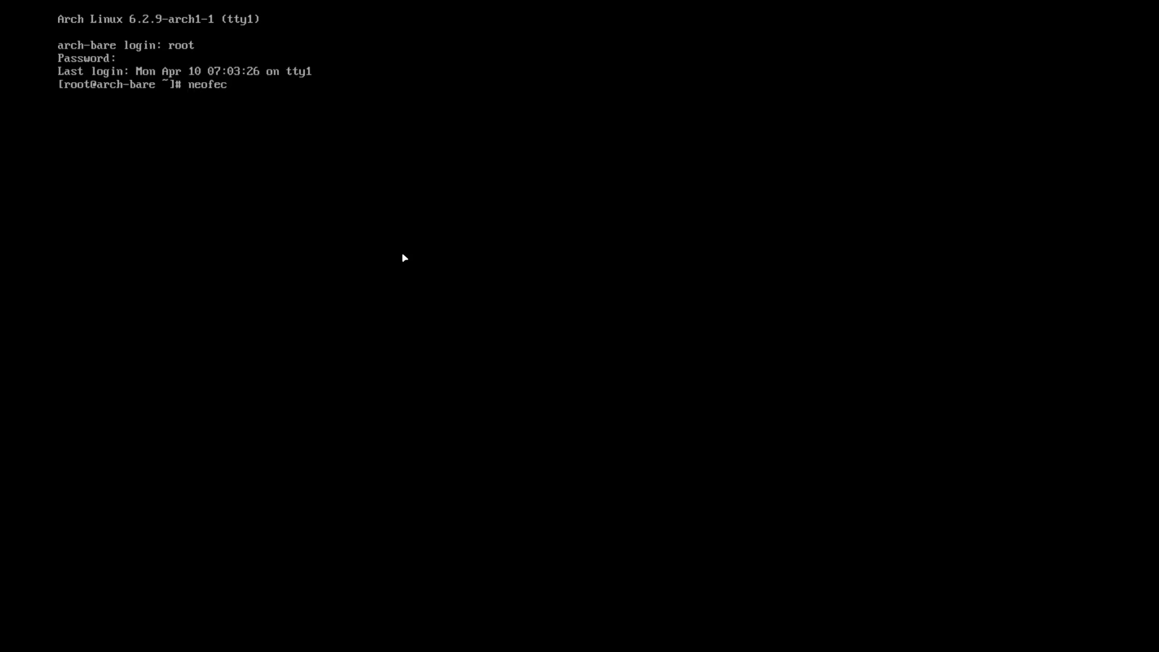
type("ch")
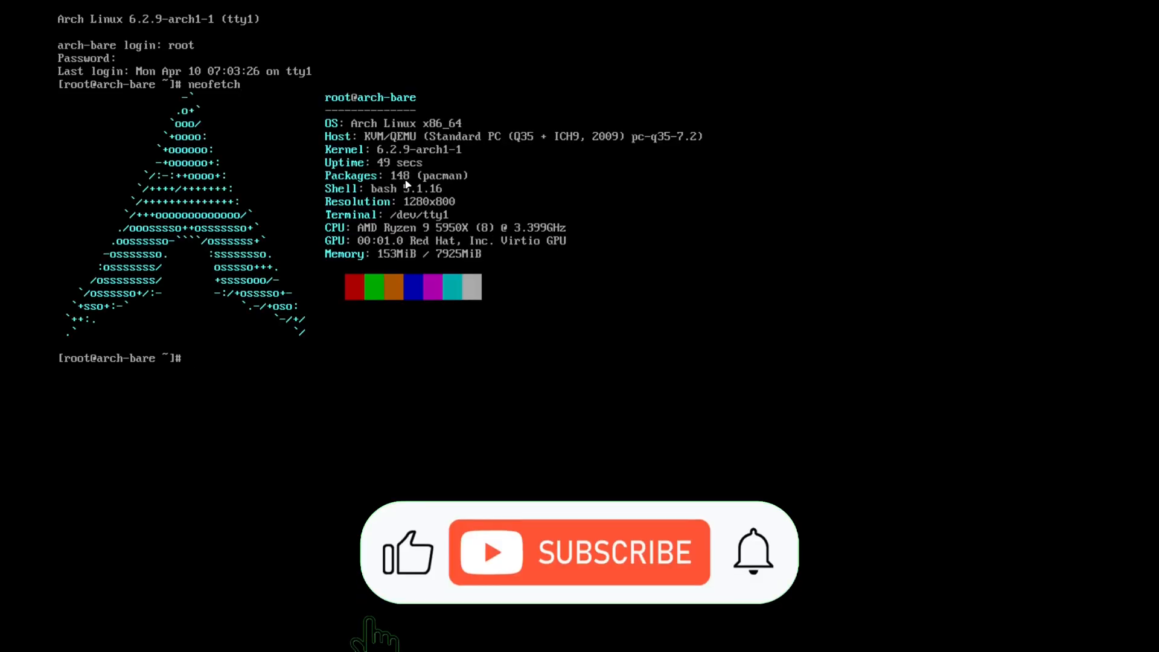
left_click(578, 552)
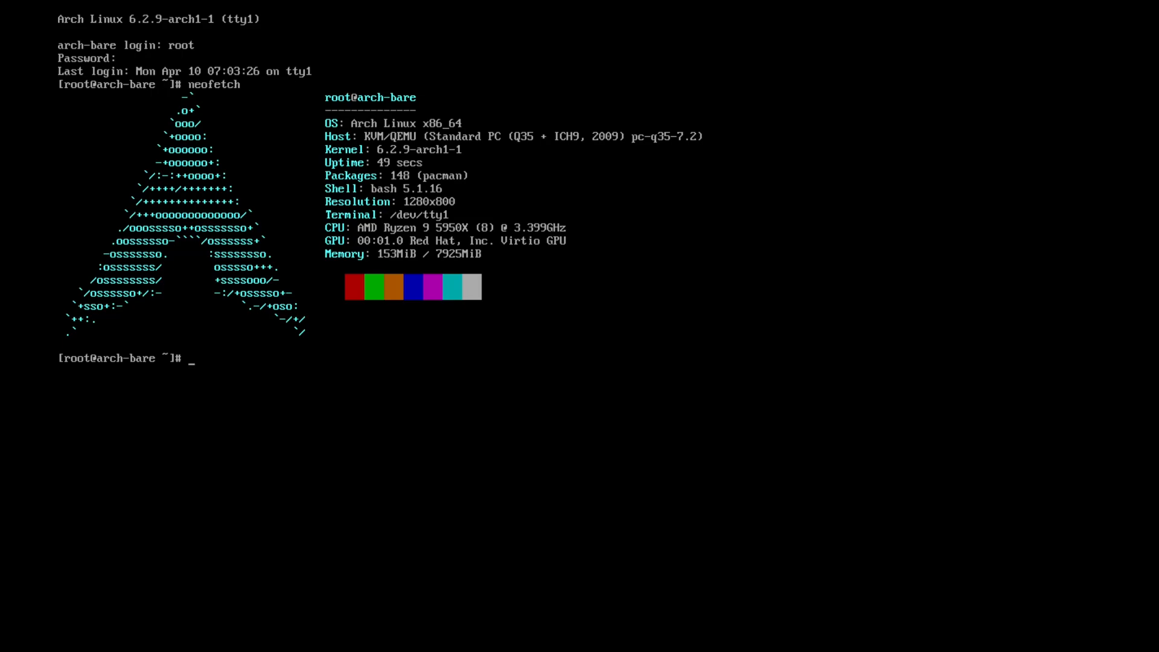
Check the clock status with timedatectl and view its --help output.
type("timedatectl")
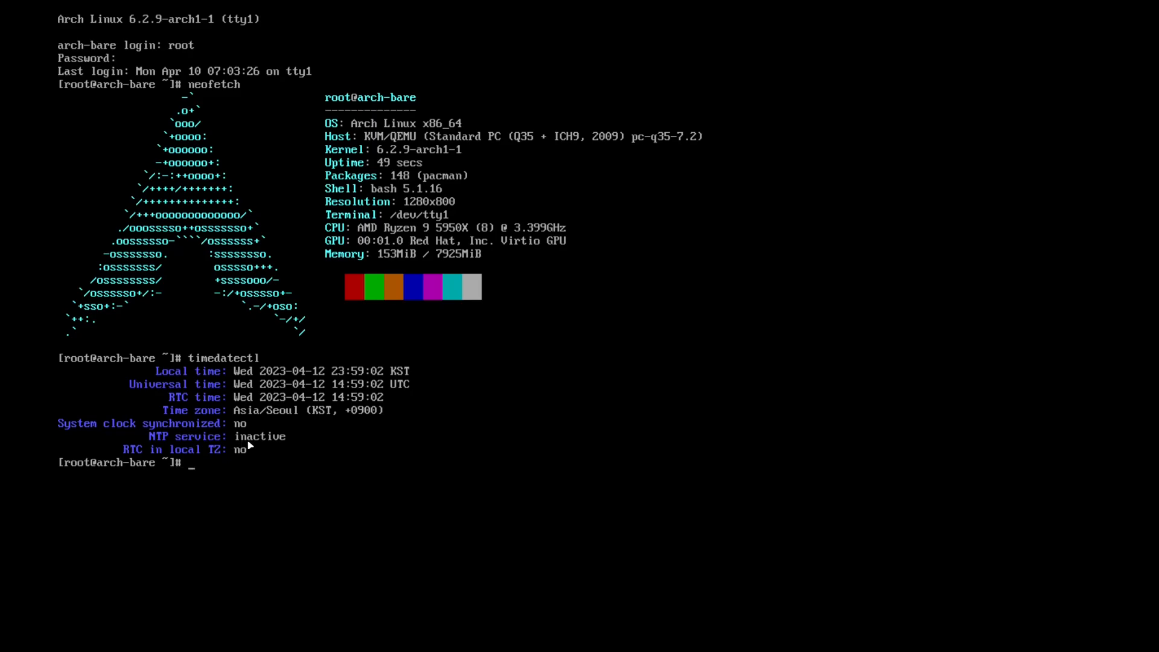
mouse_move(248, 446)
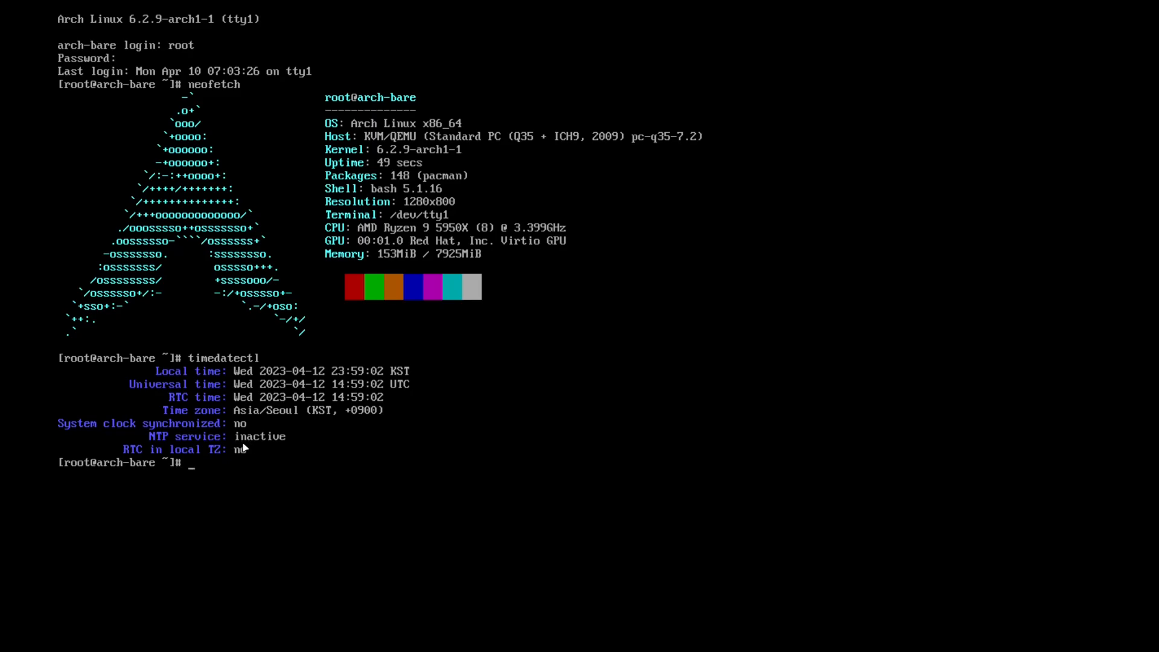
type("t")
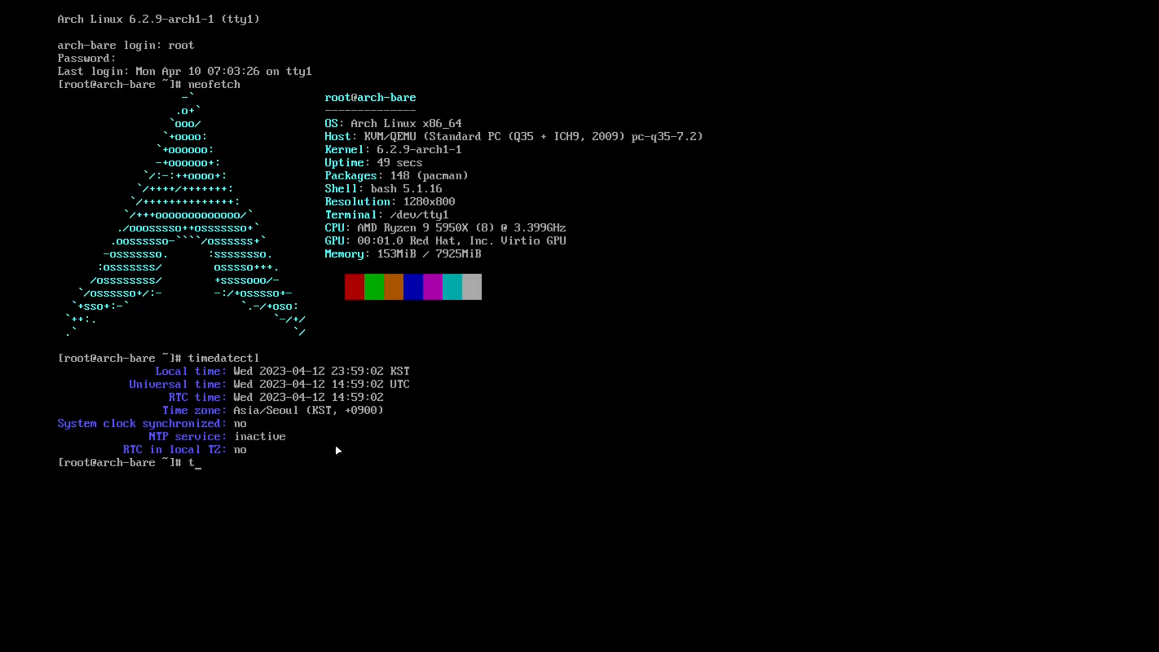
type("imedate")
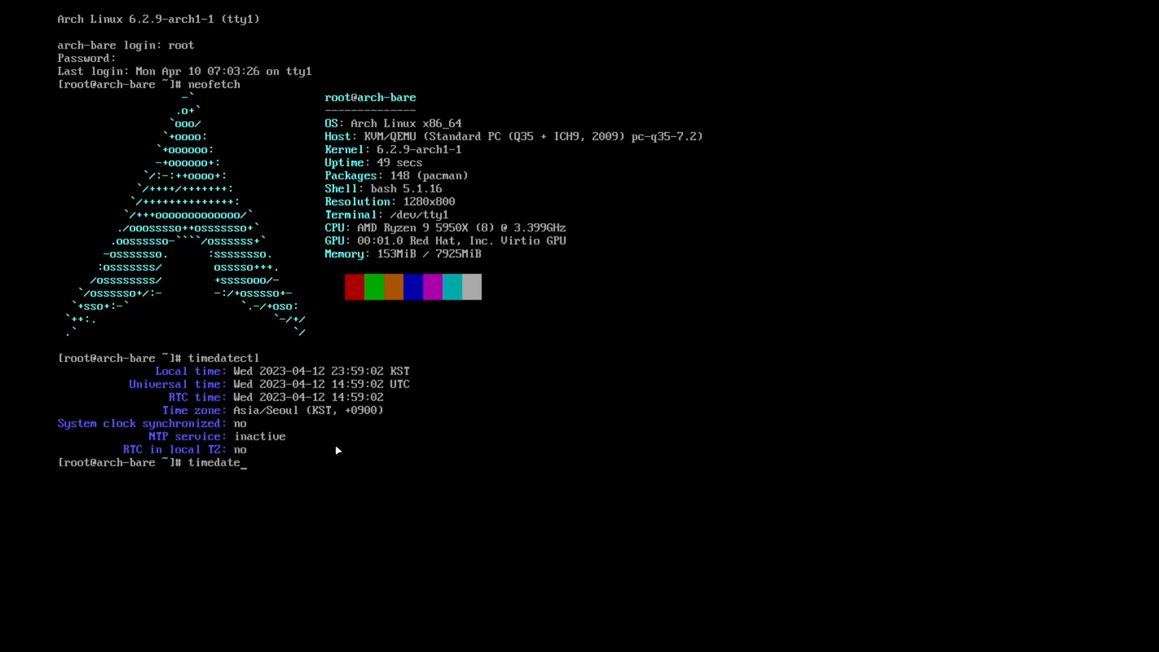
type("ctl --help")
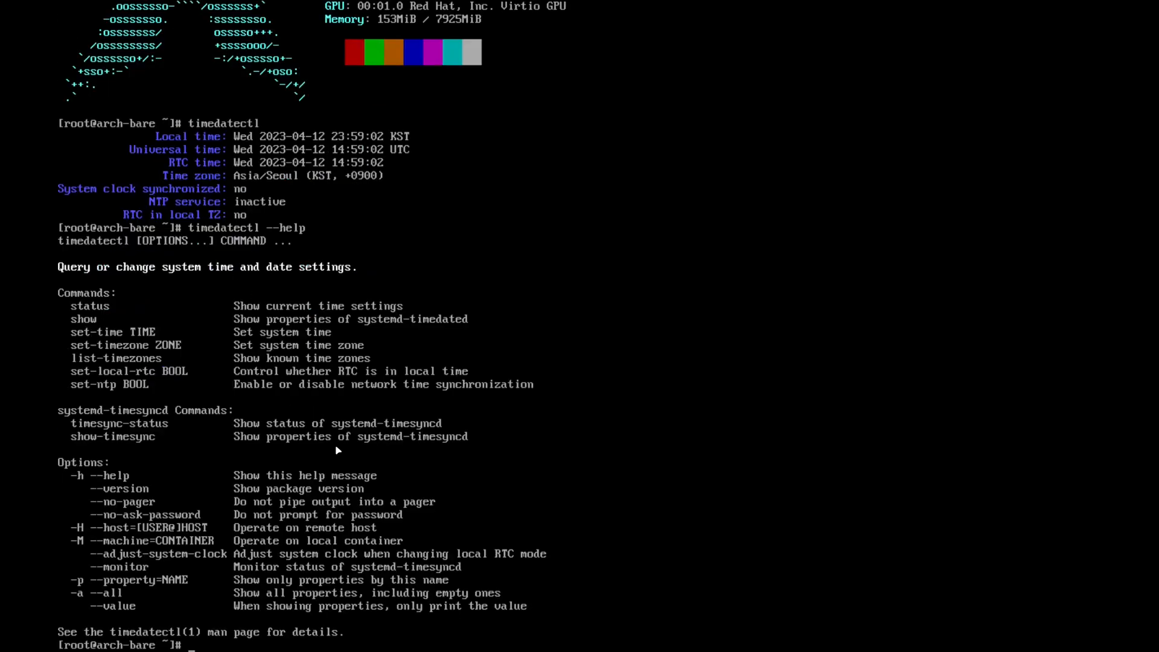
mouse_move(419, 403)
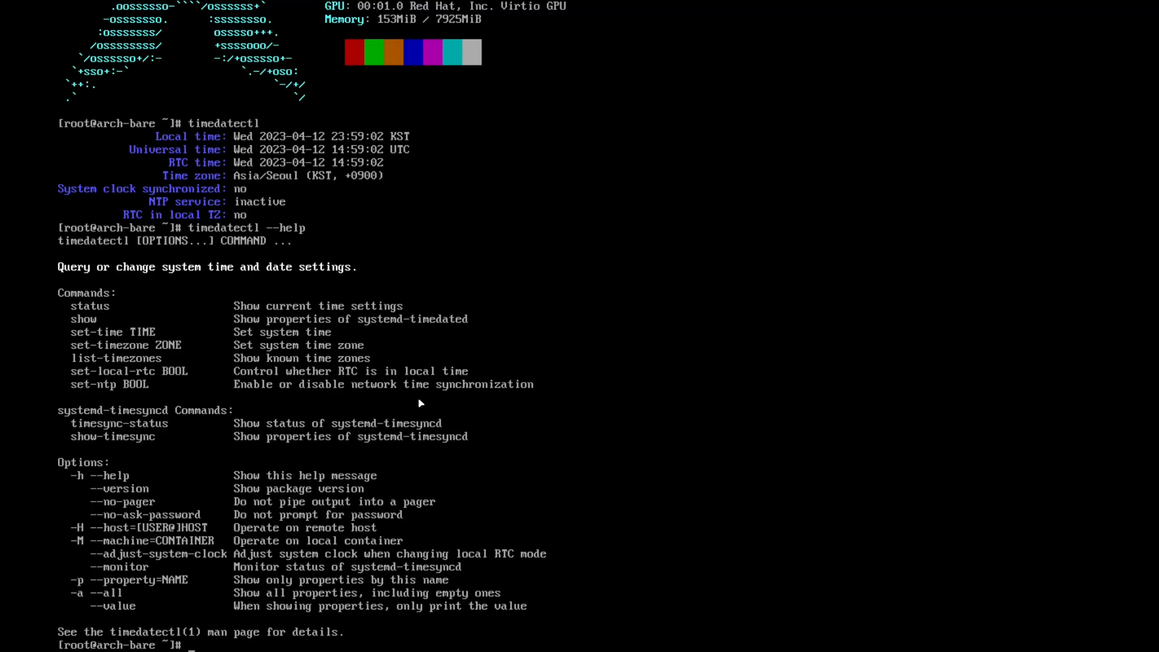
mouse_move(417, 398)
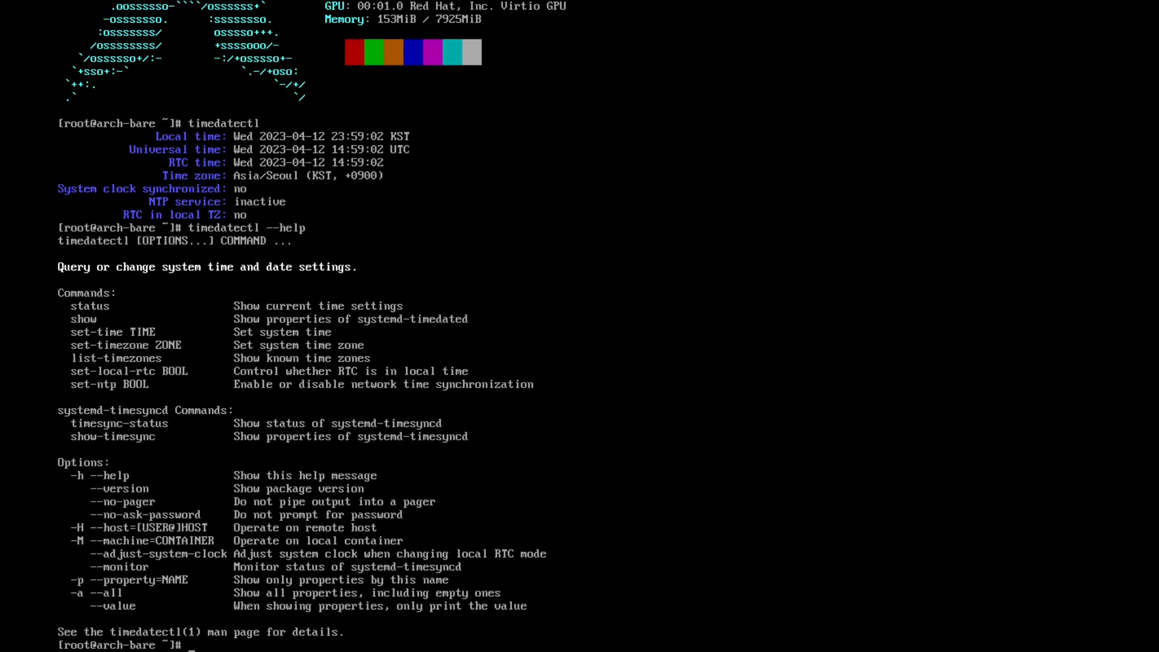
Enable NTP with timedatectl set-ntp TRUE, verify the clock is synchronized, then clear the screen.
type("timedatectl set")
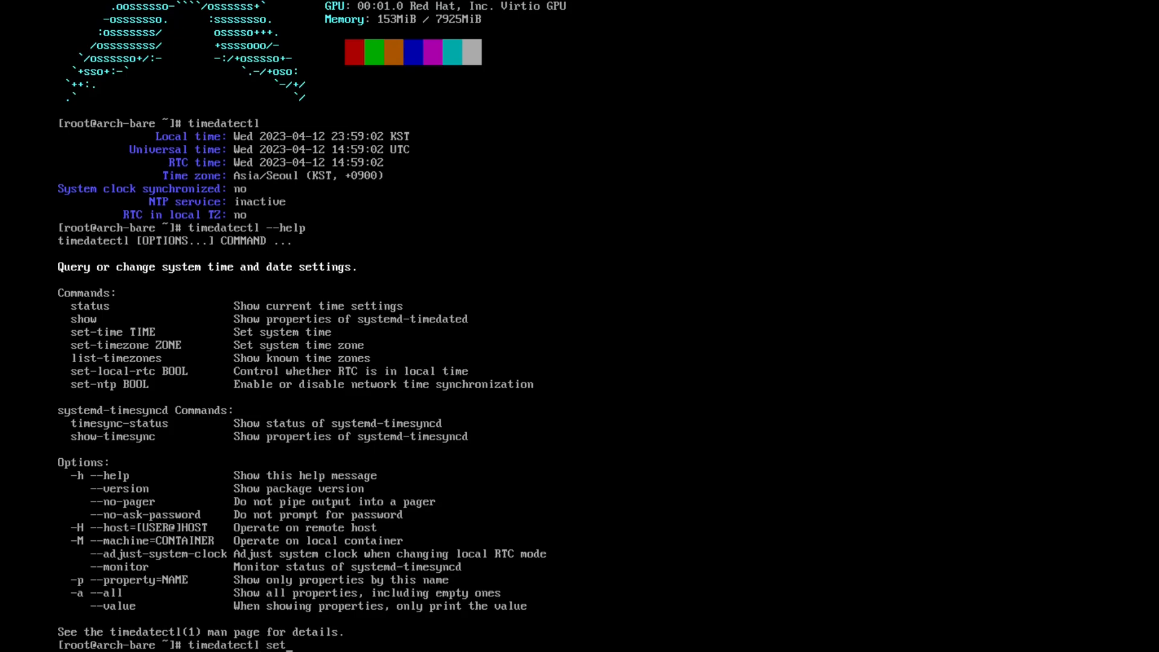
type("-ntp")
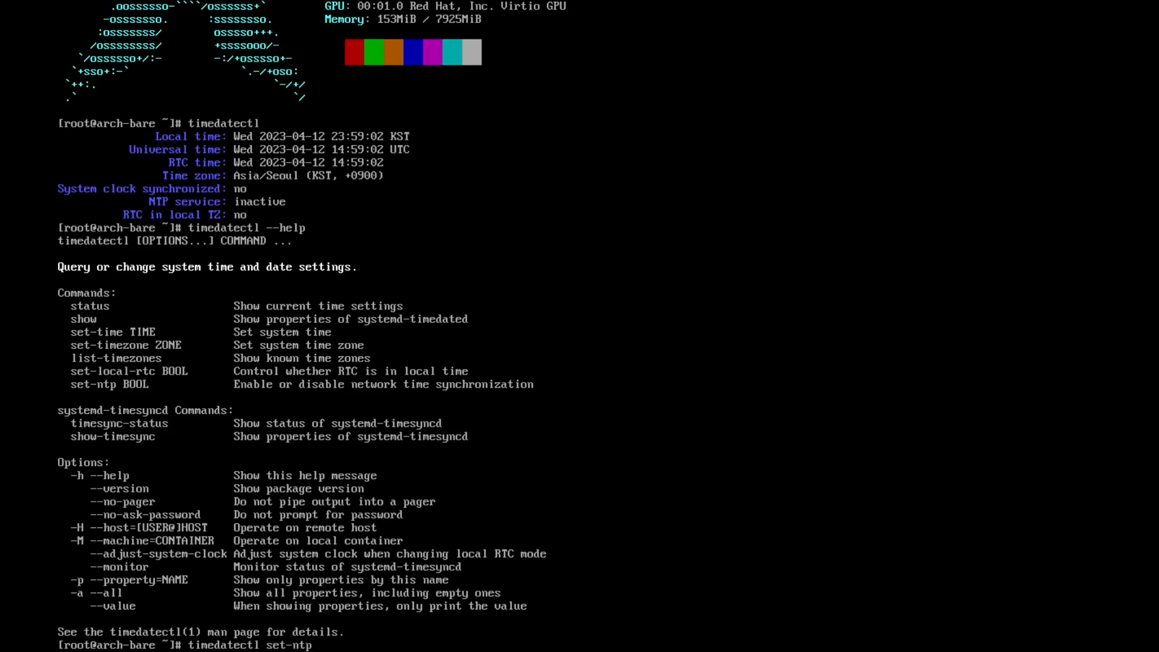
type("TRUE")
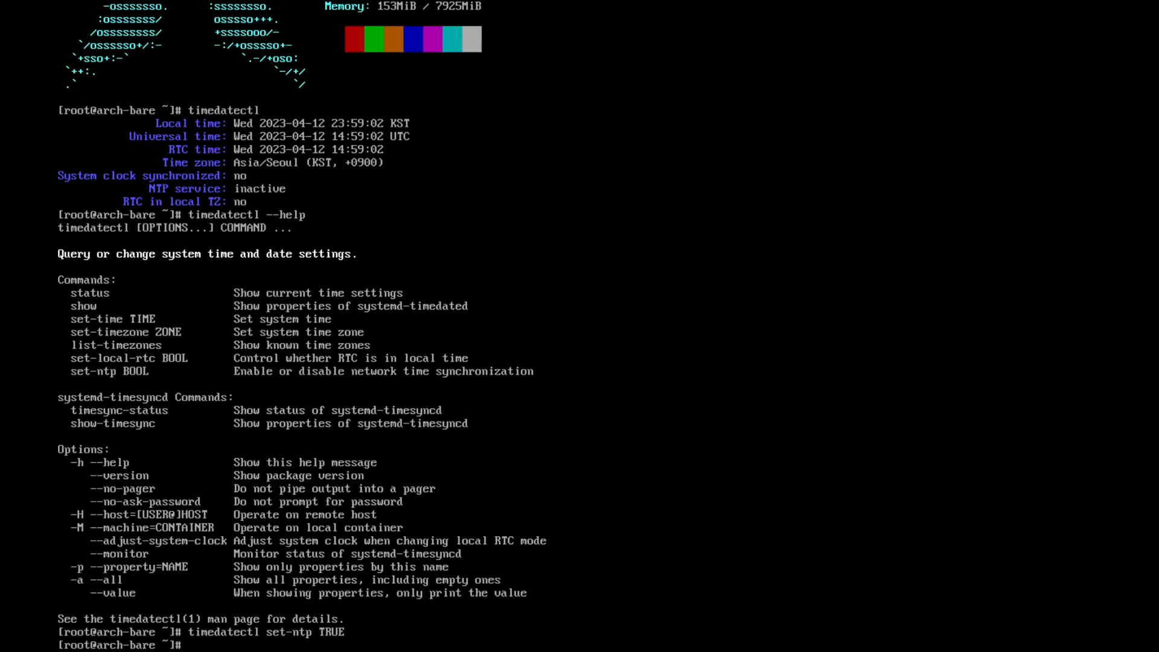
type("tim")
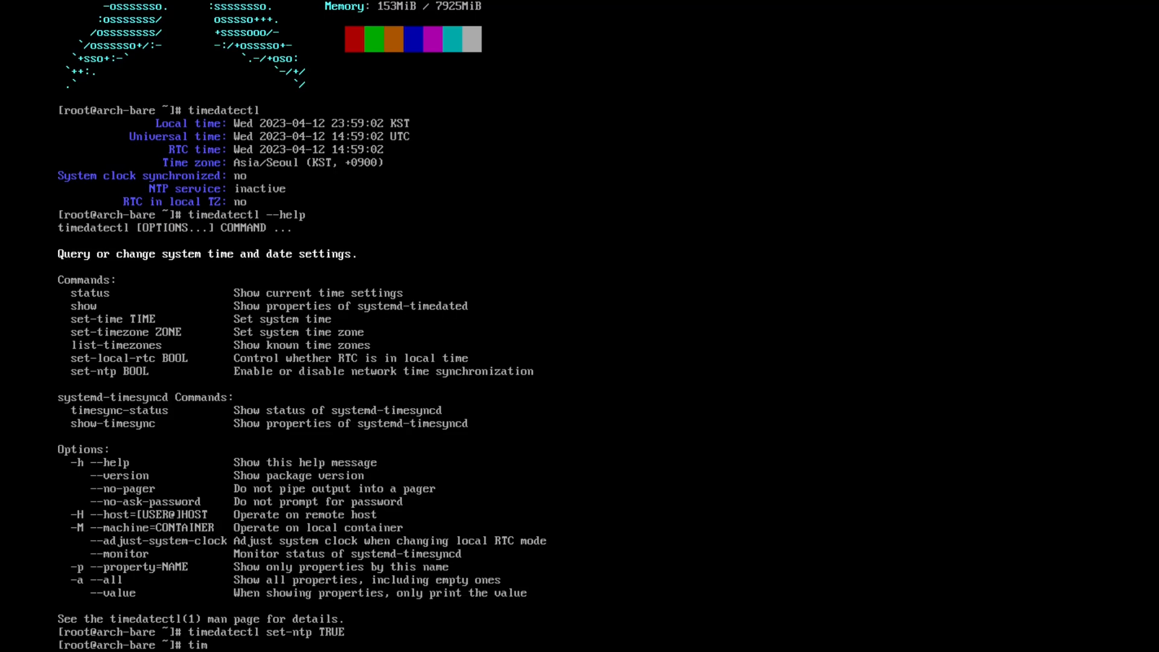
type("edatectl")
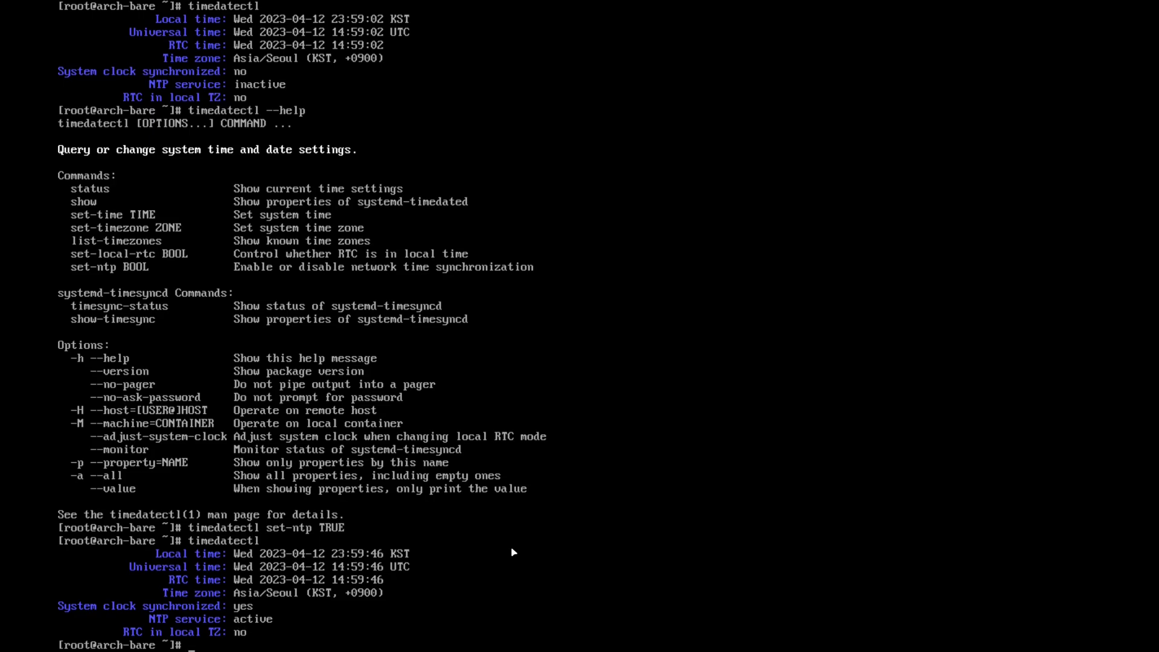
type("clear")
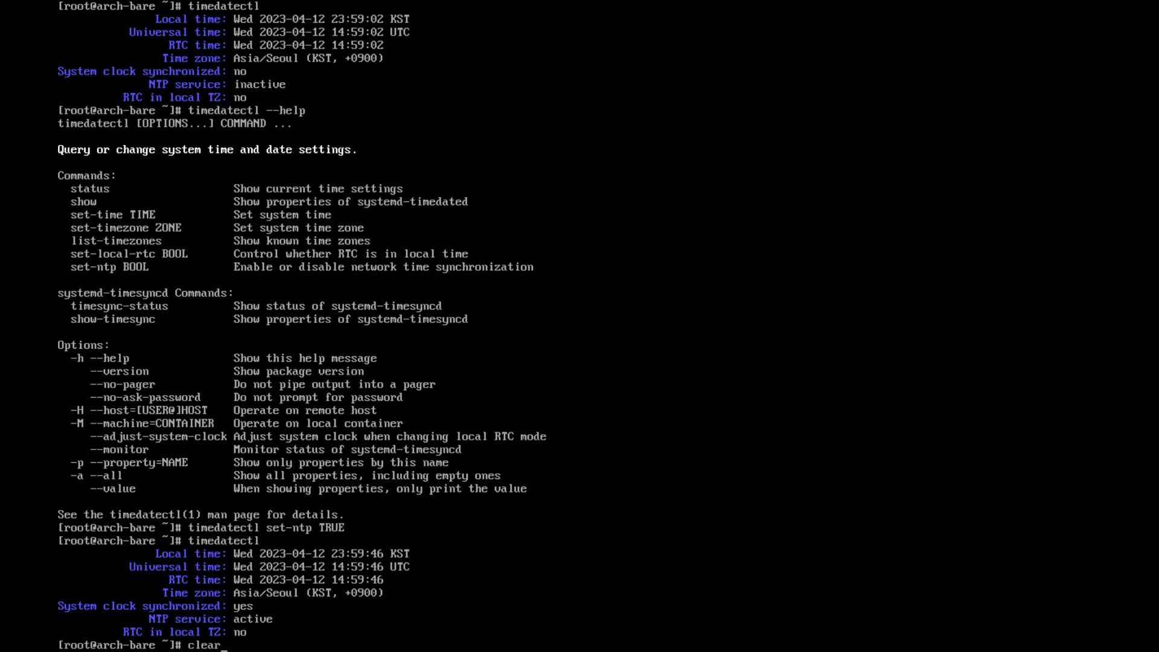
Check the current locale status with localectl and run locale-gen.
type("localectl")
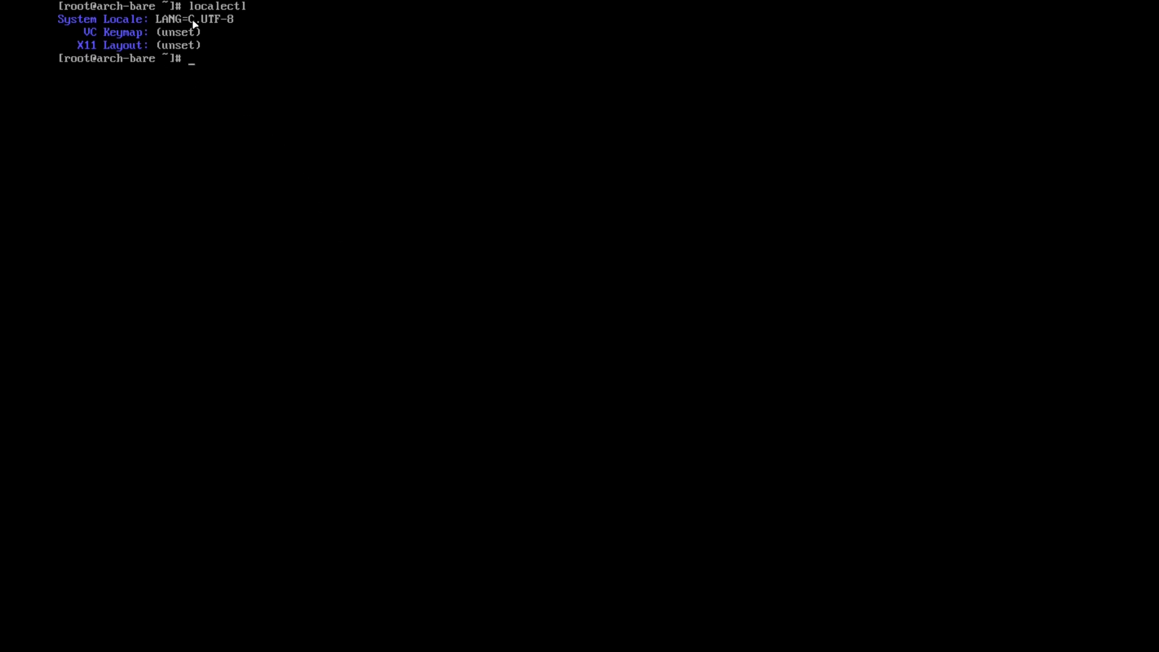
mouse_move(241, 25)
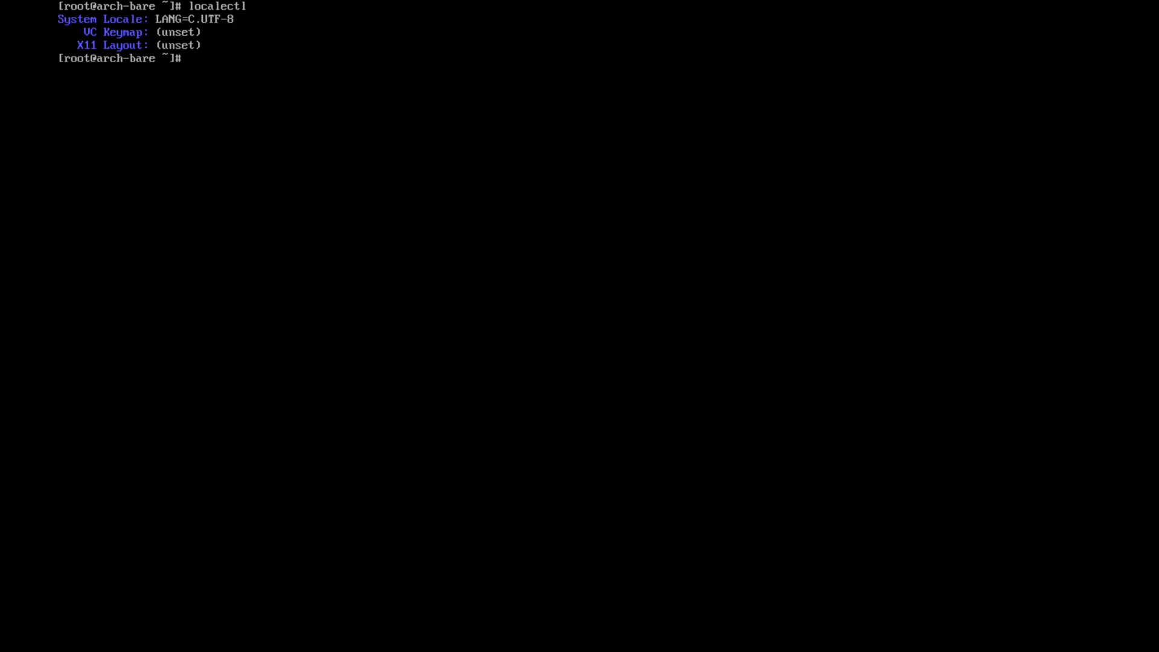
type("locale-gen")
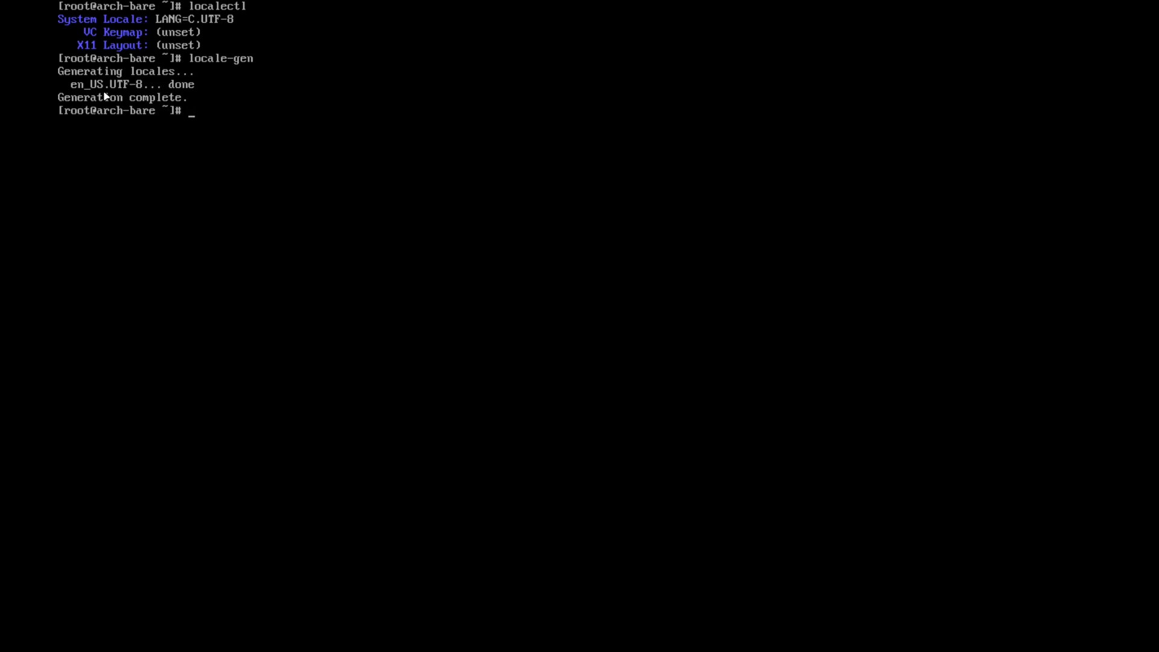
mouse_move(295, 136)
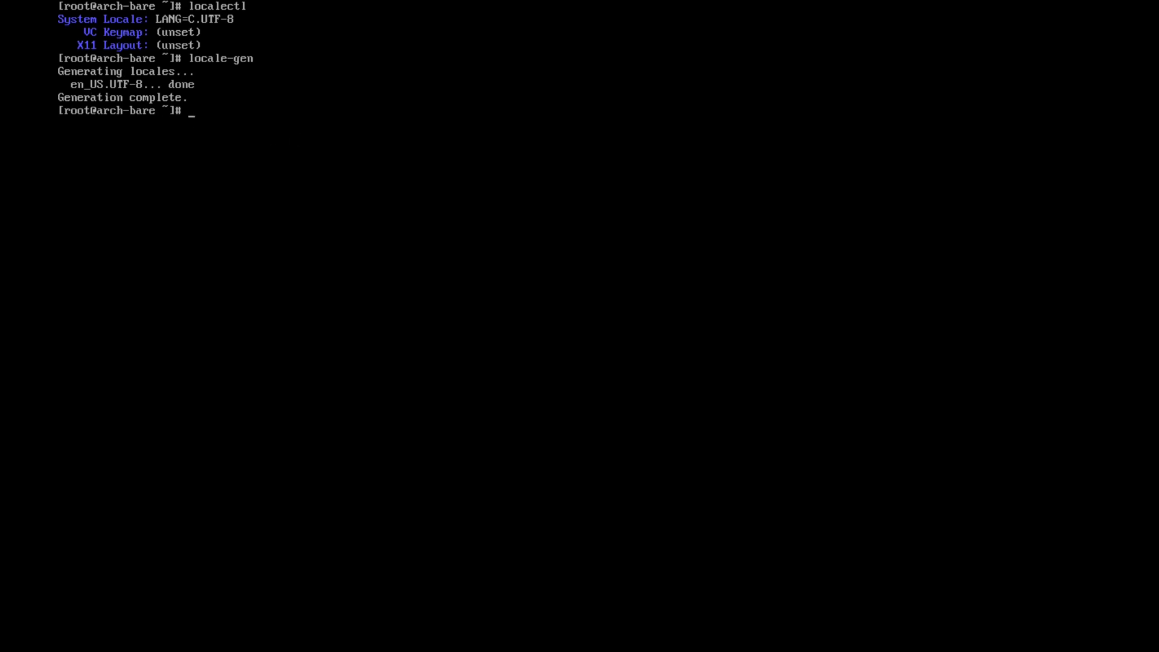
Append LANG="en_US.UTF-8" to /etc/locale.conf with echo and confirm it via localectl.
type("echo")
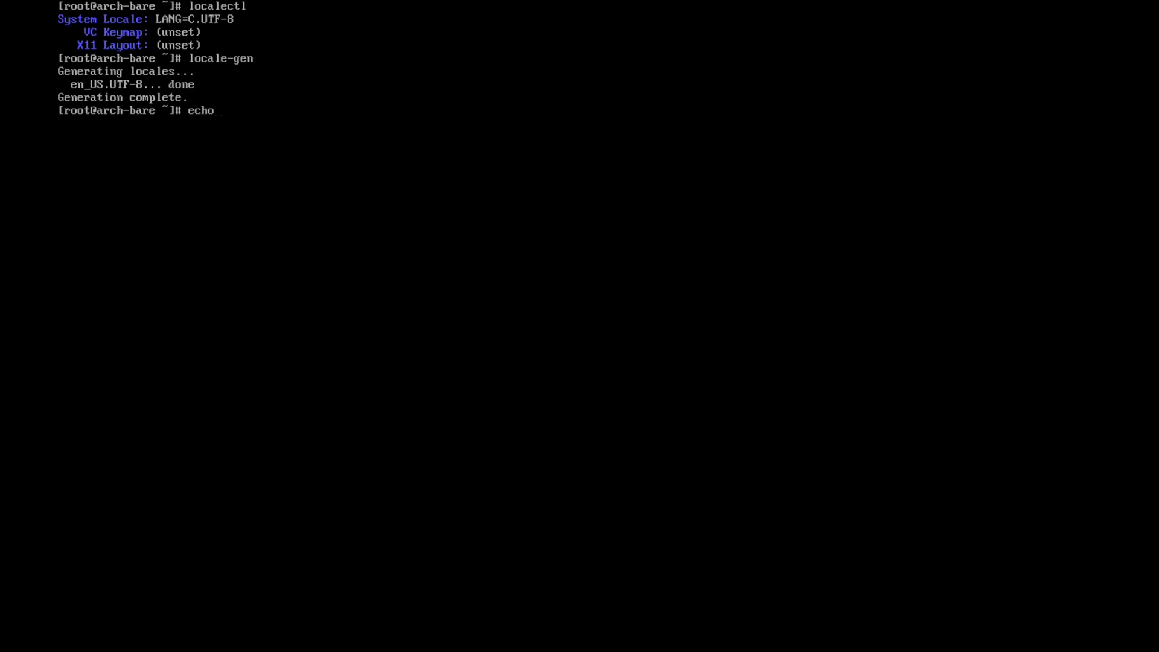
type("LANG\"")
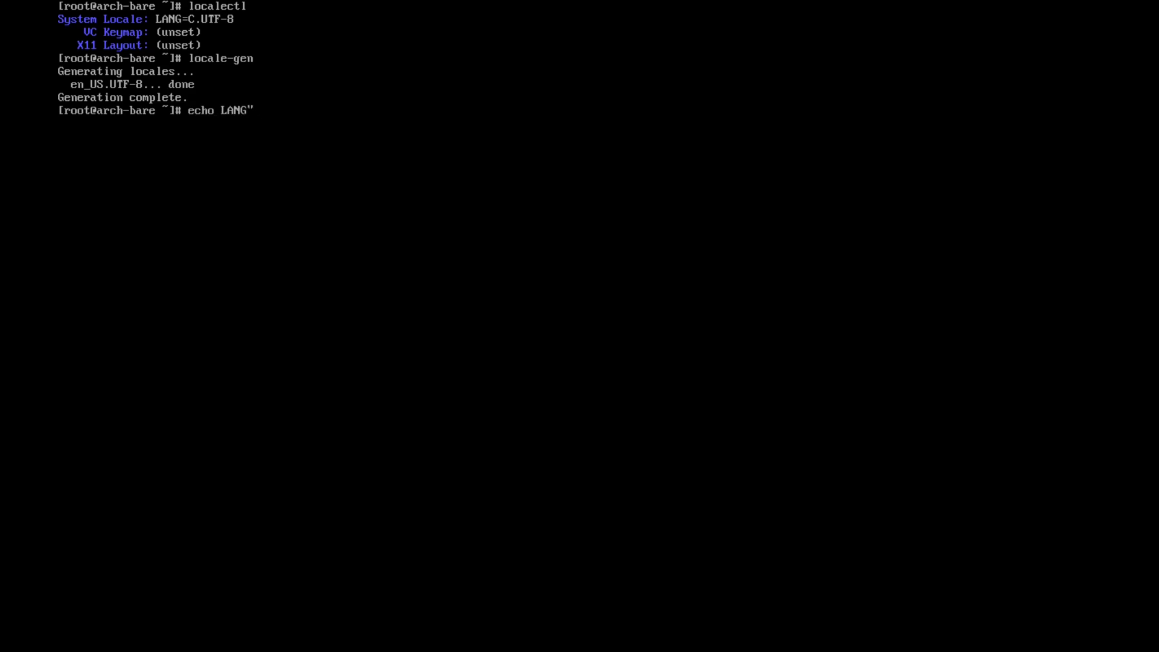
type("=")
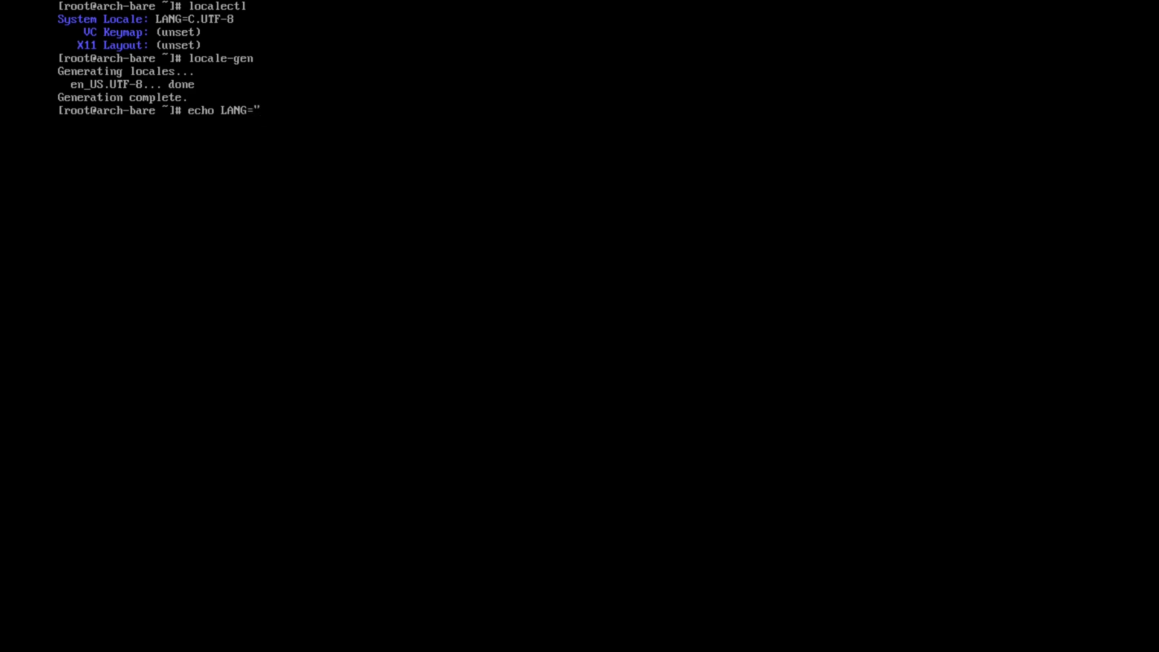
type("en")
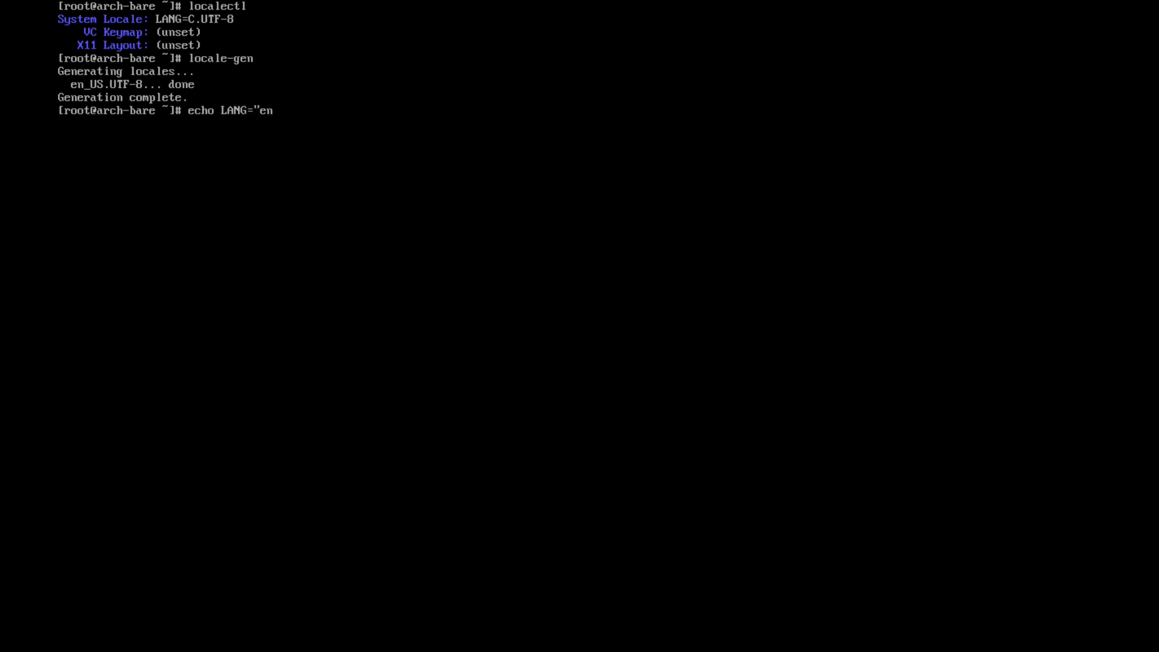
type("_us")
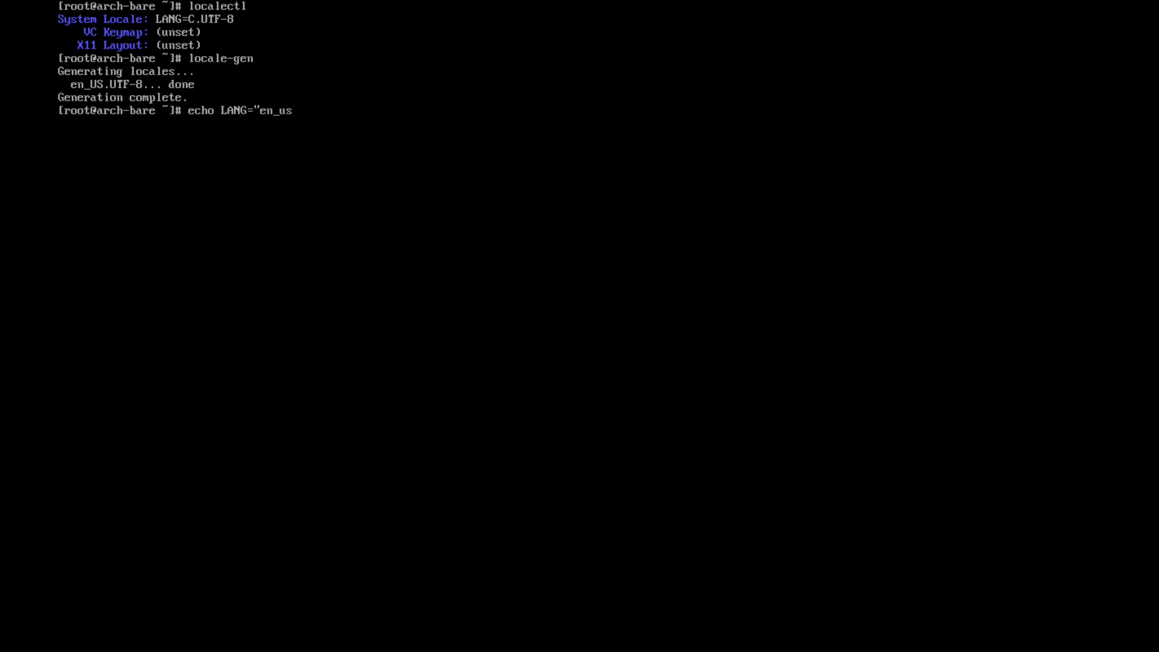
key("BackSpace")
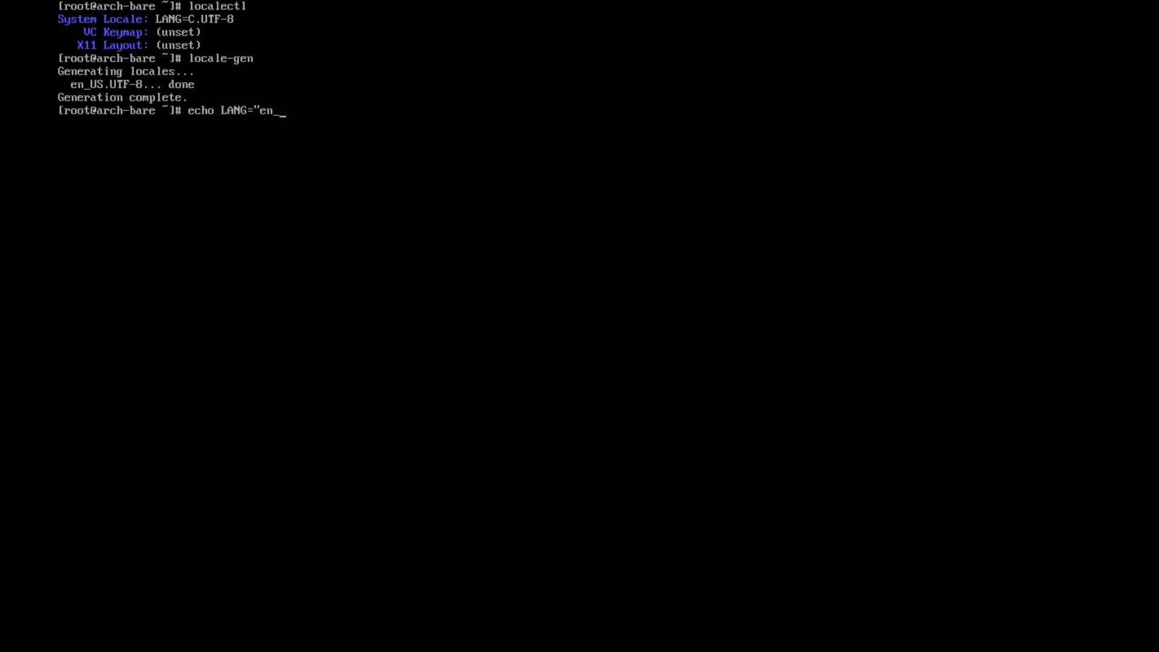
type("US")
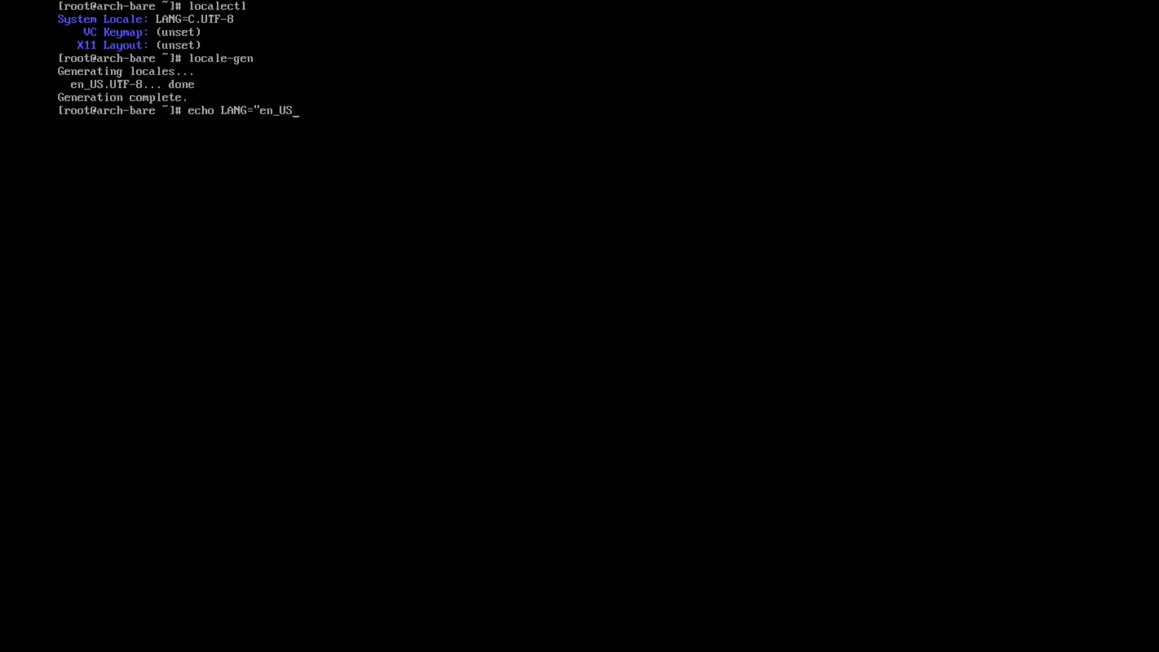
type(".UTF")
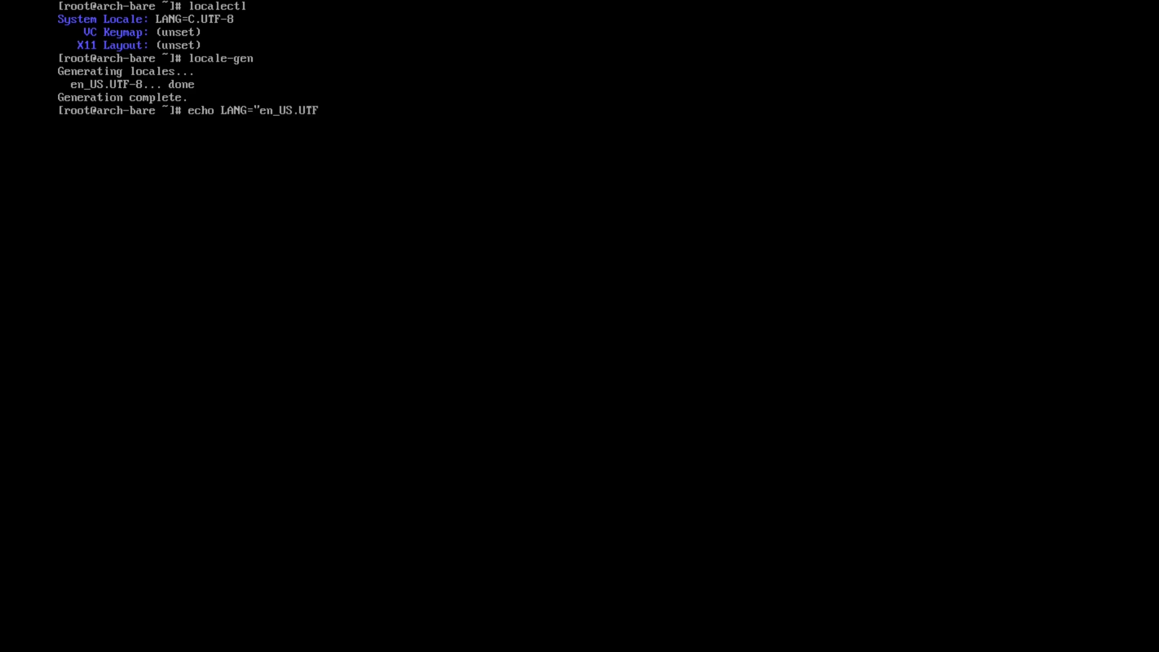
type("-8")
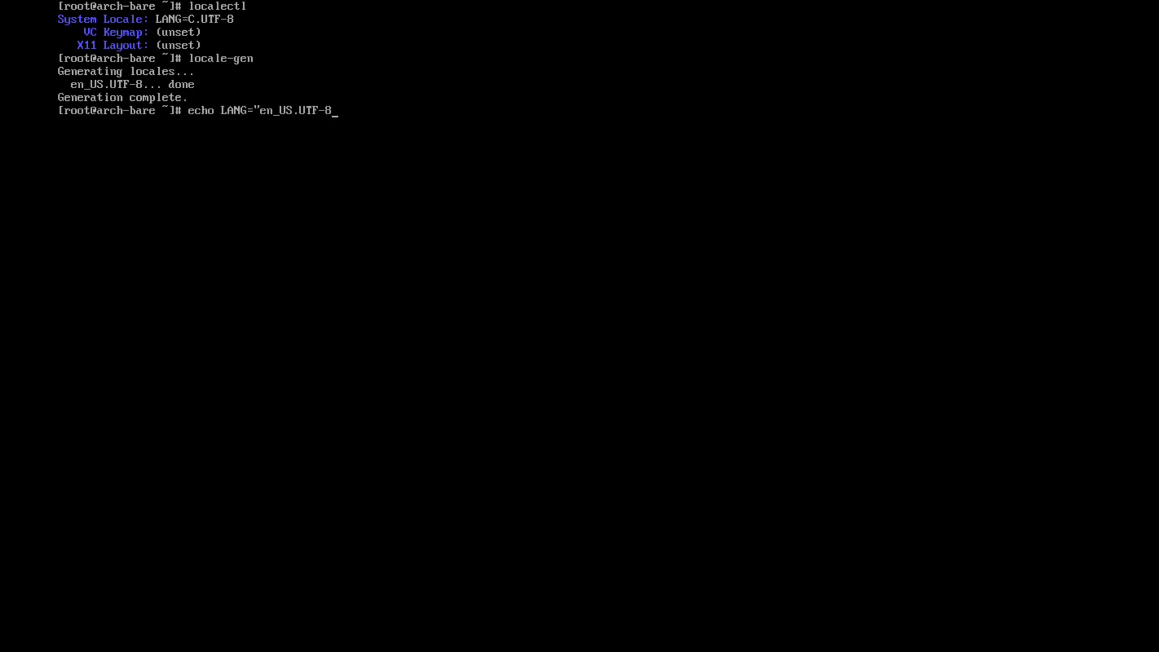
type("\"")
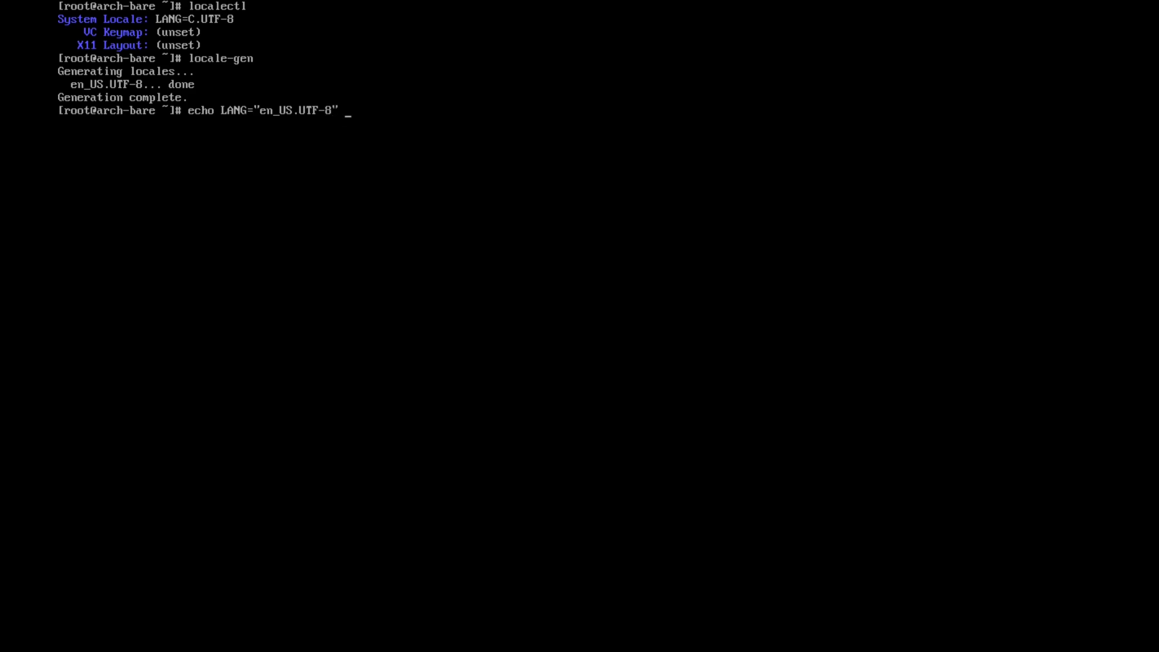
type(">>")
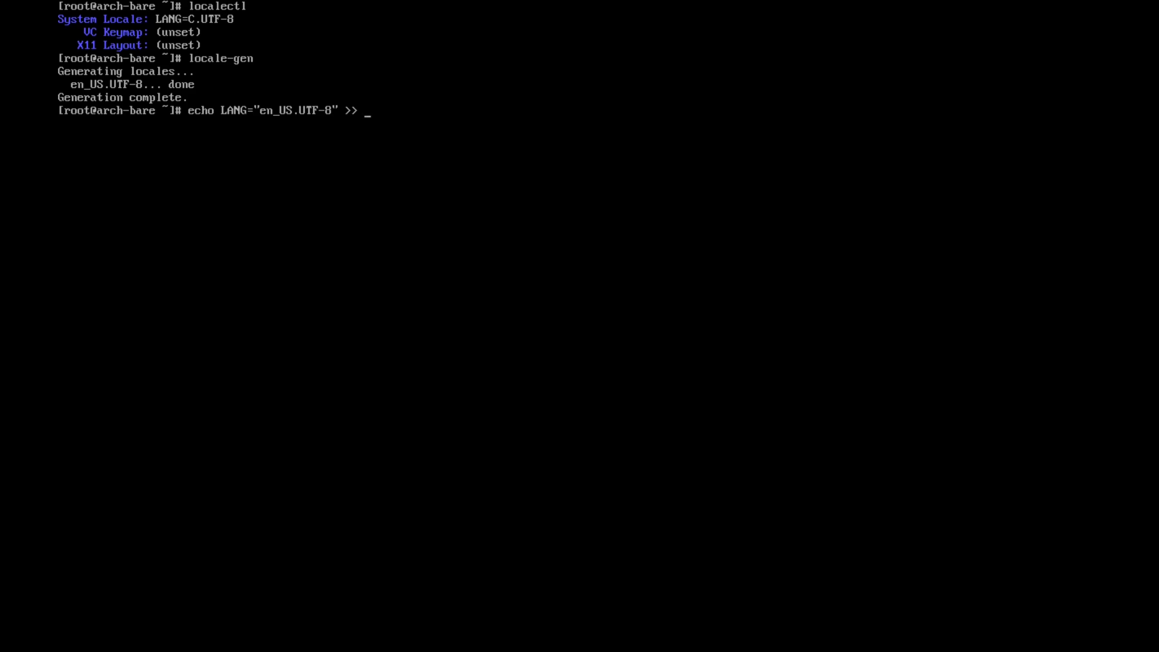
type("/etc")
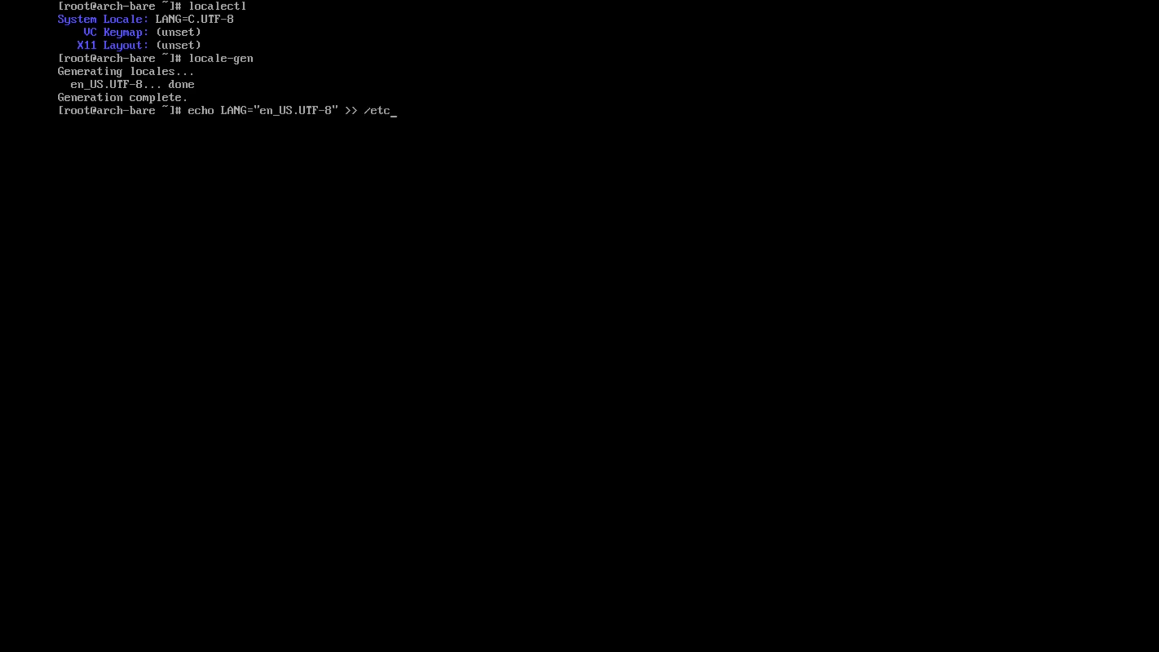
type("locale.conf")
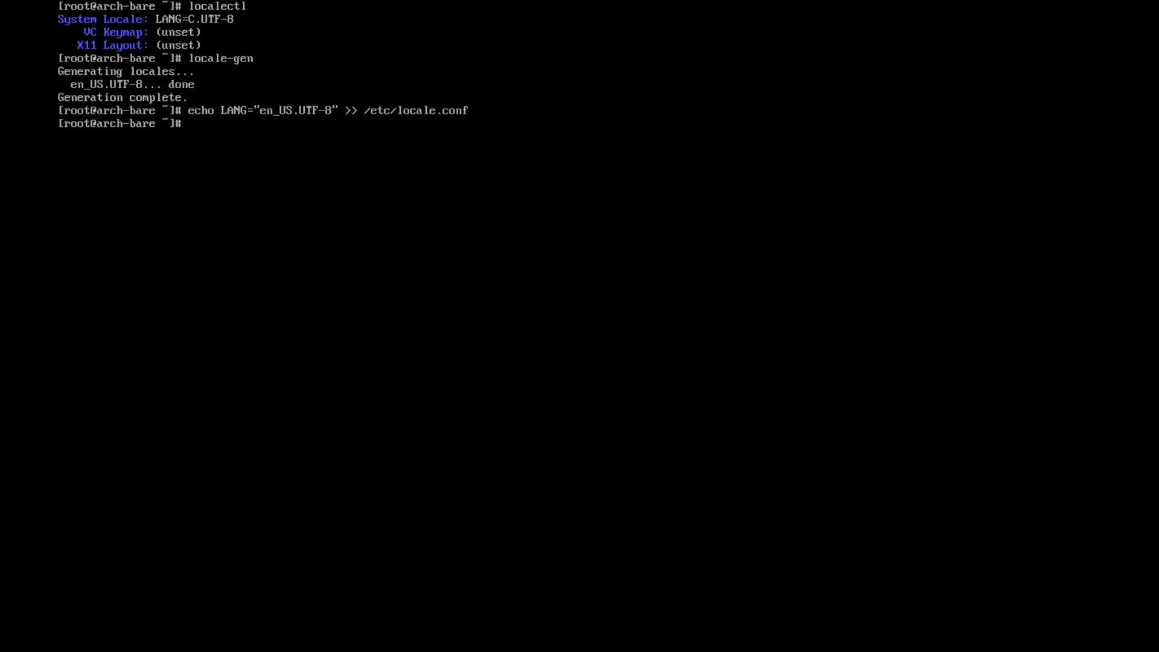
type("localect")
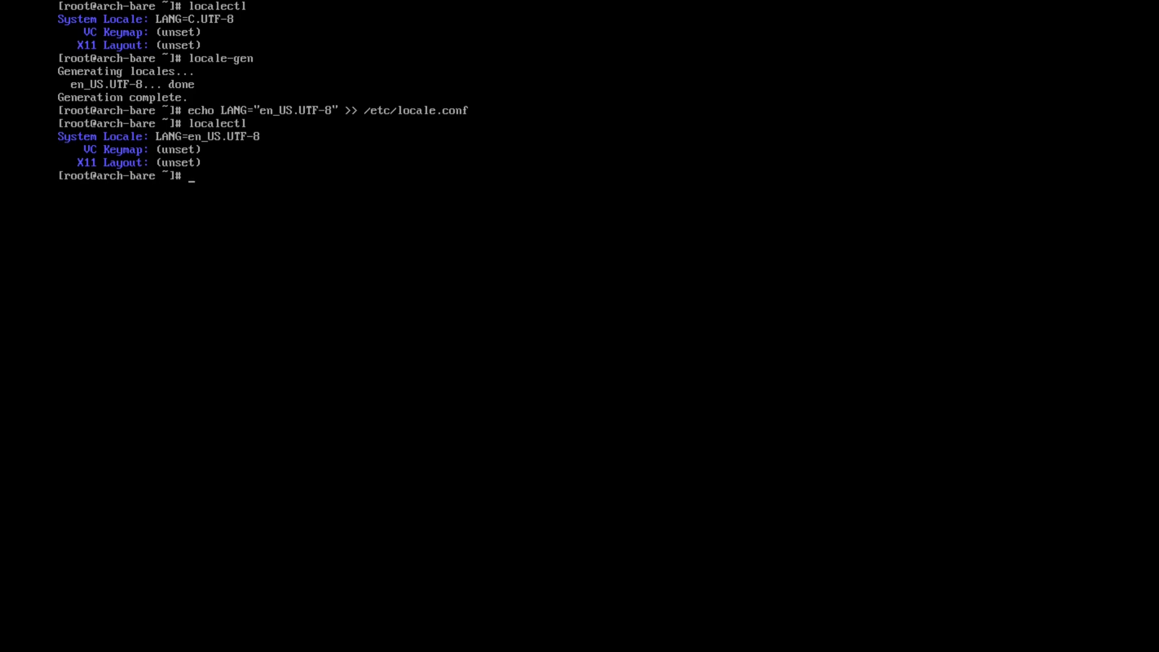
View localectl --help, then page through localectl list-keymaps to the end and quit.
type("localectl --help")
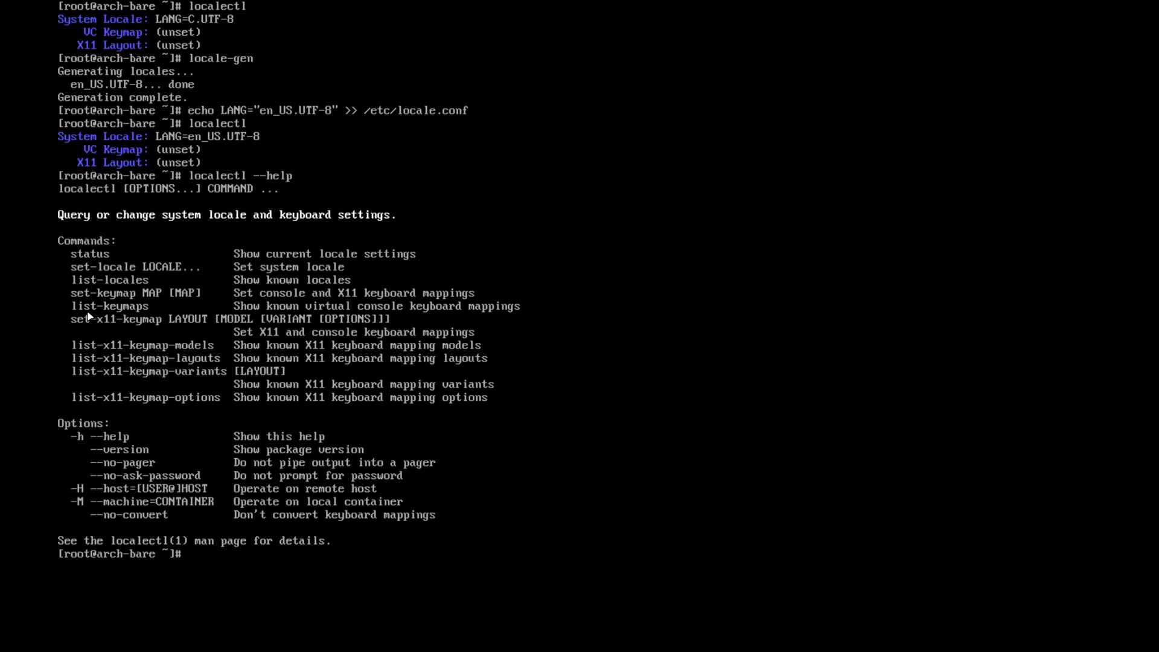
mouse_move(102, 316)
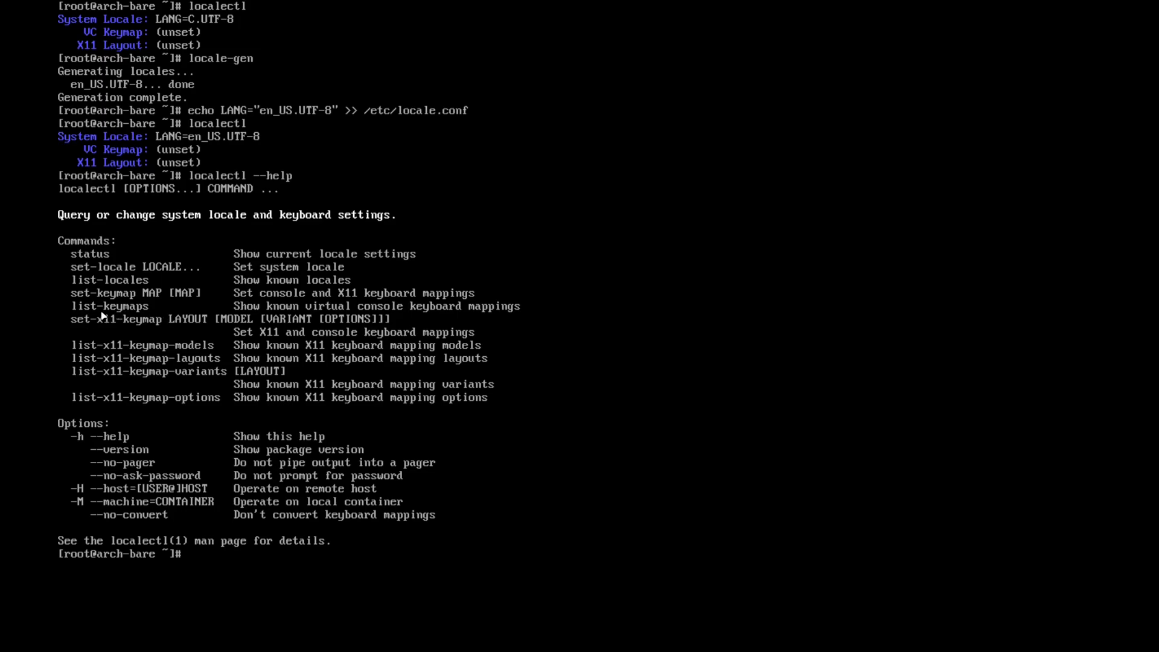
type("localect")
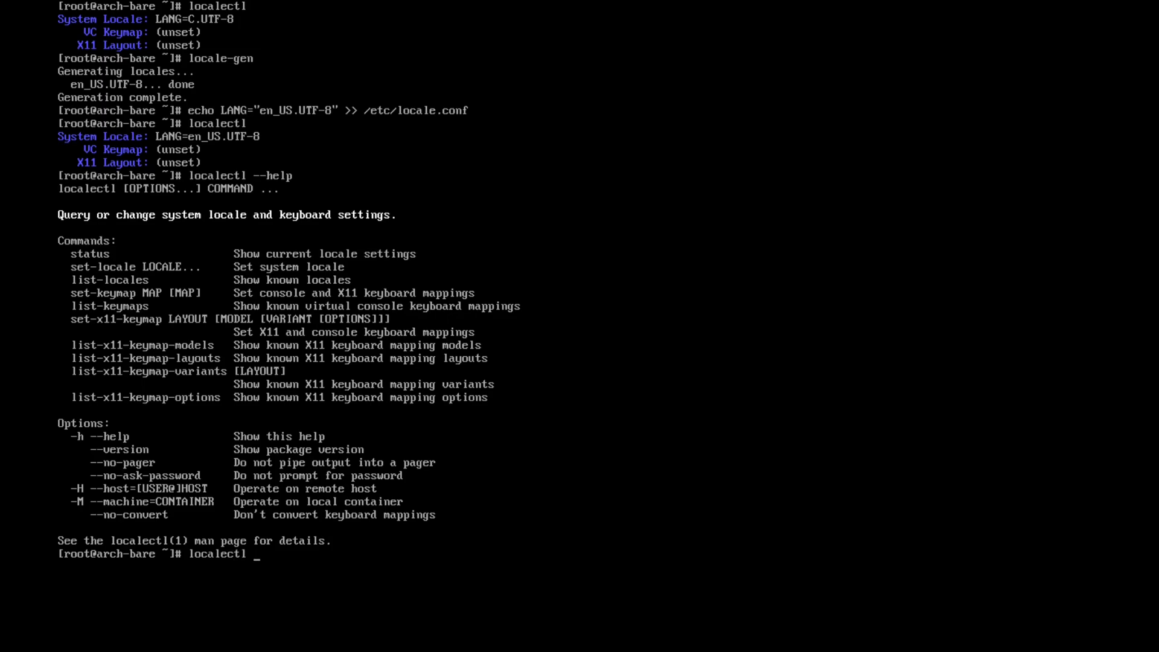
type("list")
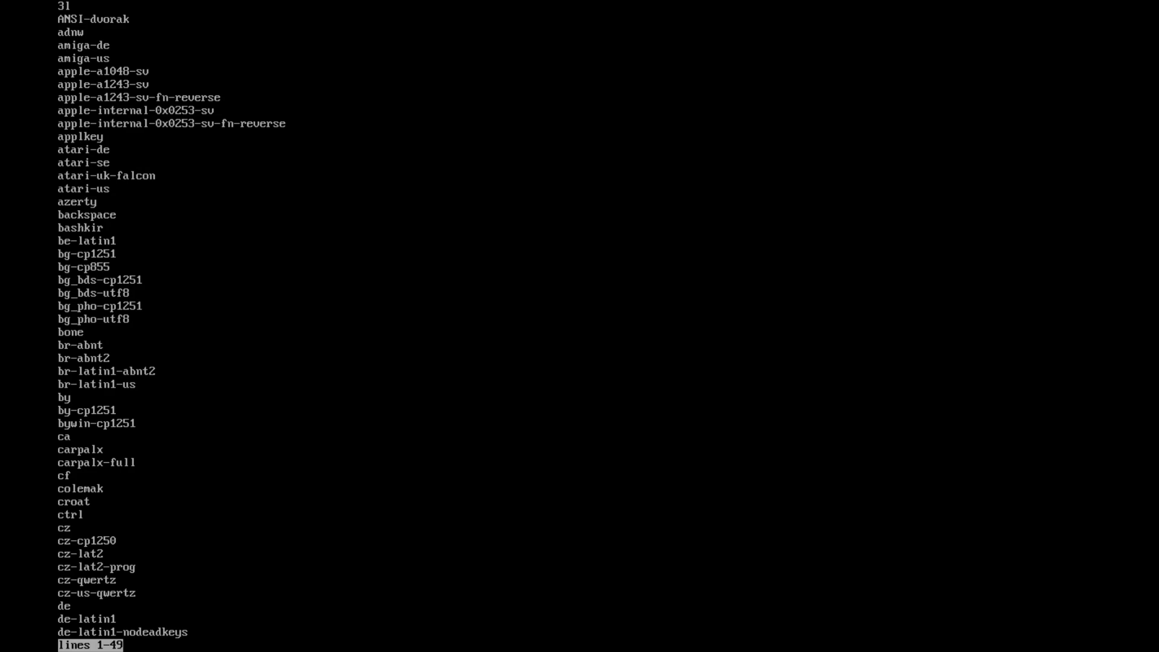
scroll("down", 3)
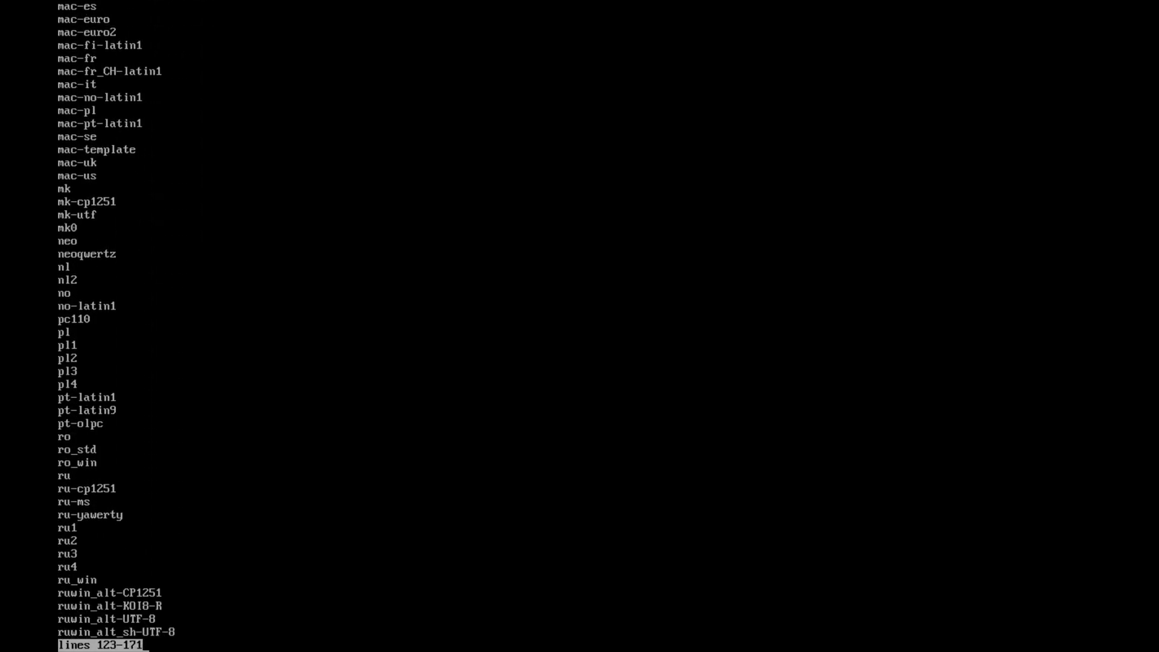
scroll("down", 3)
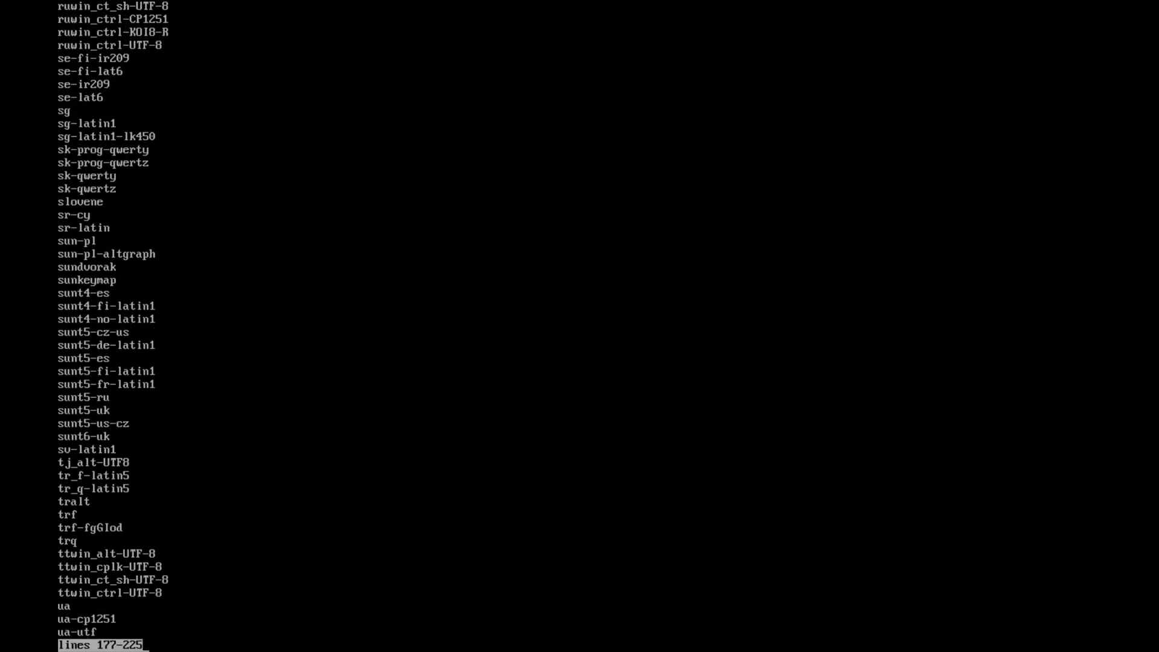
scroll("down", 3)
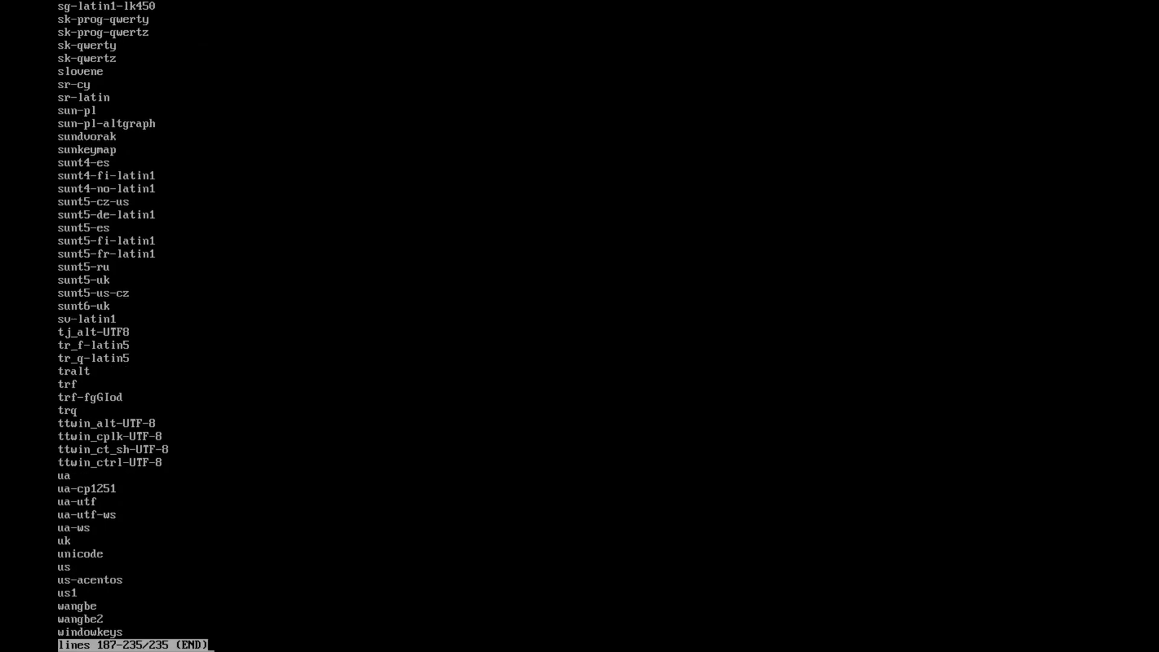
key("q")
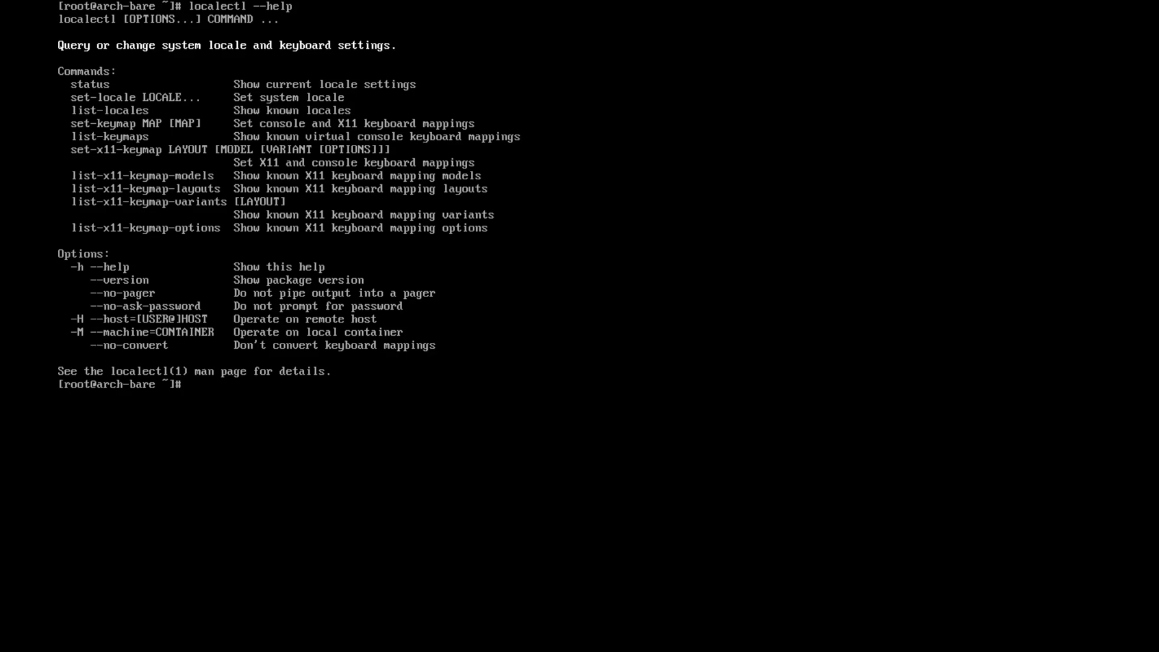
Set the console keymap to us with localectl set-keymap and verify it with localectl.
type("localectl")
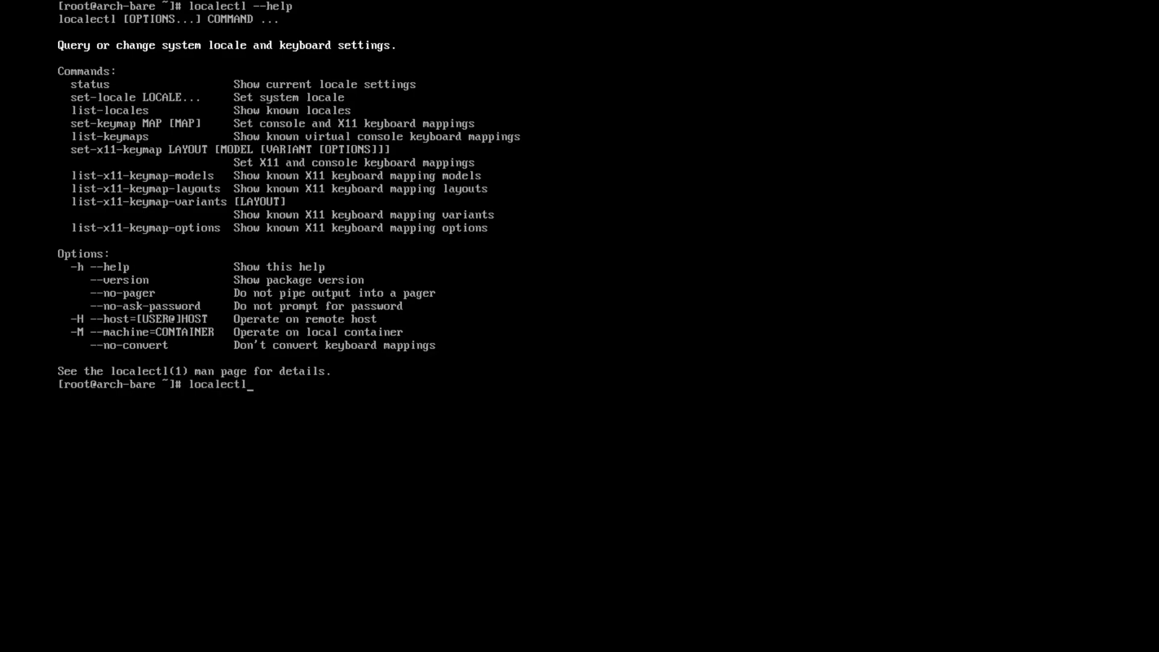
type("set")
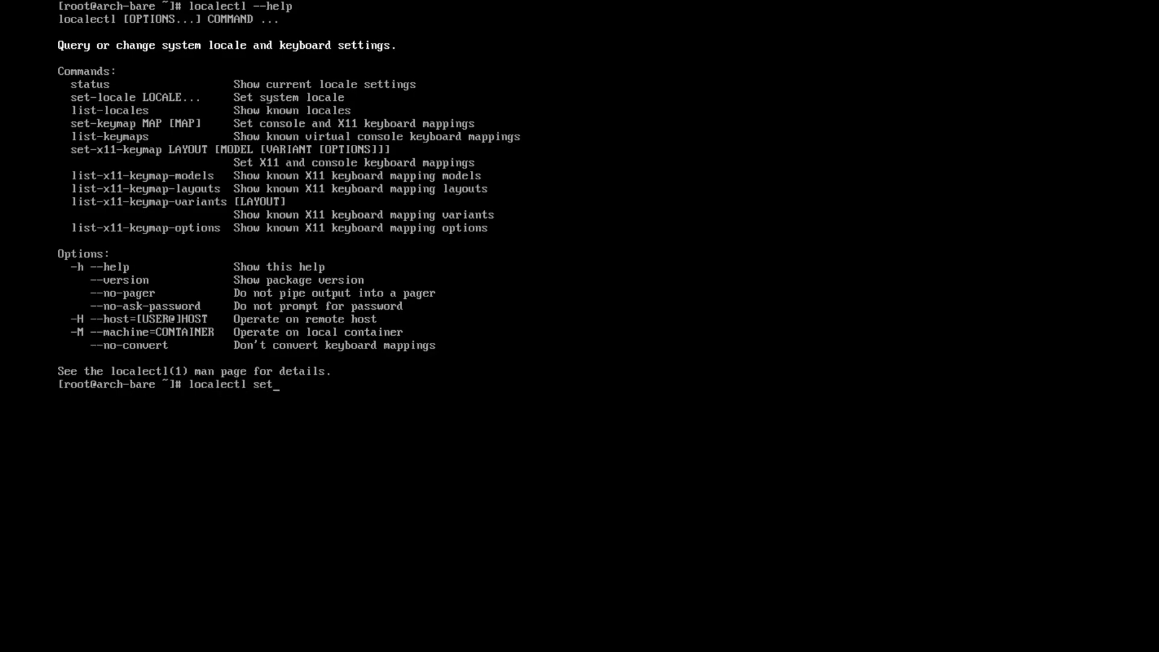
type("-")
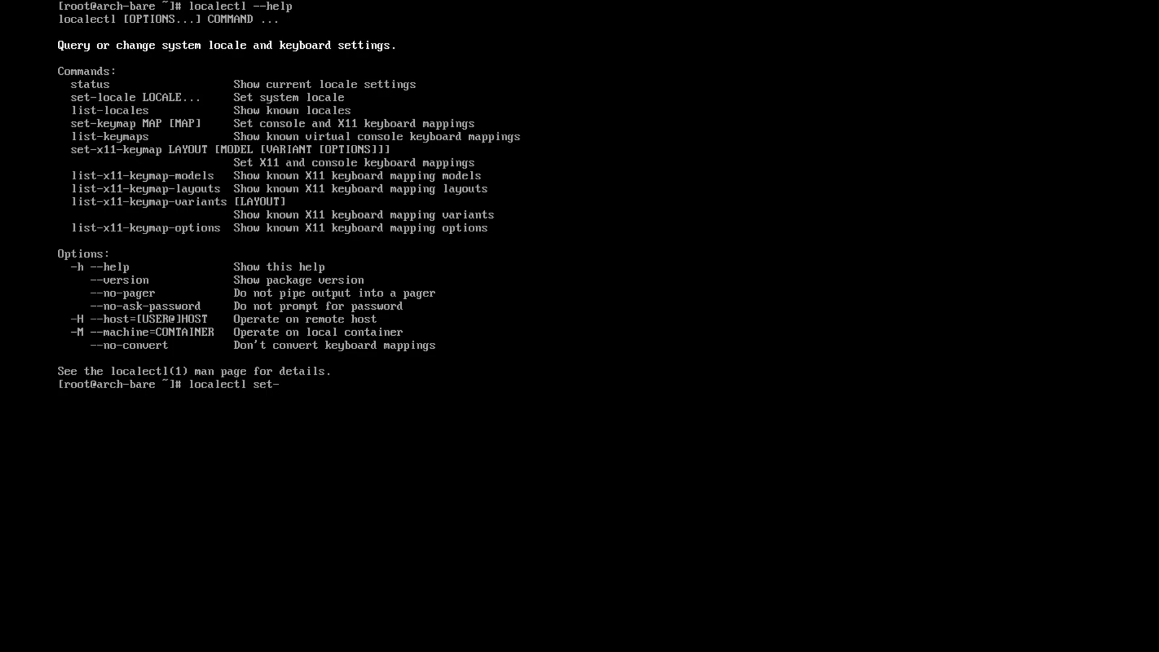
type("keymap us")
type("localectl")
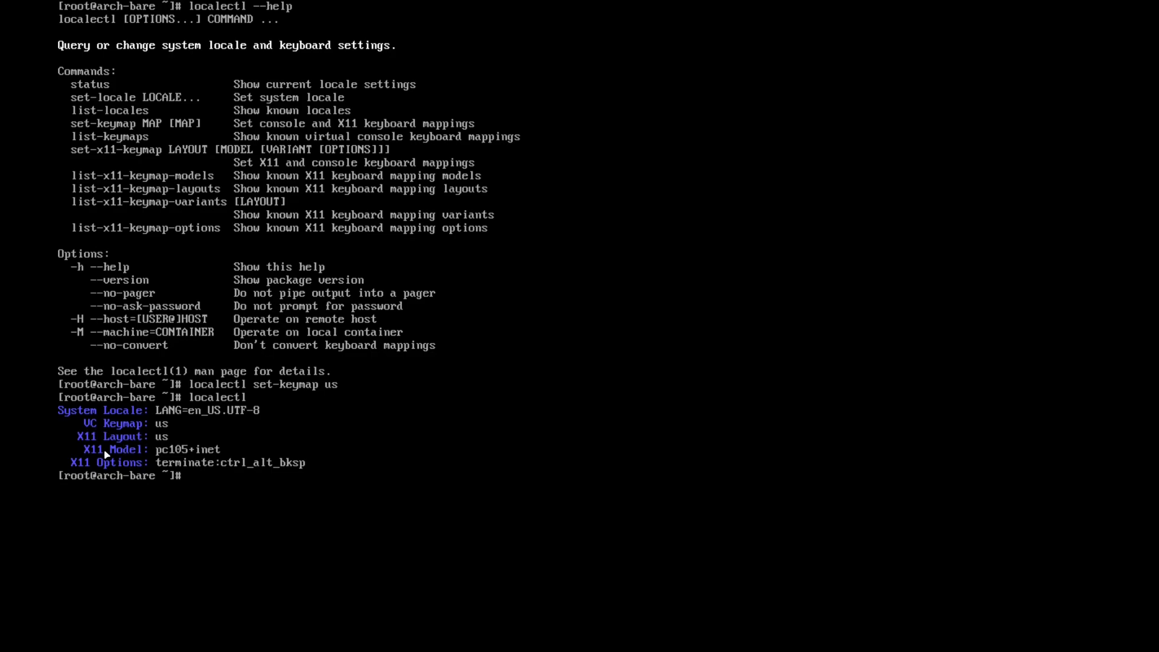
mouse_move(106, 455)
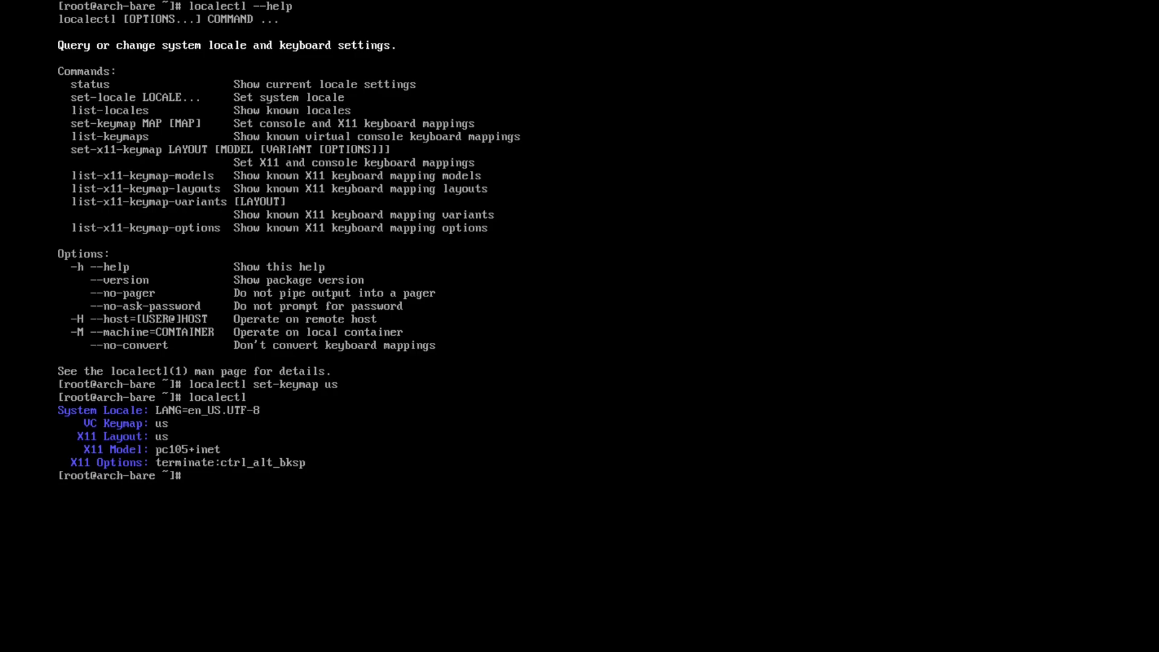
type("cman -S reflector")
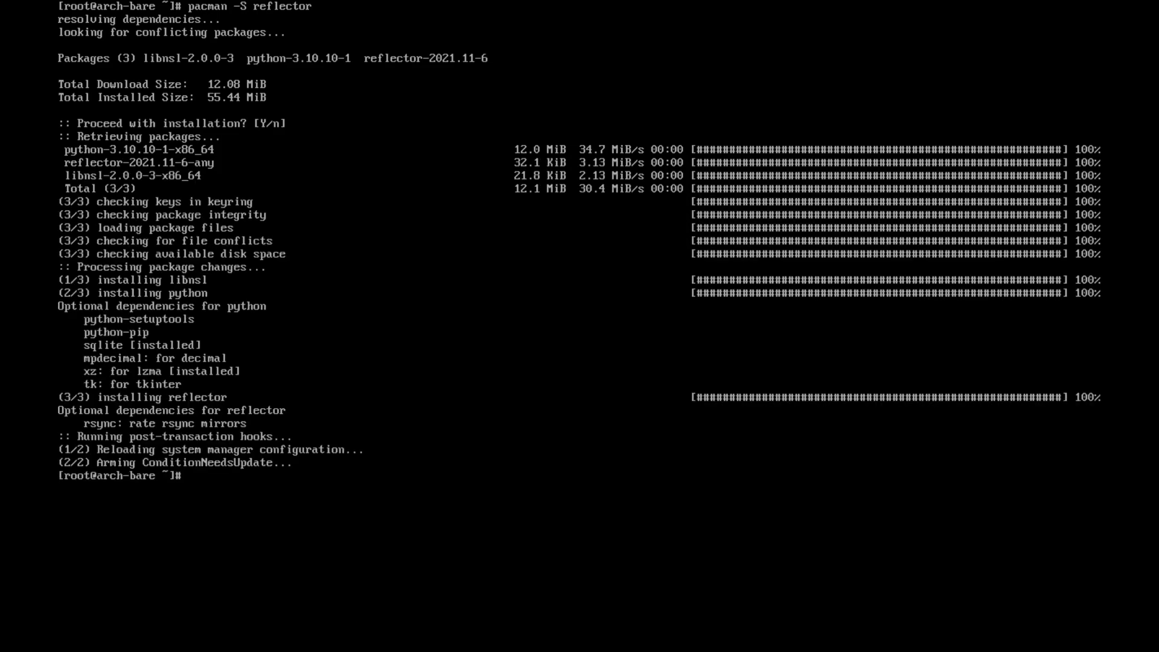
Clear the console after installing reflector with pacman.
type("clear")
type("reflector -c")
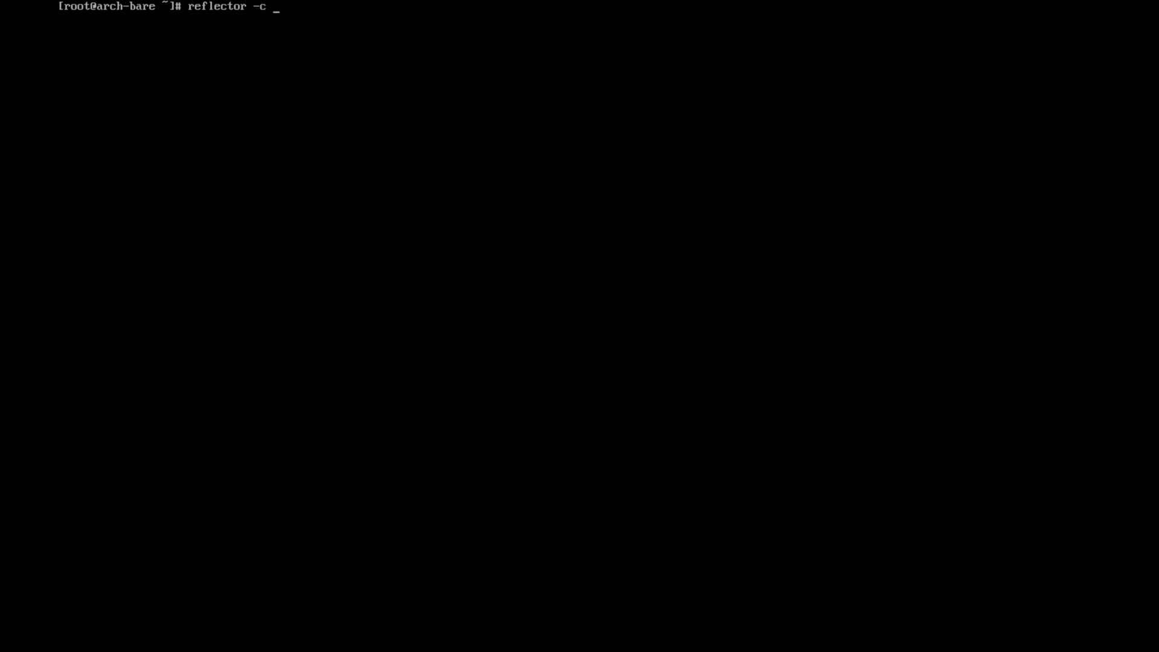
Run reflector -c KR -a 6 --protocol https --sort rate --save /etc/pacman.d/mirrorlist.
type("\"So")
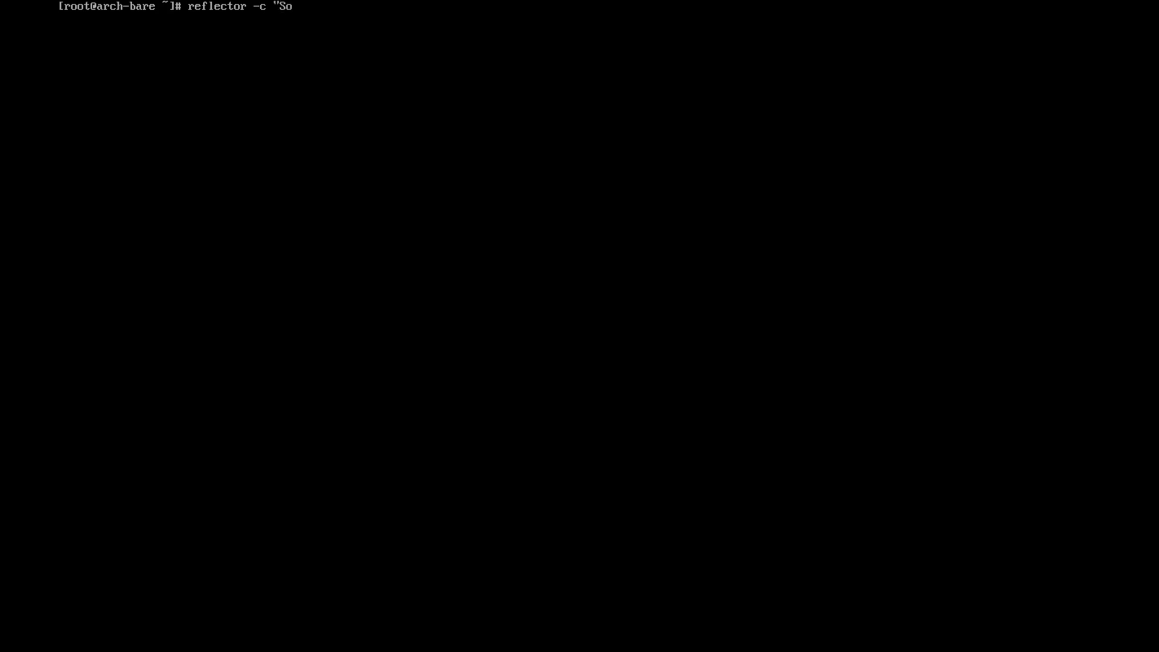
key("BackSpace")
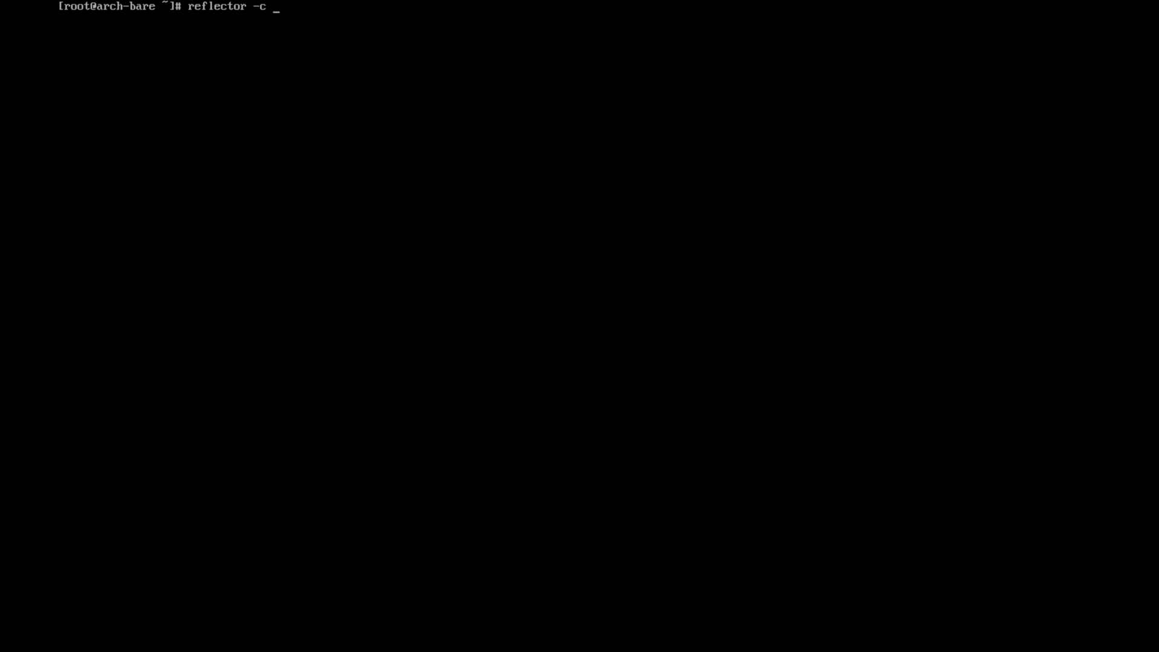
type("KR")
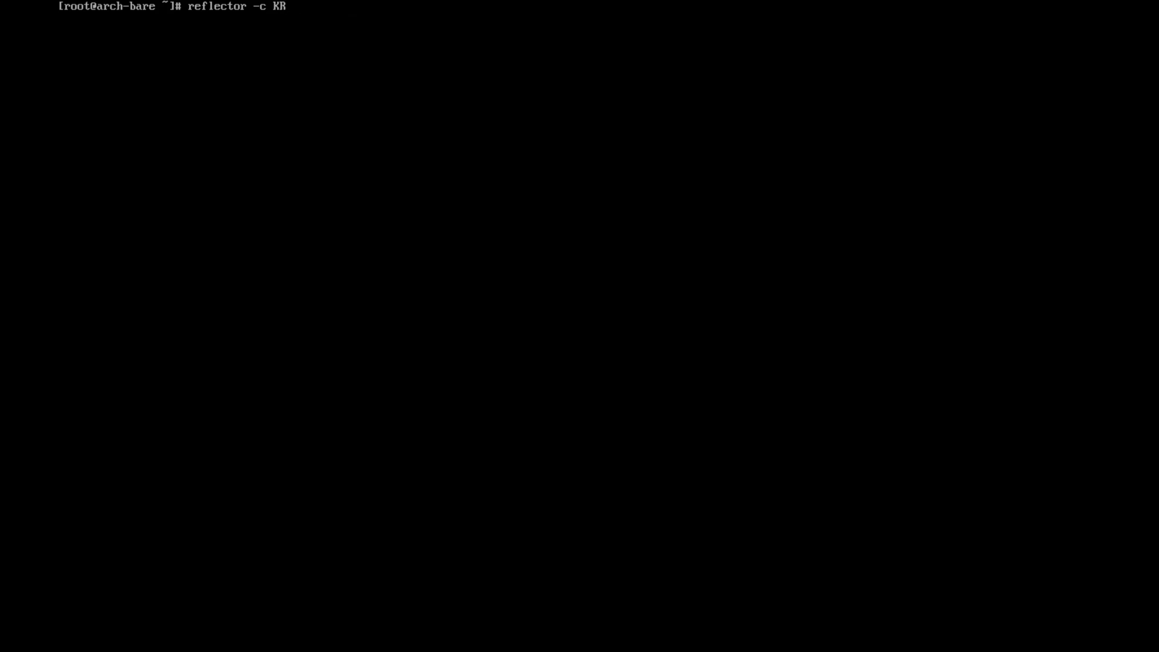
type("-a")
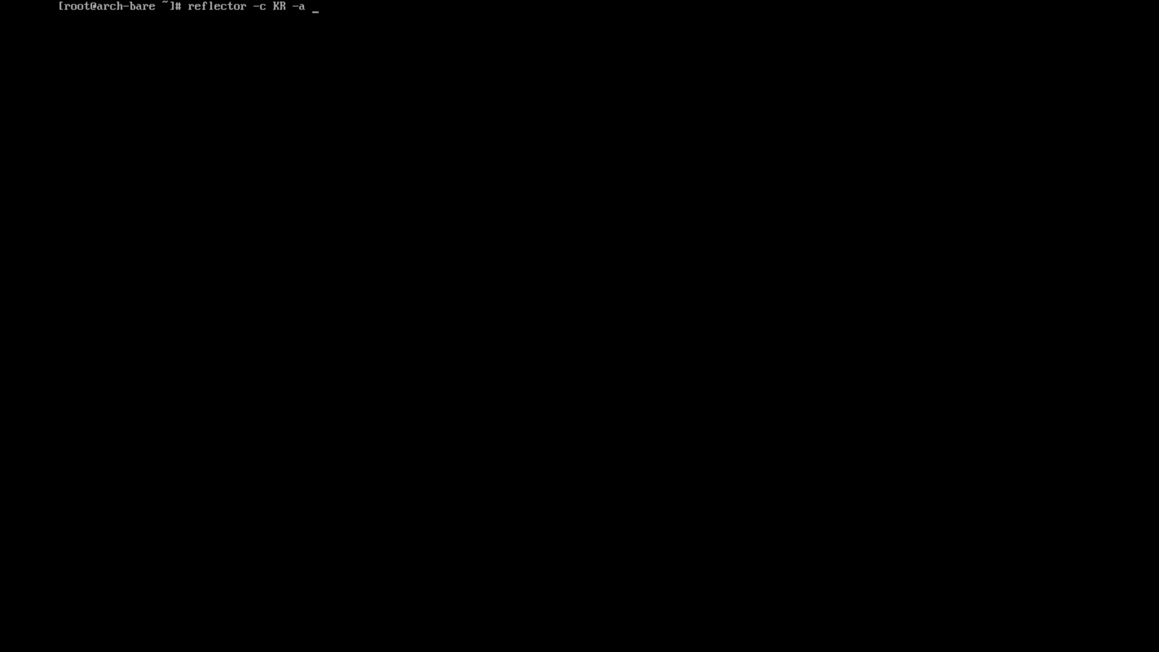
type("6")
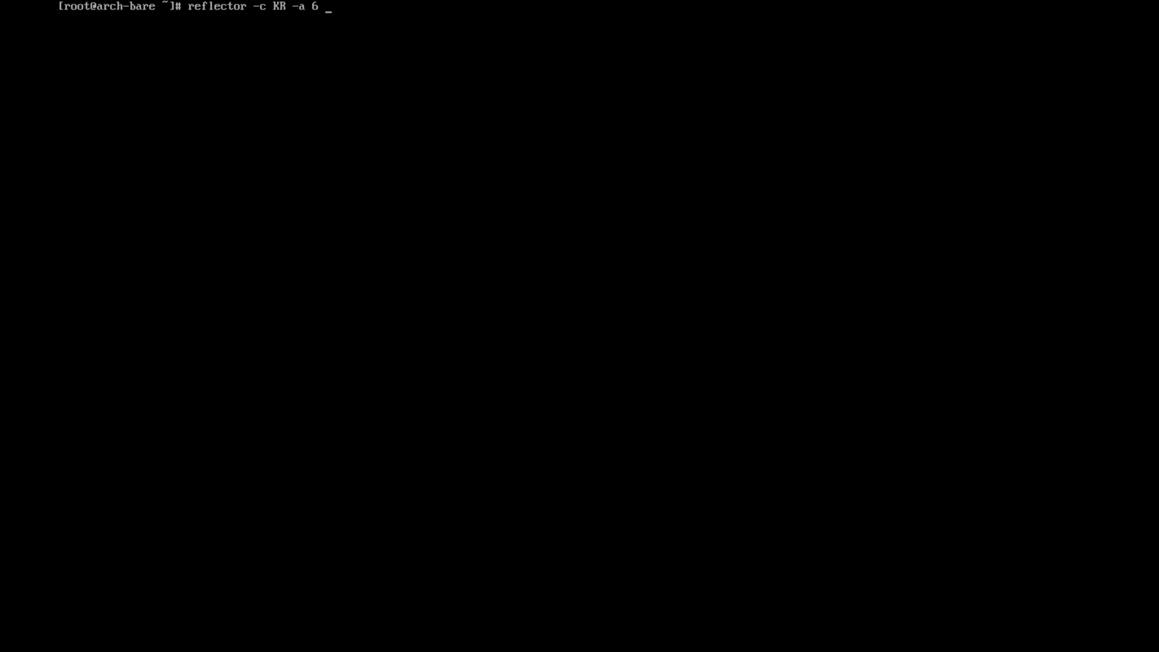
type("--pro")
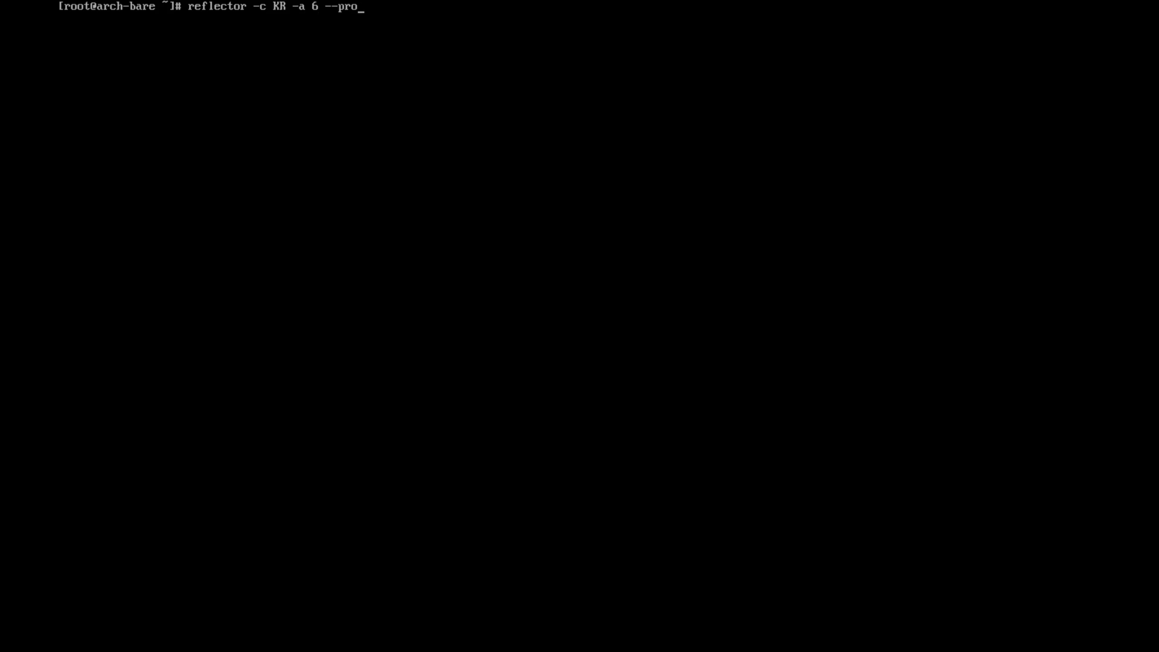
type("tcol")
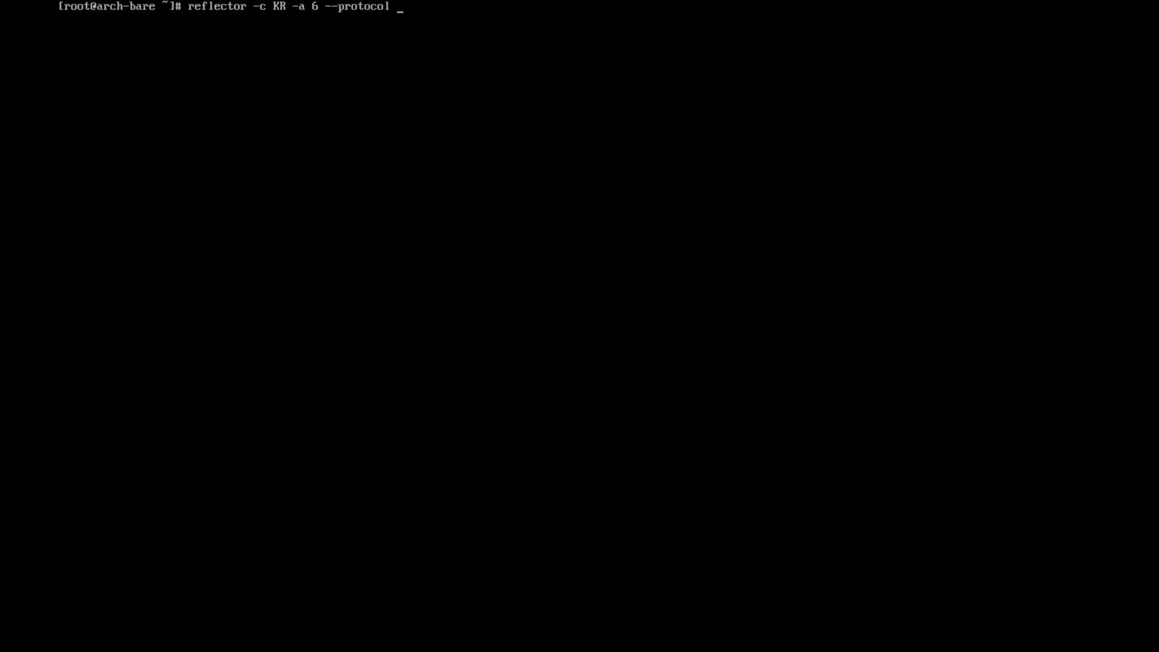
type("https")
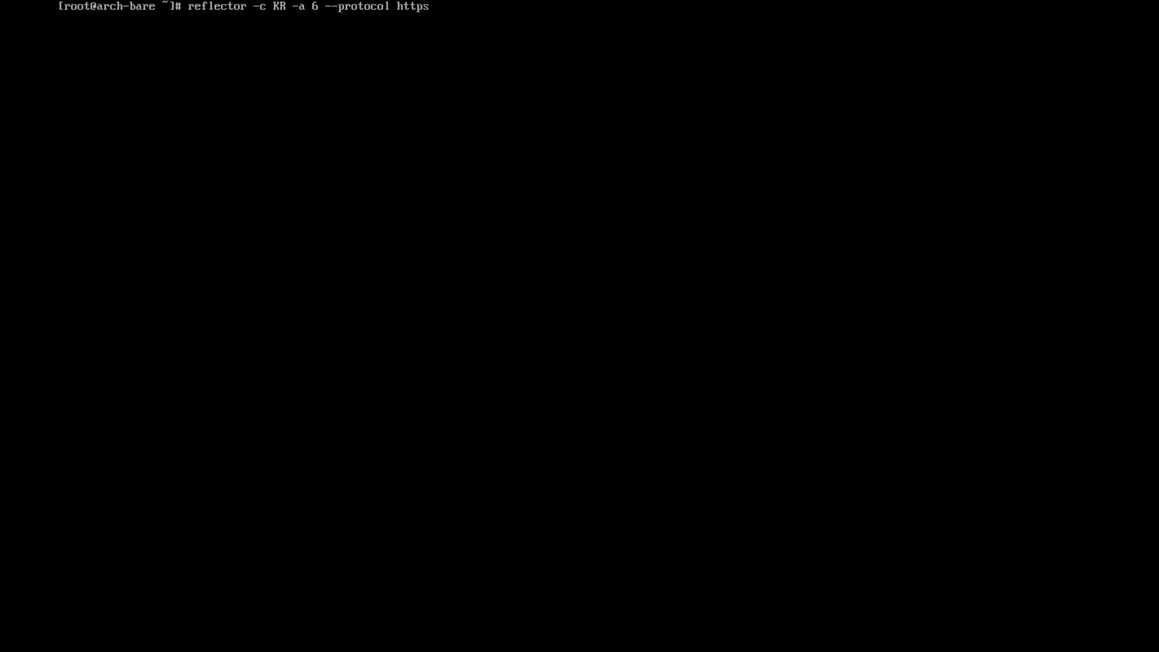
type("--sort")
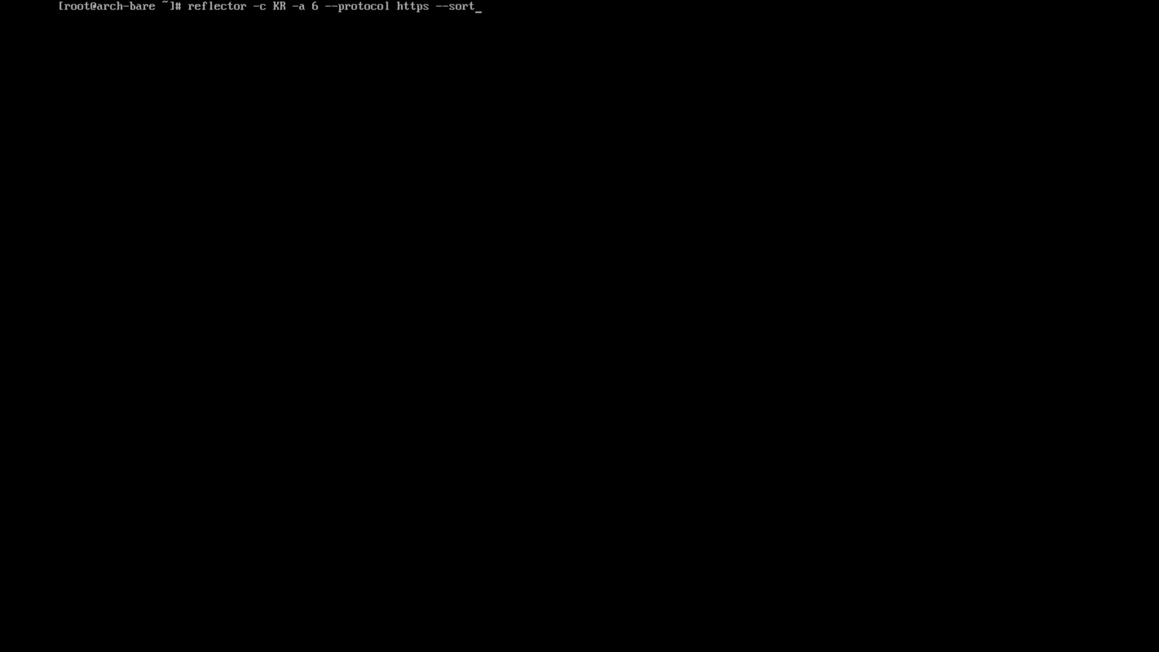
type("rate")
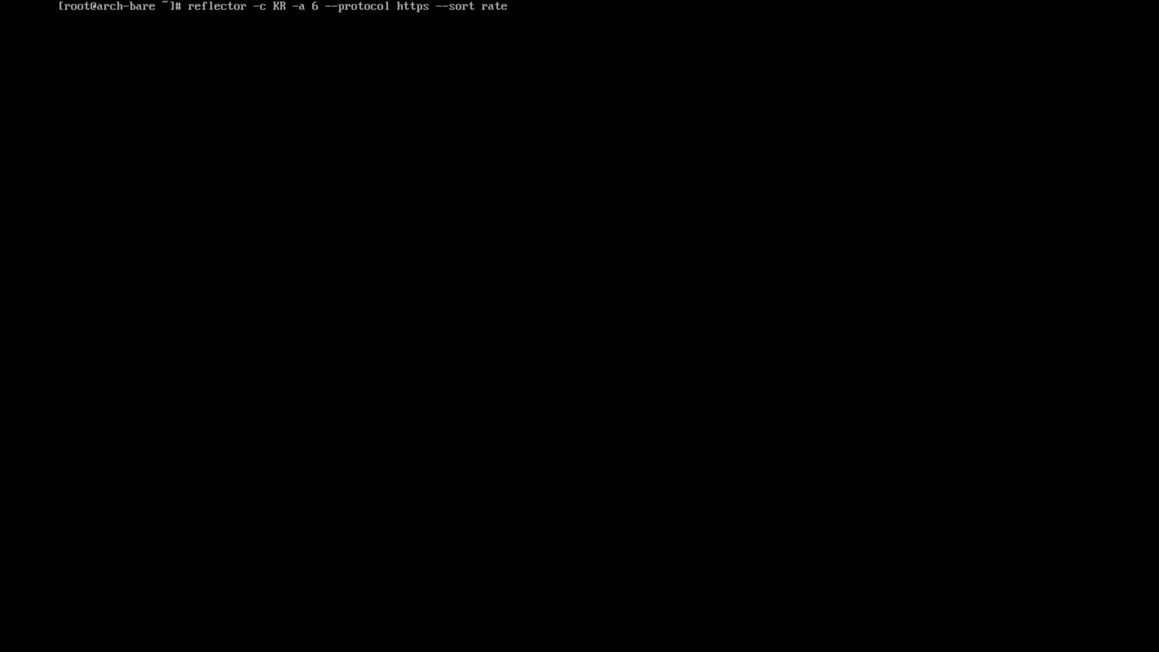
type("--swa")
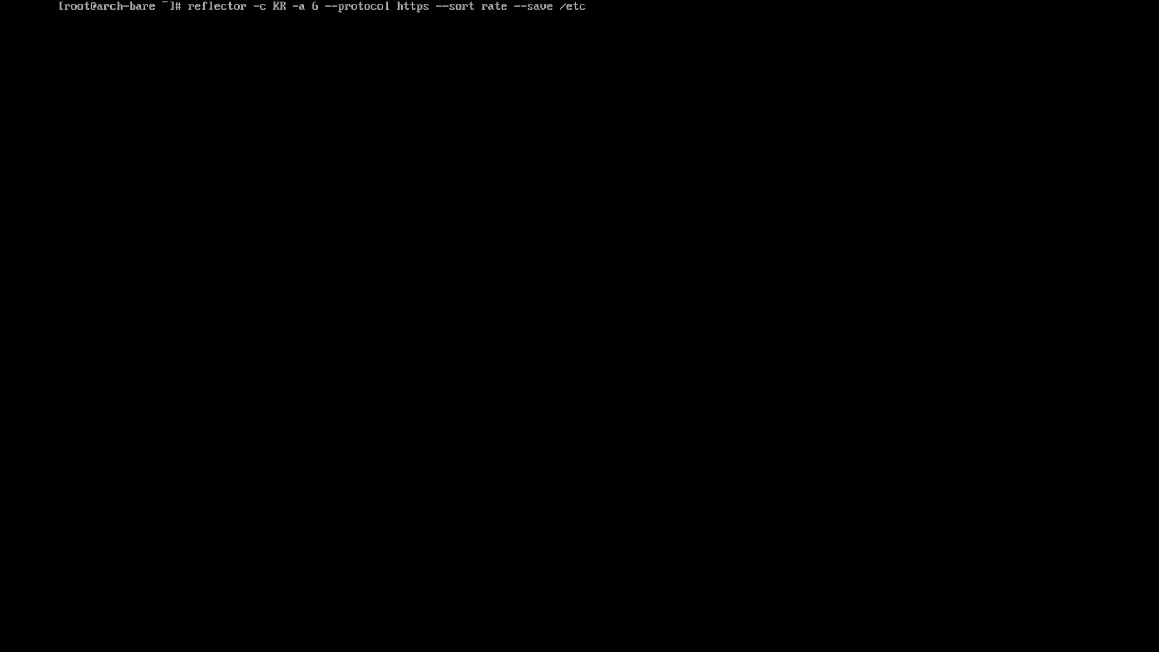
type("/pacman")
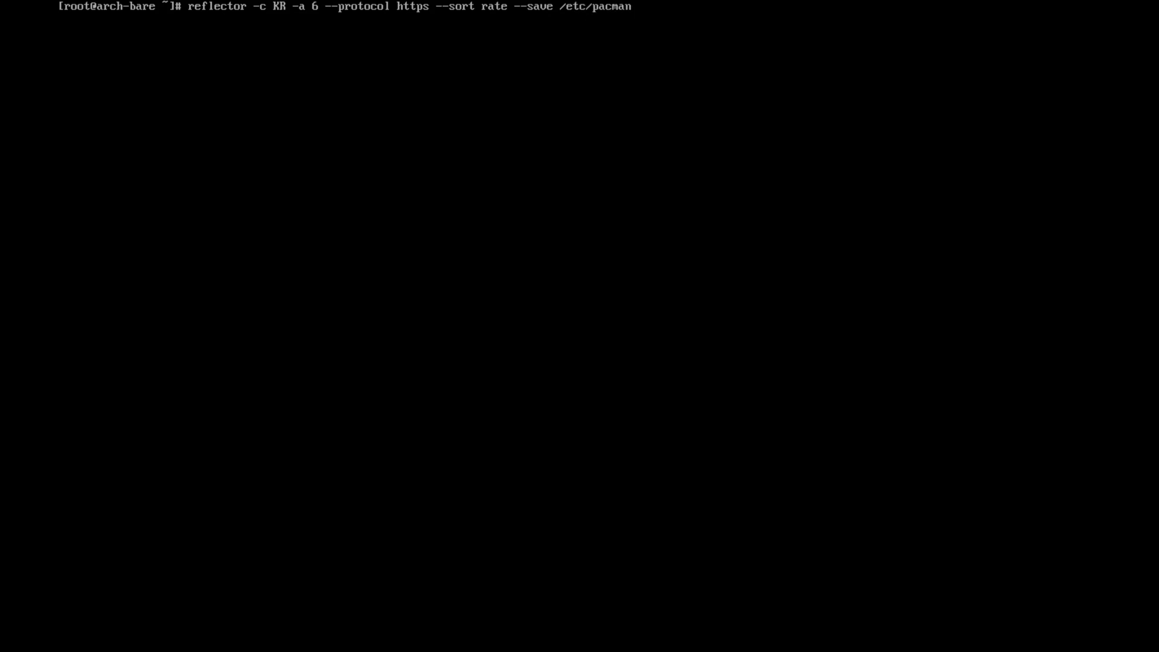
type(".d")
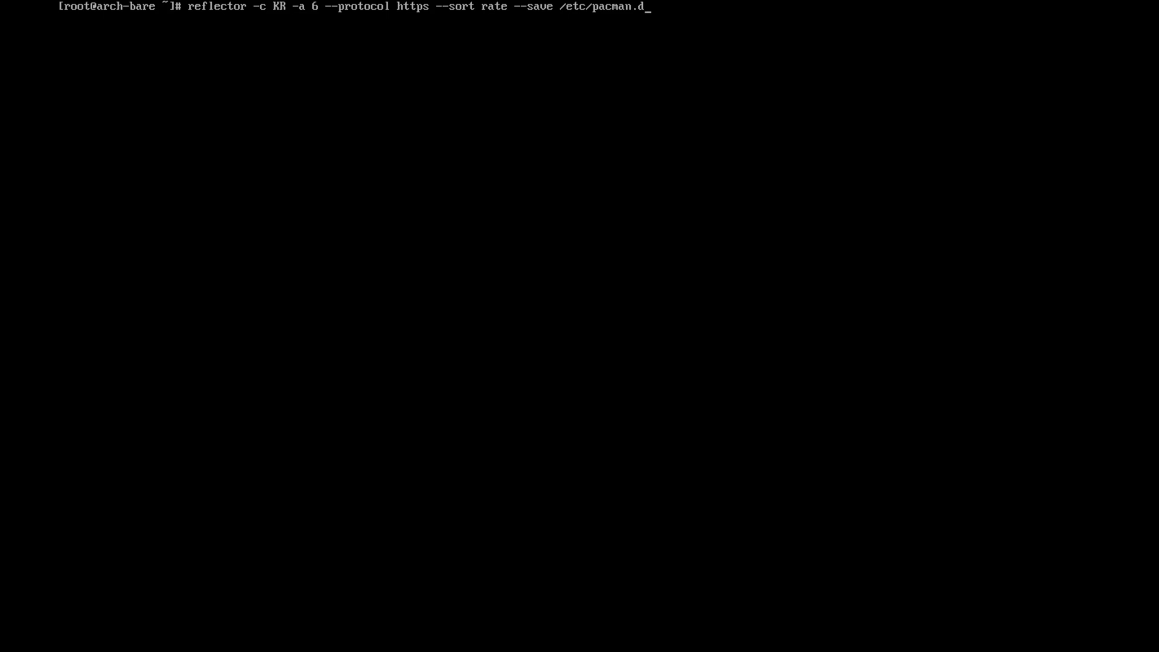
type("/mirror")
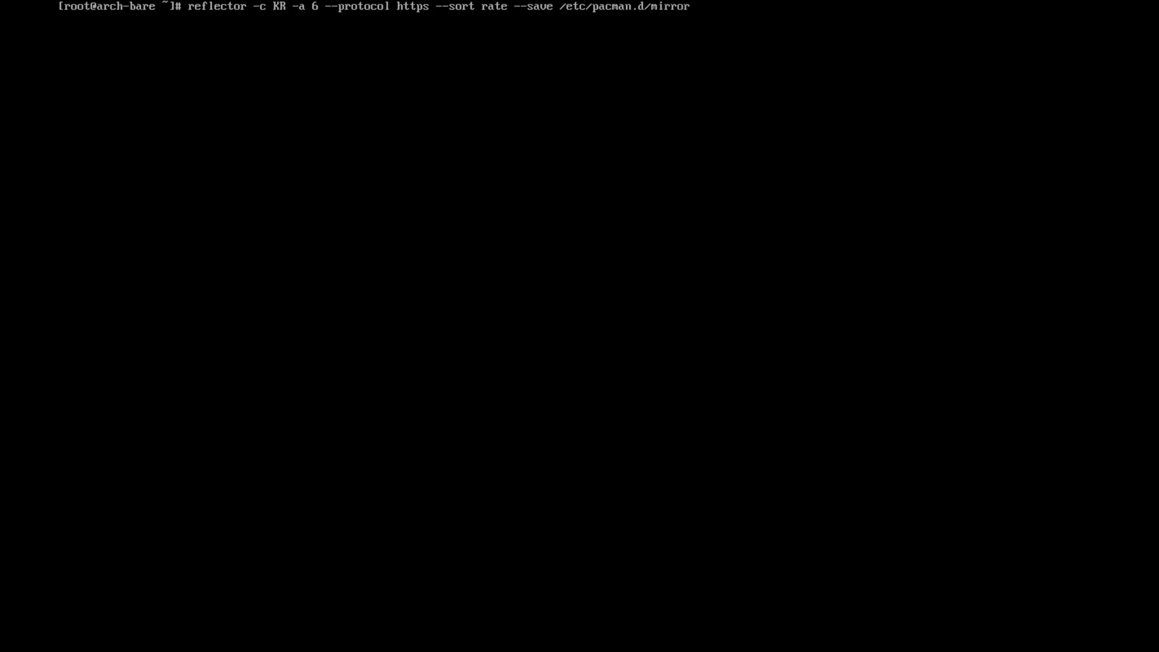
type("list")
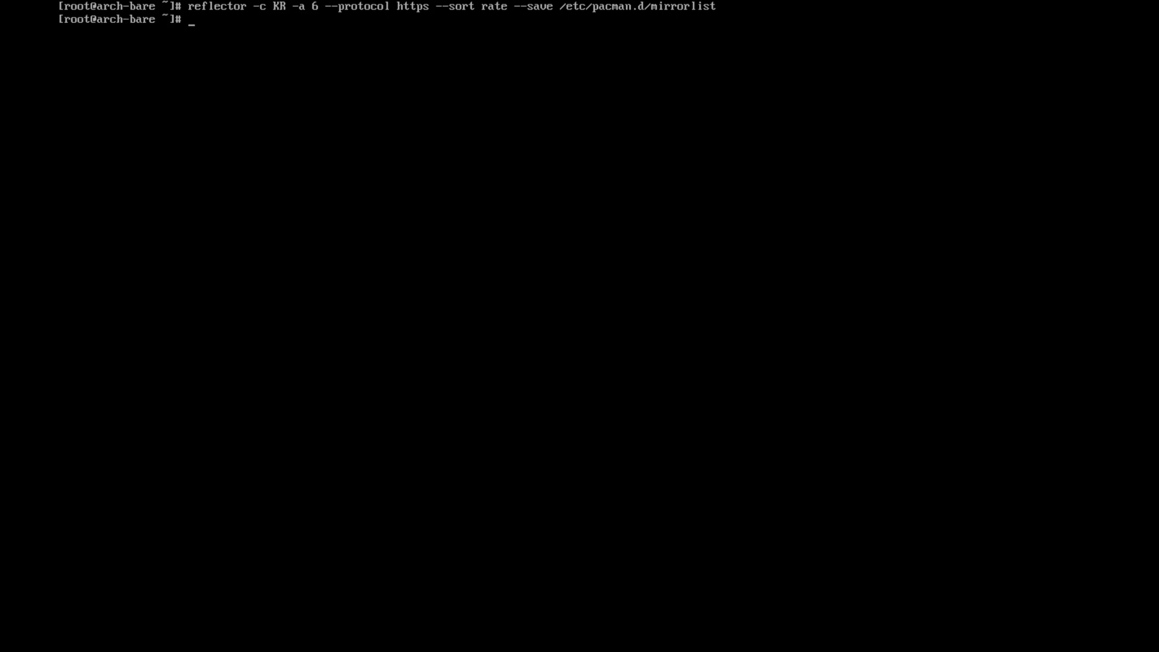
type("nano")
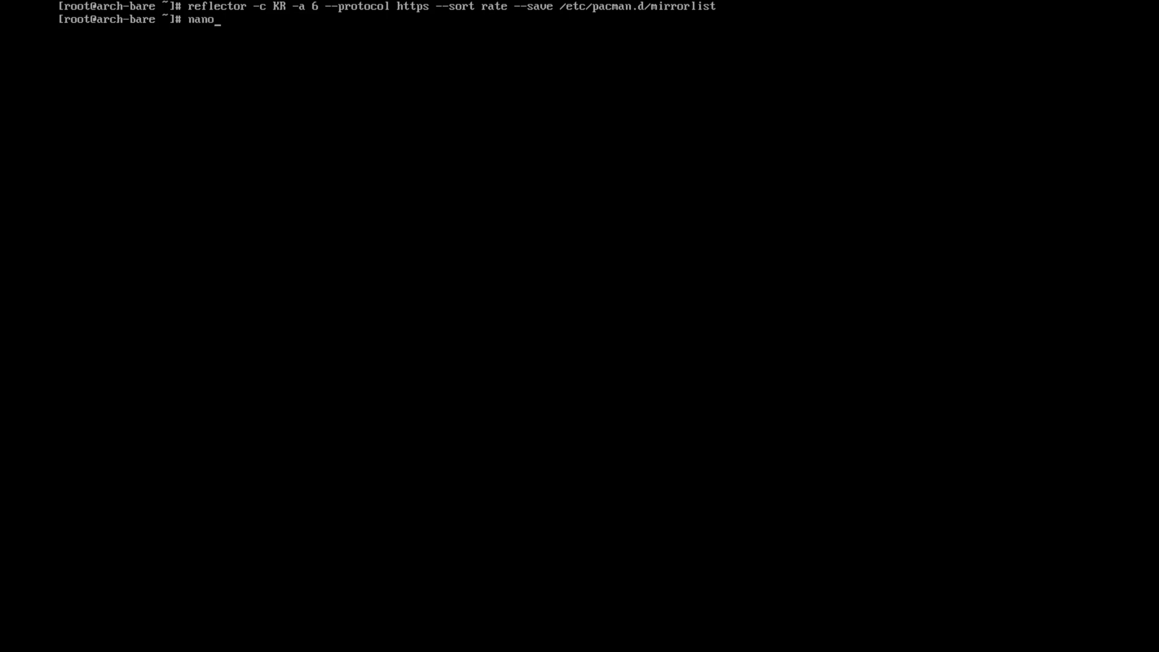
Review /etc/pacman.d/mirrorlist in nano, then open /etc/xdg/reflector/reflector.conf.
type("/etc")
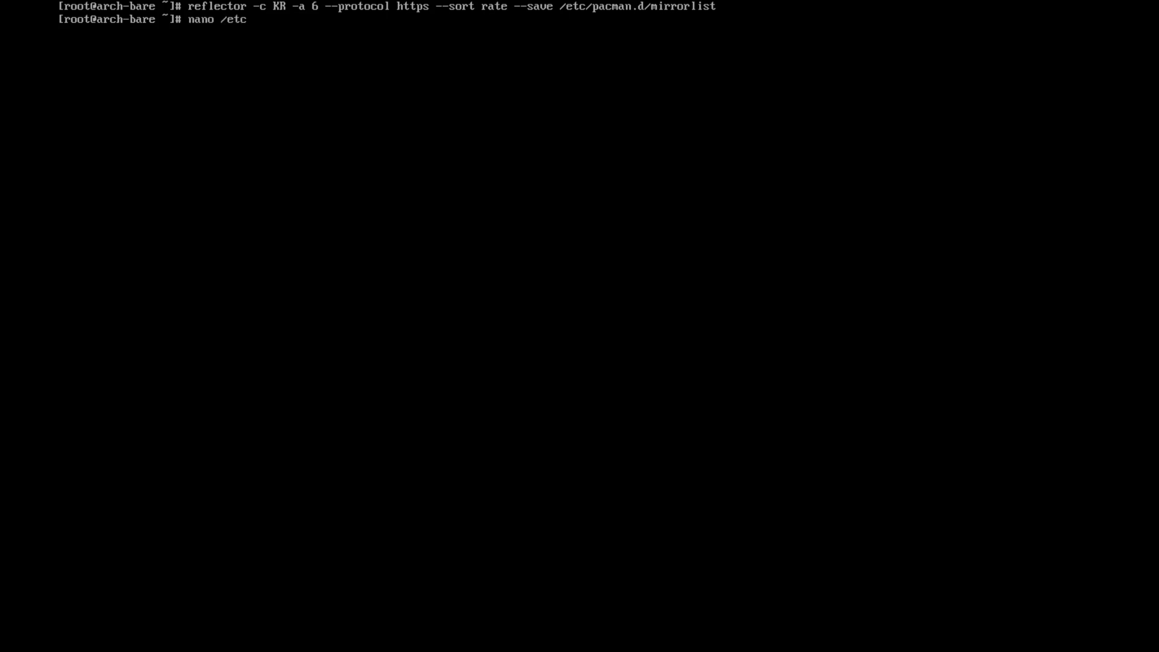
type("pacman")
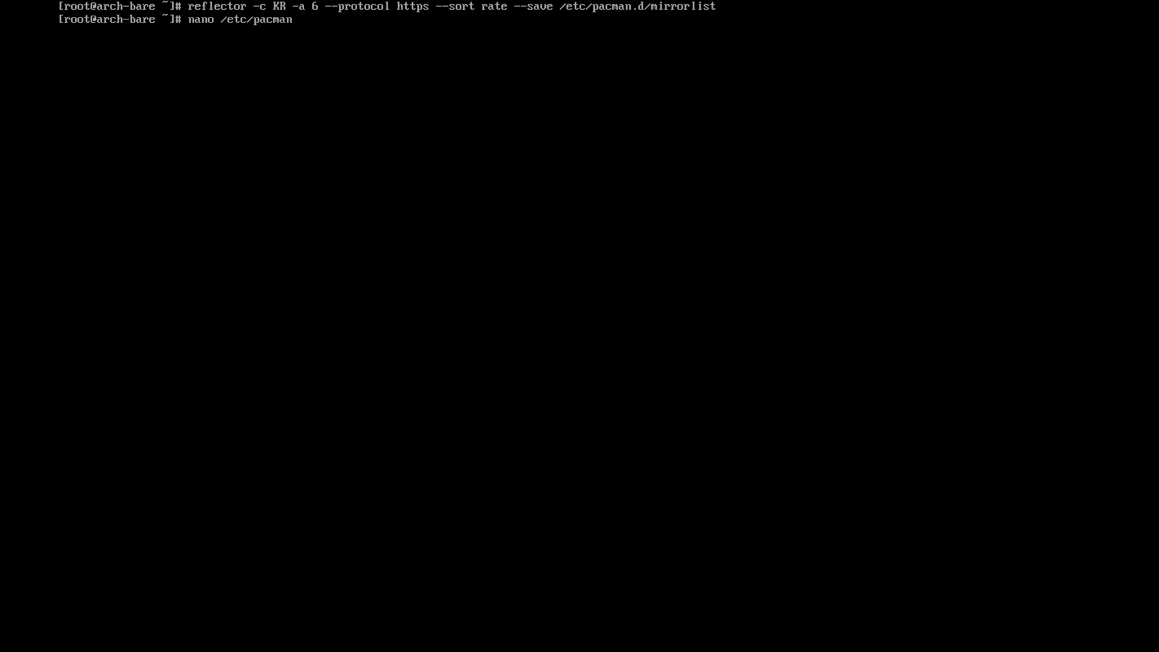
type(".d/m,i")
type("cl")
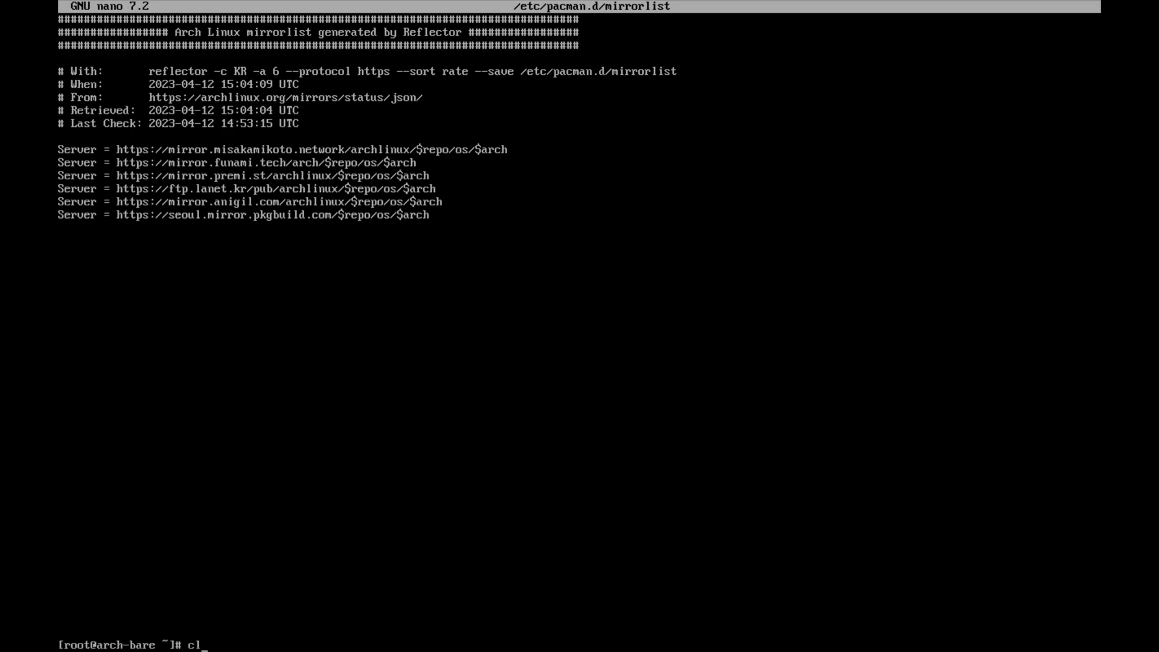
type("nano /etc/xdg")
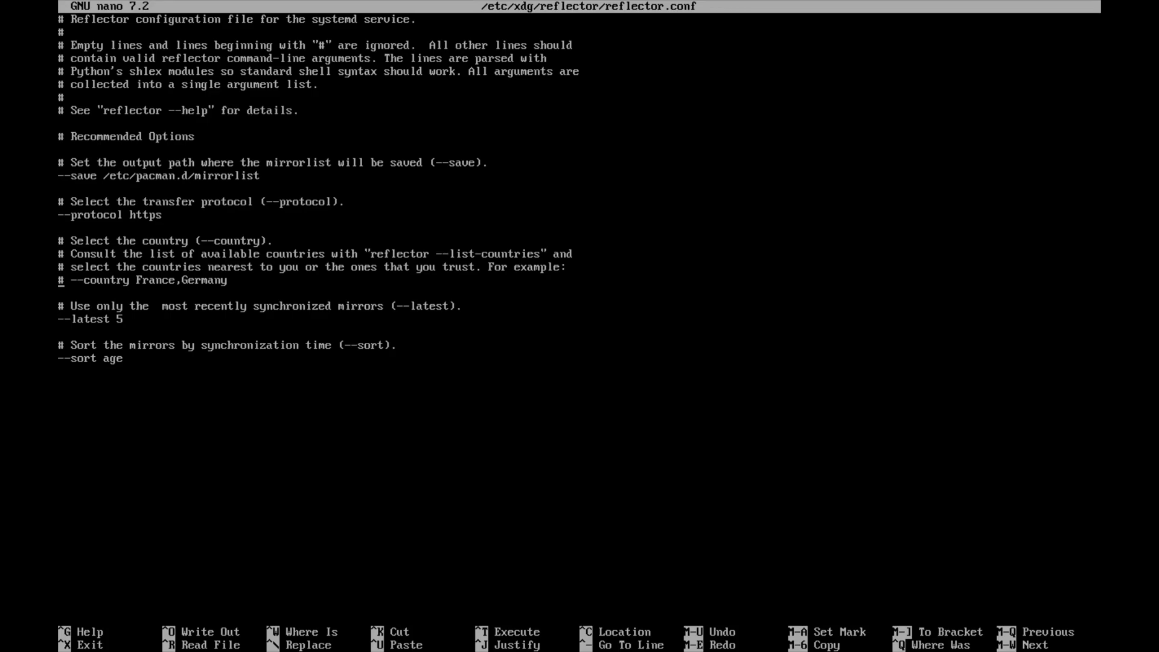
Edit reflector.conf to --country KR and --sort rate, then save with Ctrl+O.
key("Delete")
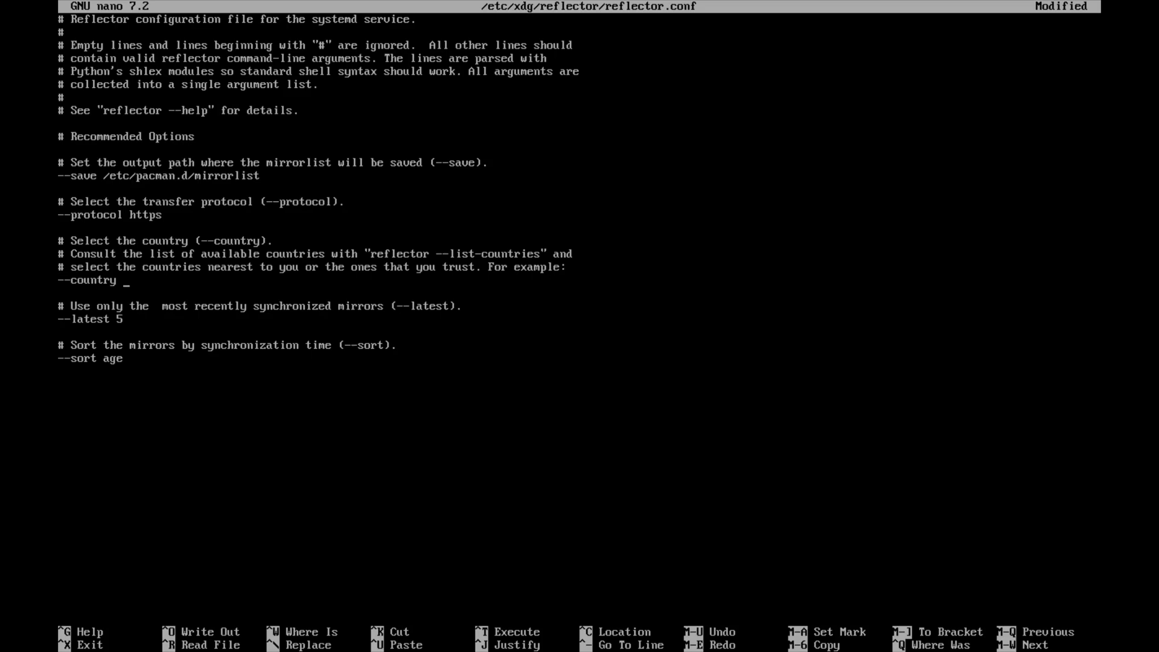
type("KR")
left_click(91, 319)
type("6")
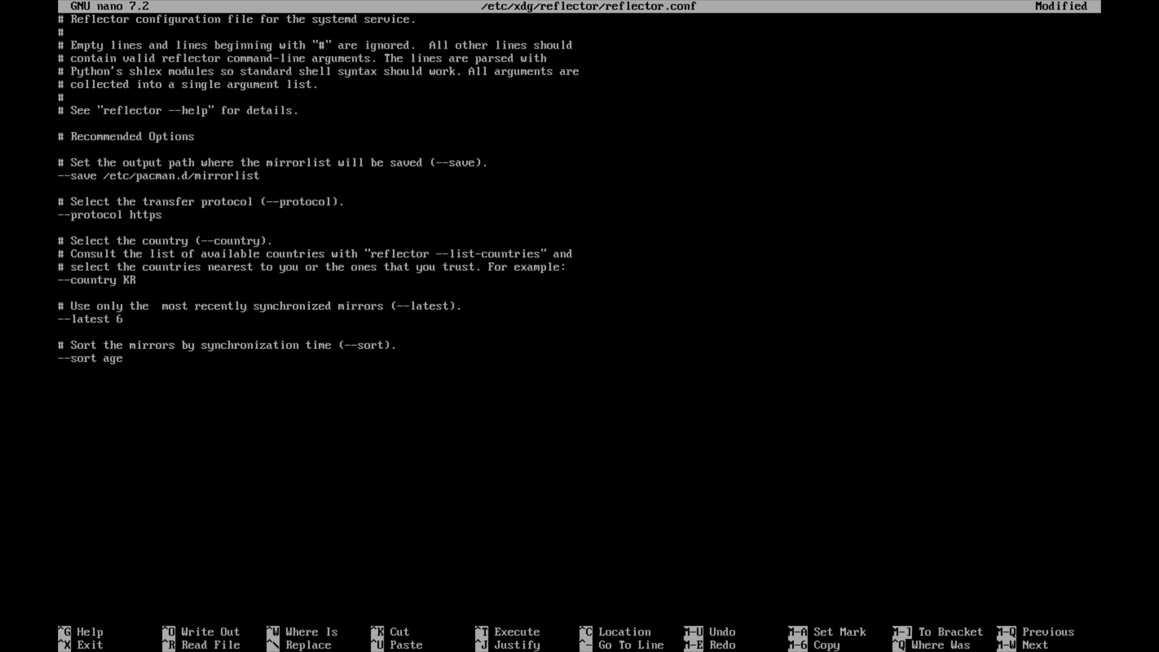
type("--sorty")
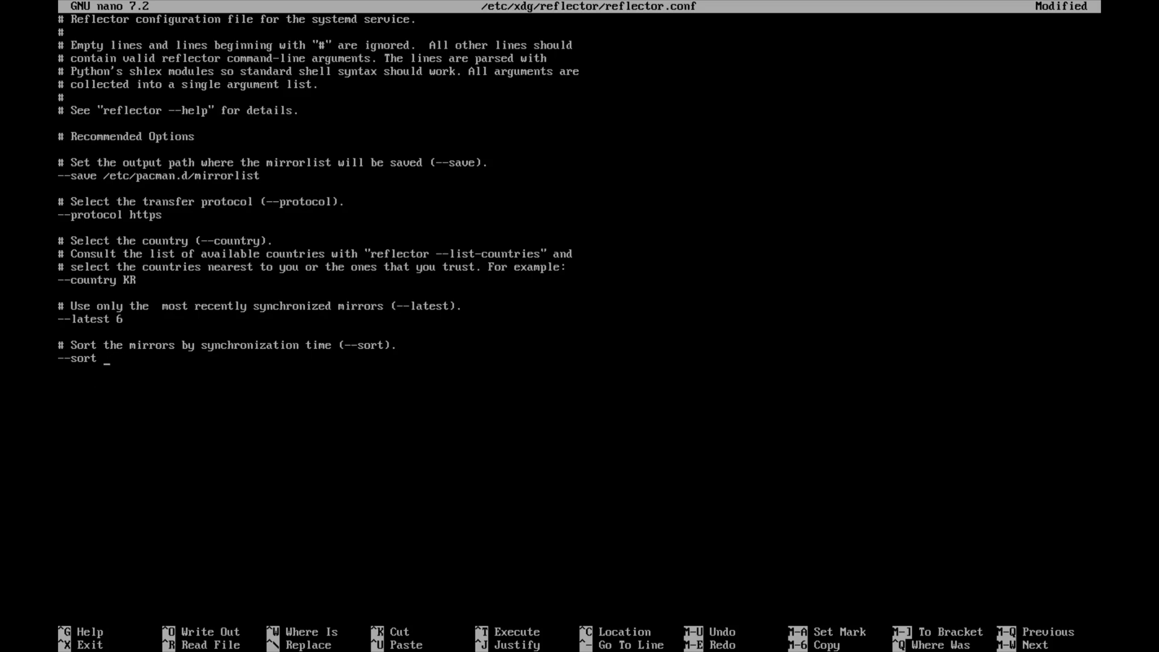
type("rate")
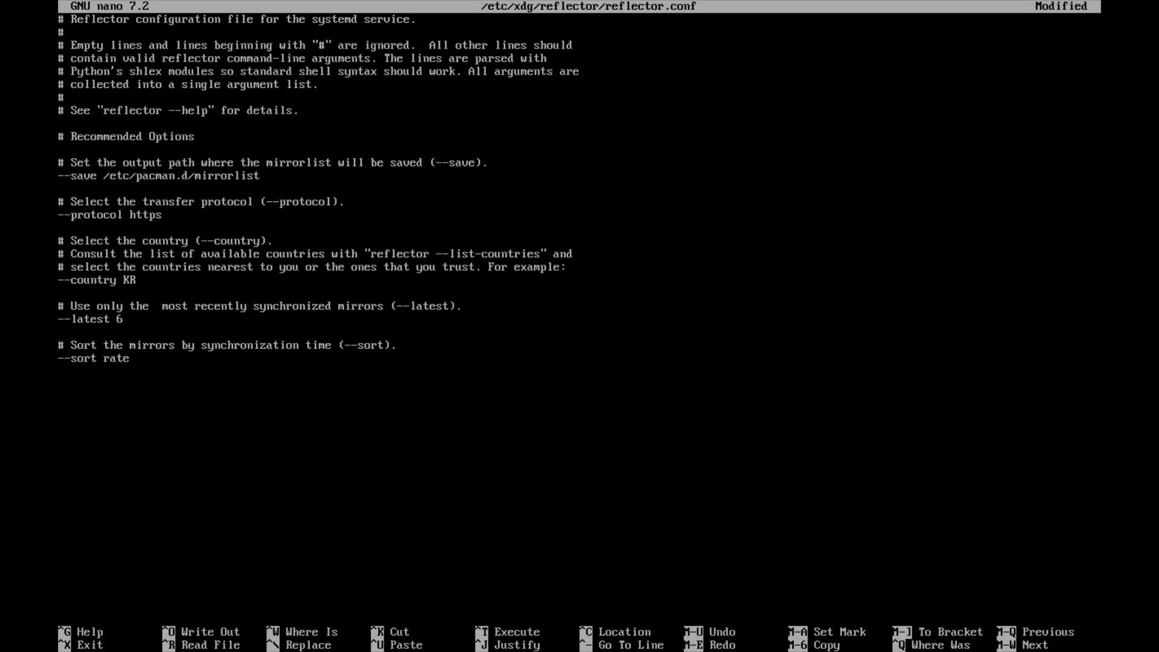
key("ctrl+o")
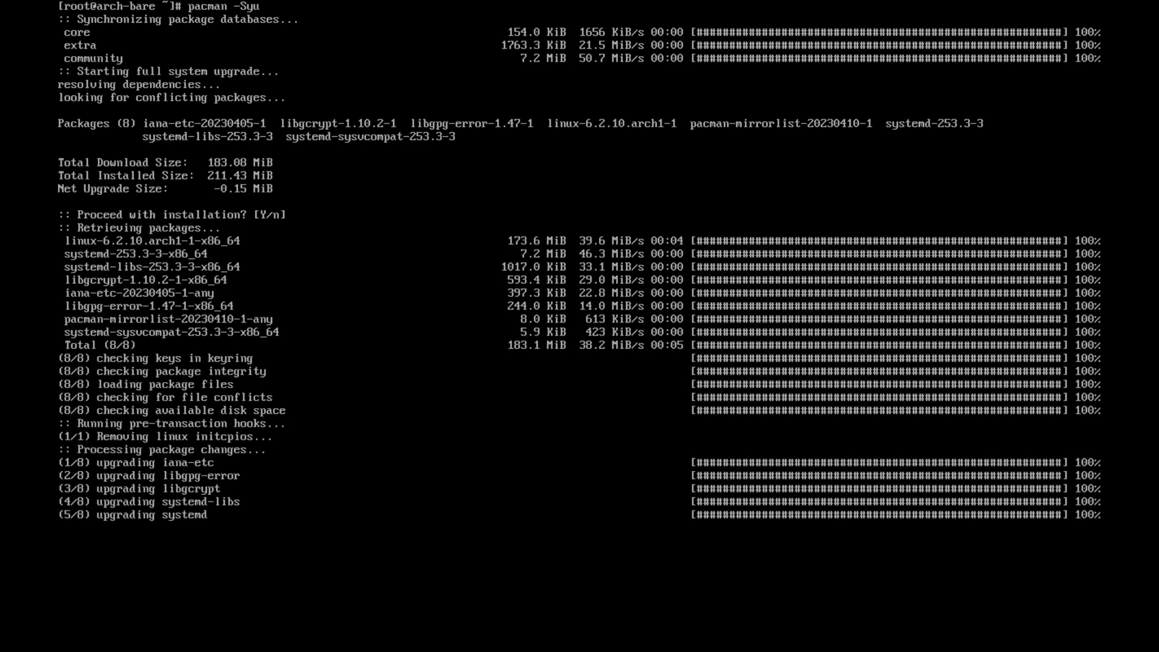
Follow the pacman -Syu output through the mkinitcpio initramfs generation, then clear the console.
scroll("down", 3)
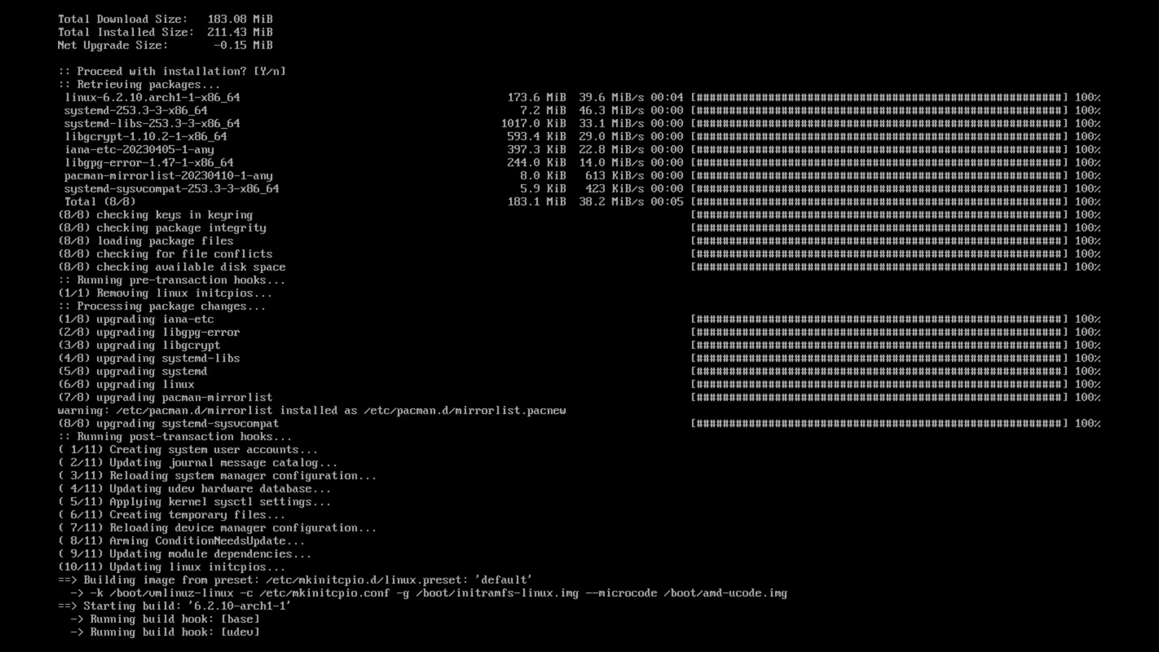
scroll("down", 3)
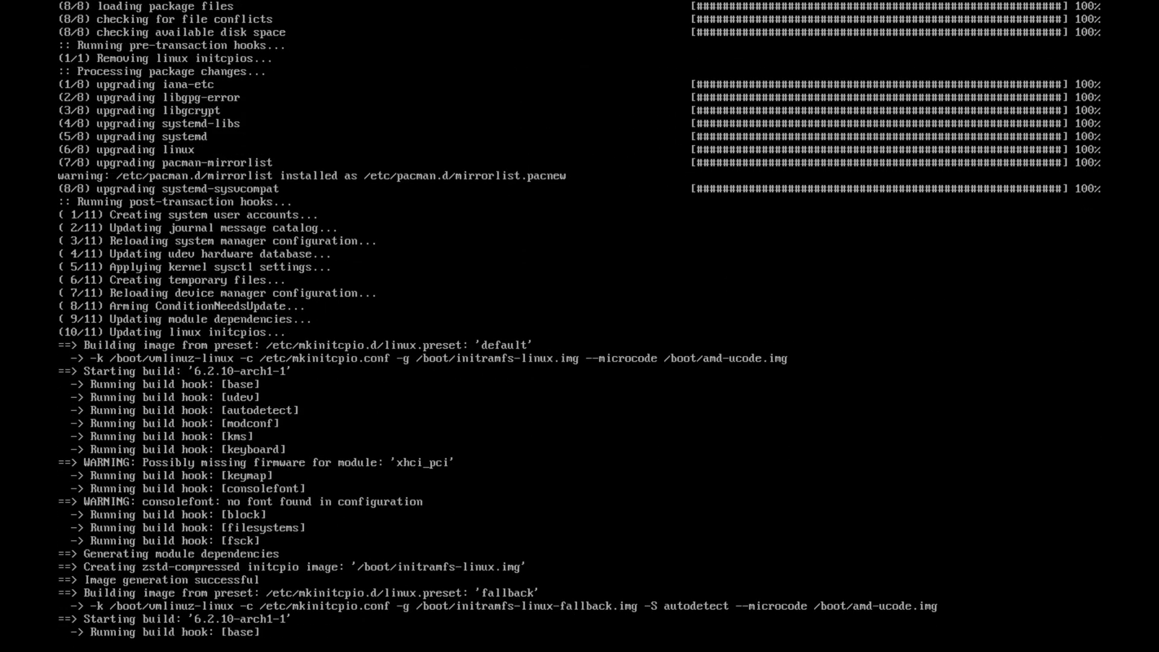
scroll("down", 3)
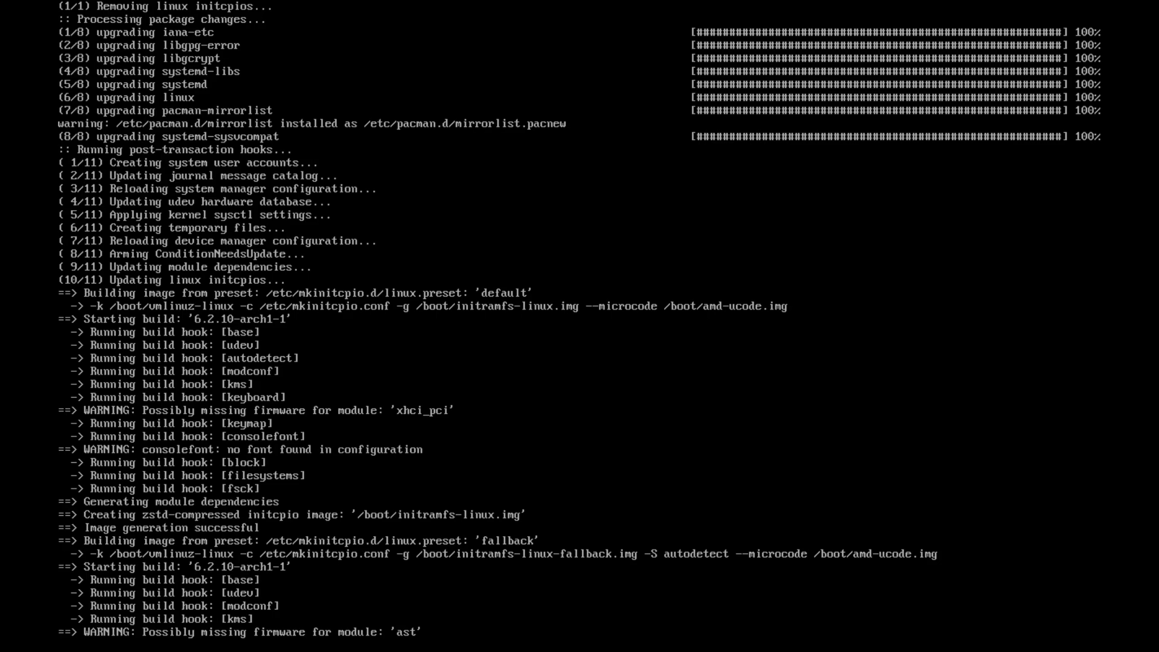
scroll("down", 3)
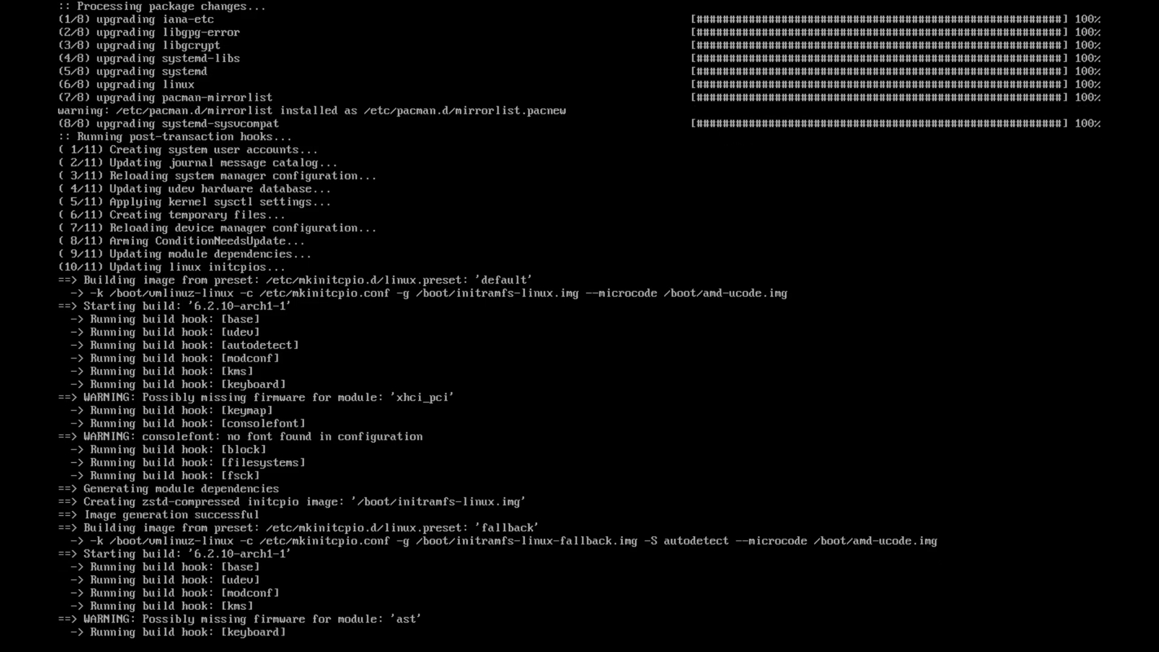
scroll("down", 3)
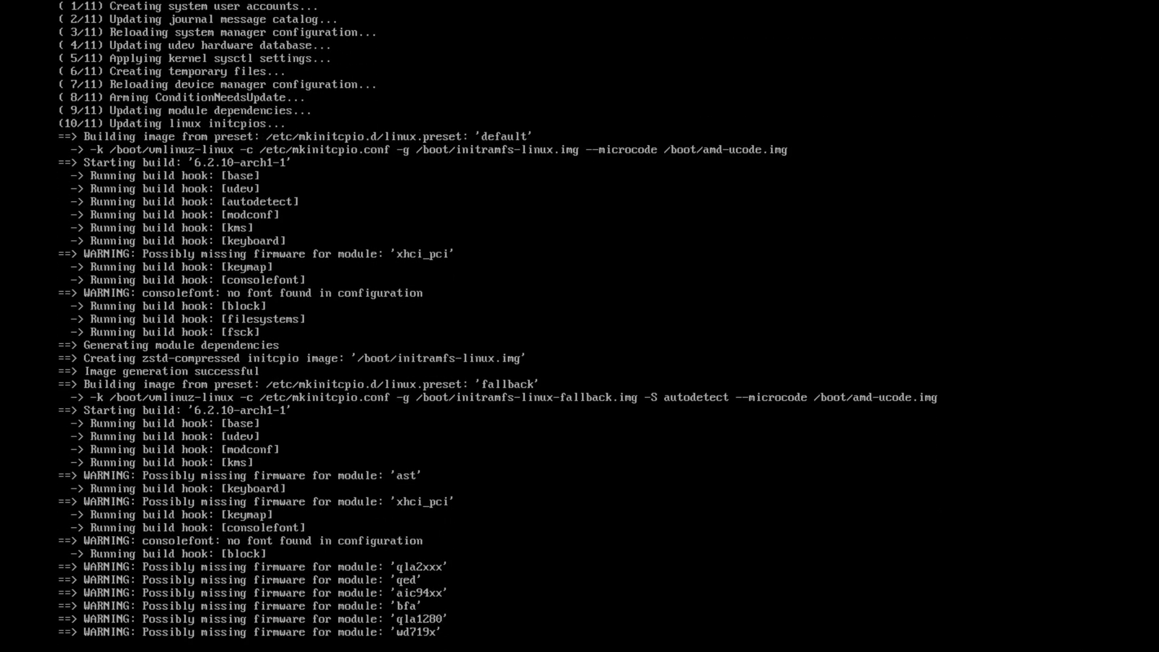
scroll("down", 3)
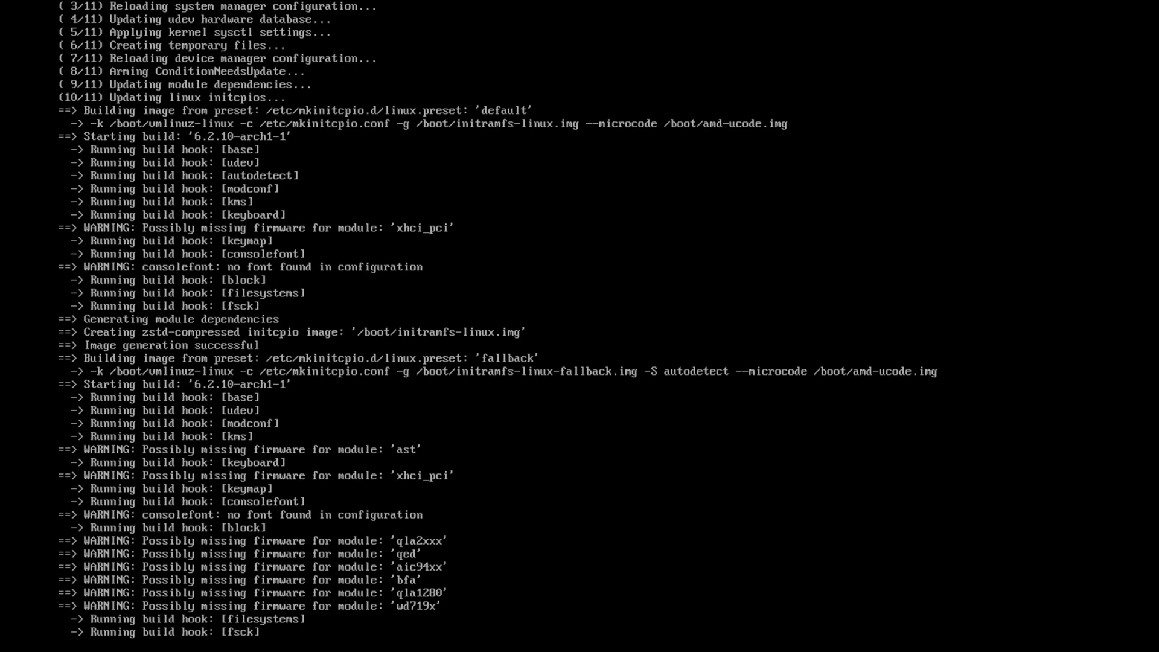
scroll("down", 3)
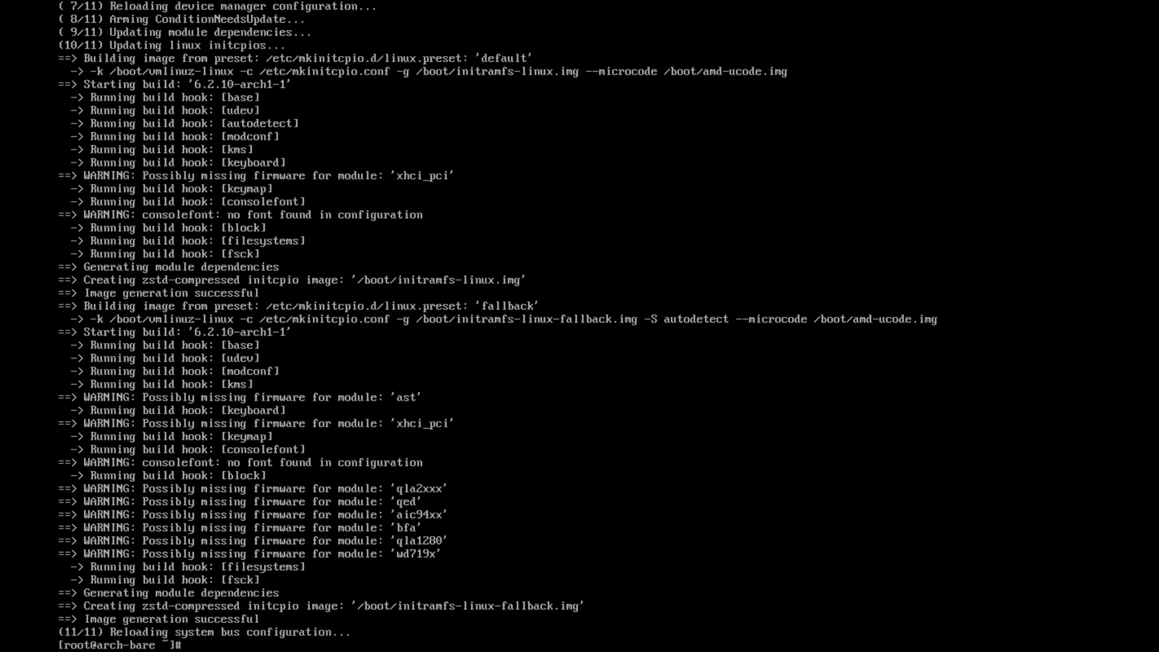
type("clear")
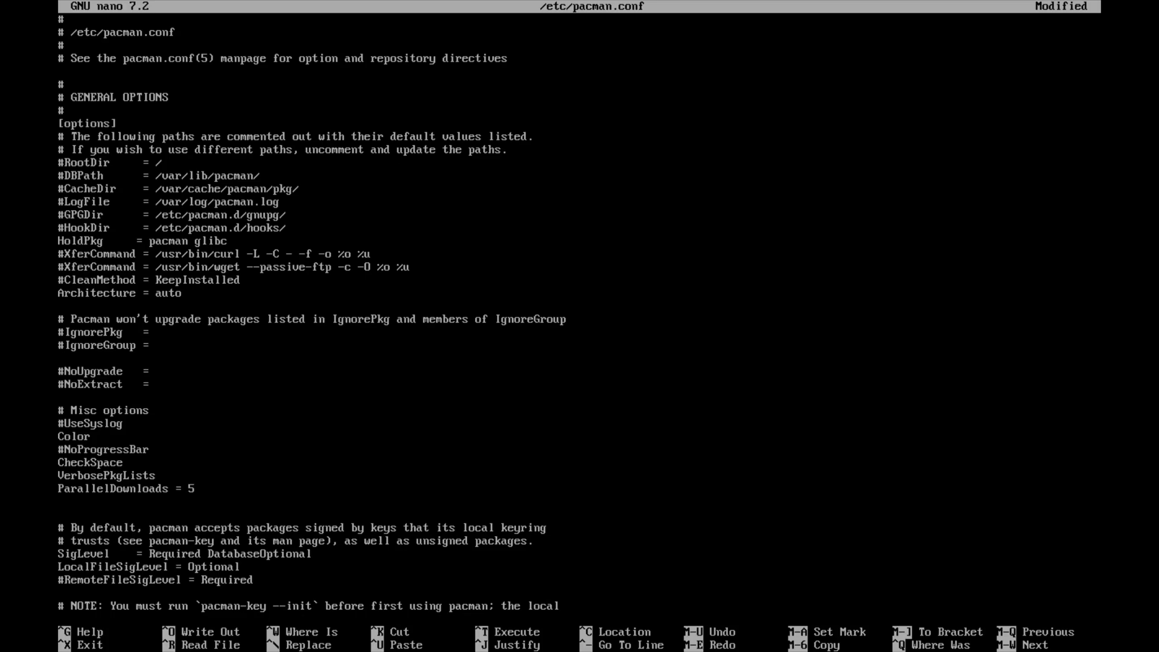
Add ILoveCandy under ParallelDownloads in /etc/pacman.conf, write it out, and start the pacman command.
type("ILove")
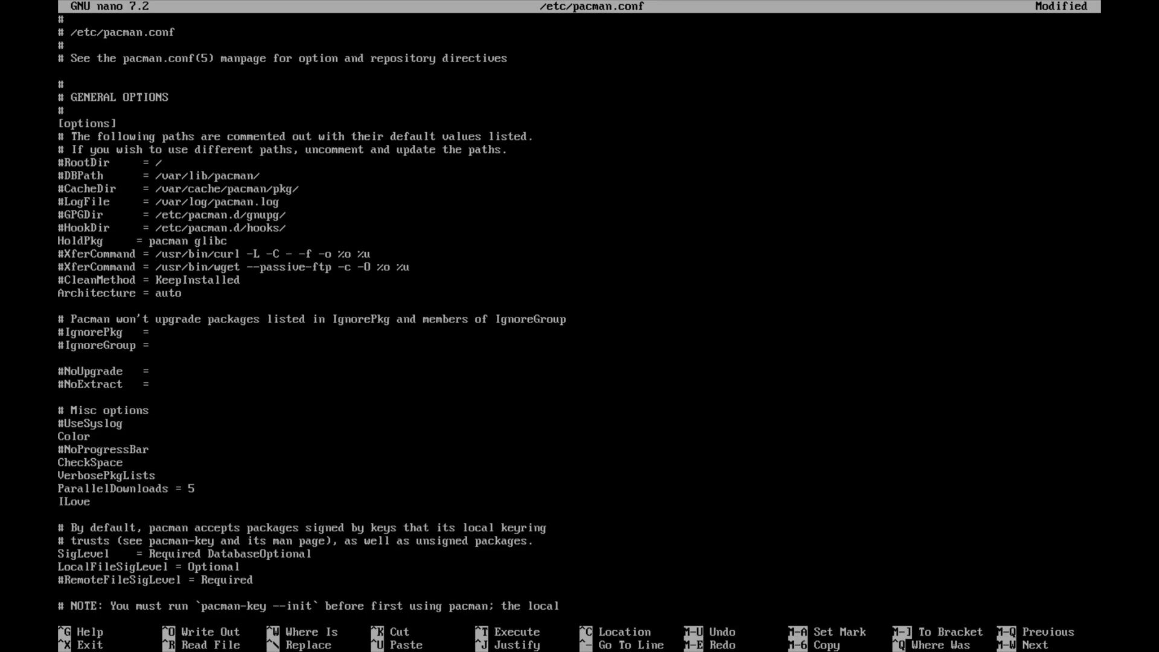
type("Candy")
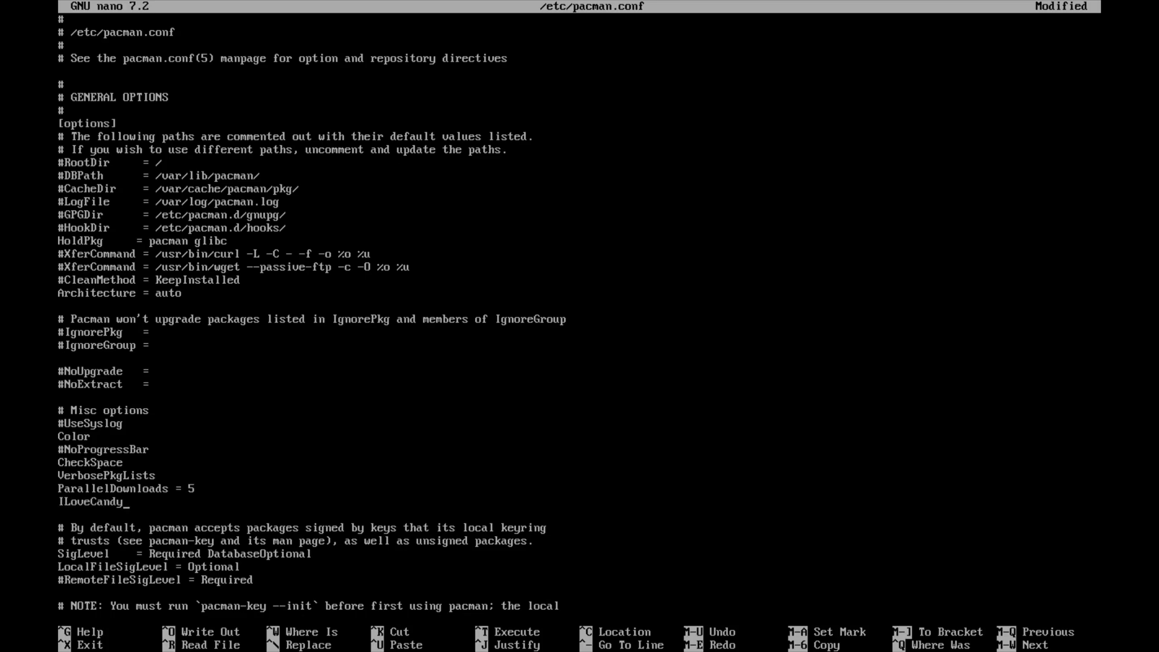
key("ctrl+o")
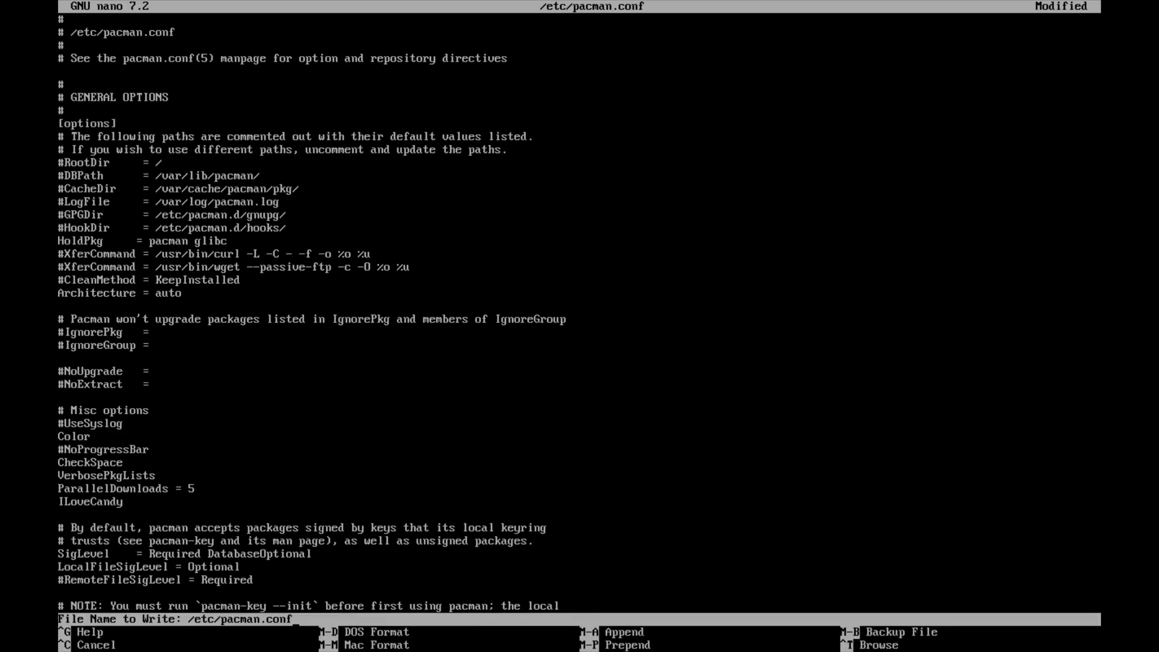
key("Enter")
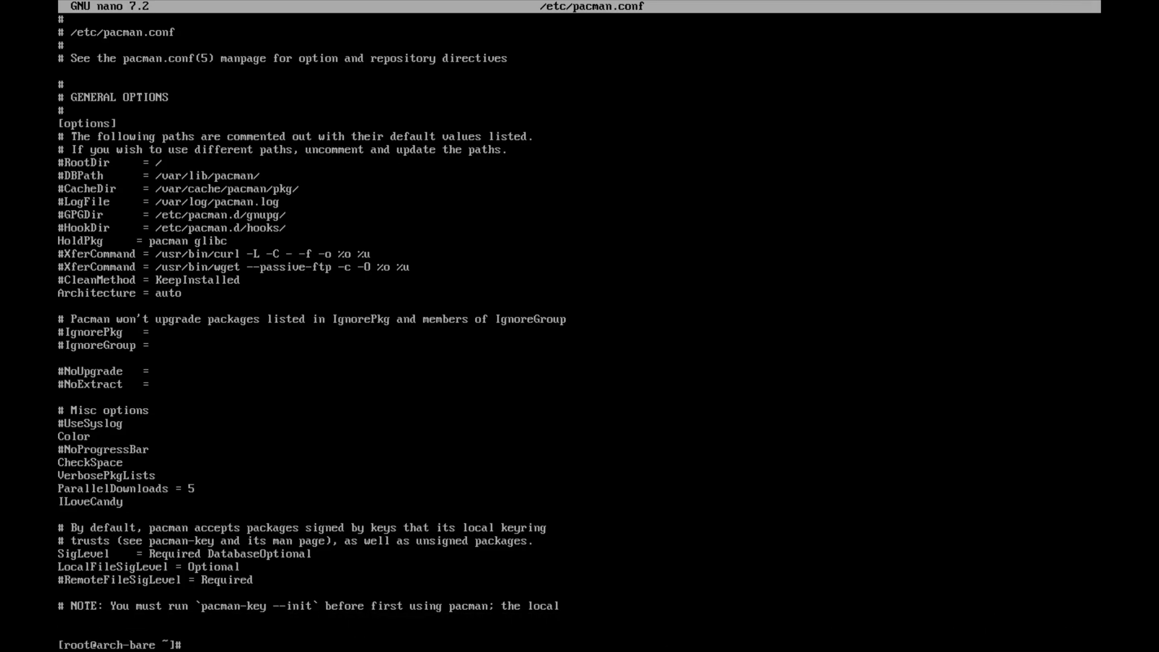
type("pacman -Sy")
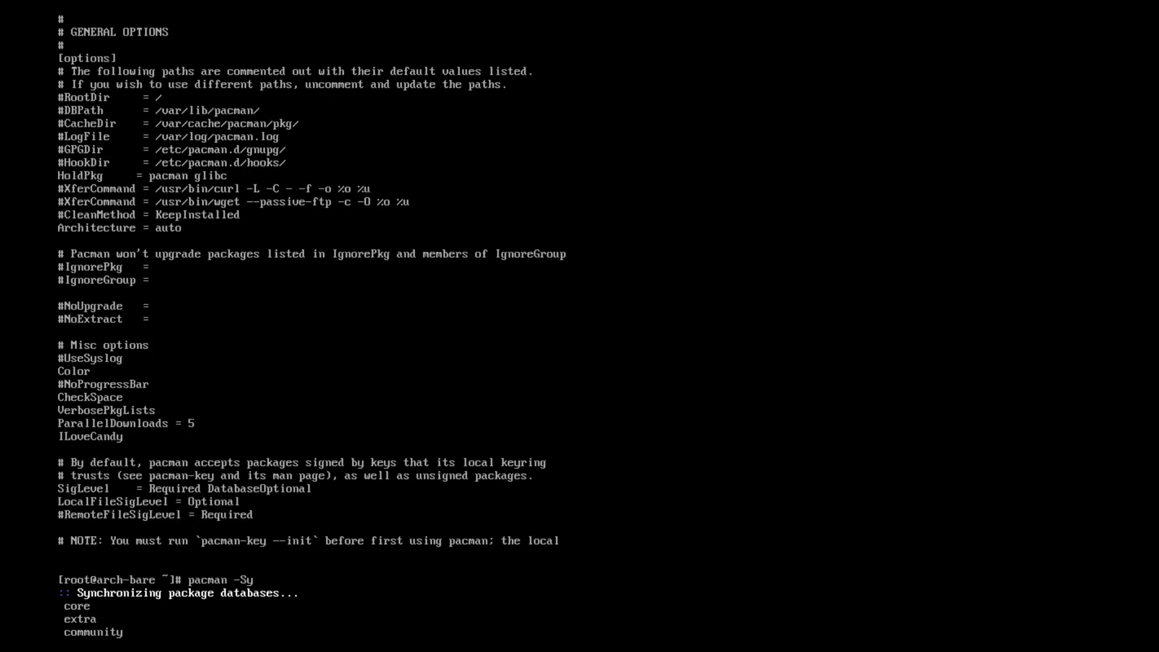
Clear the console after syncing databases and after installing xdg-user-dirs.
type("clear")
type("pacman -S xdg-user-dirs")
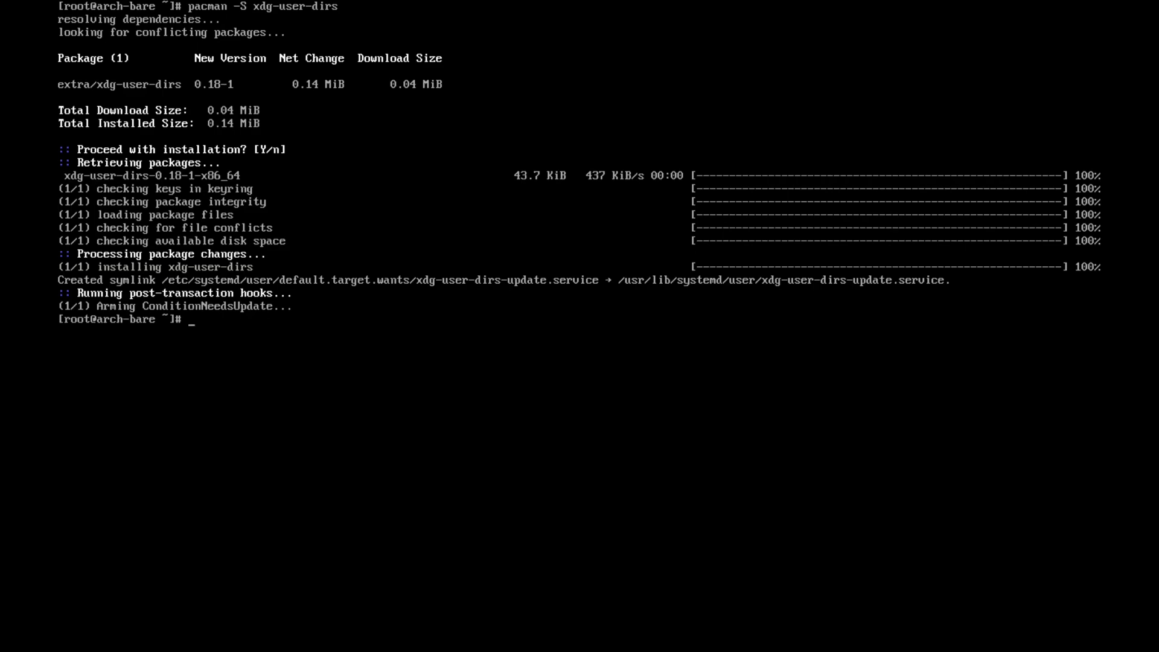
type("clear")
type("useradd -")
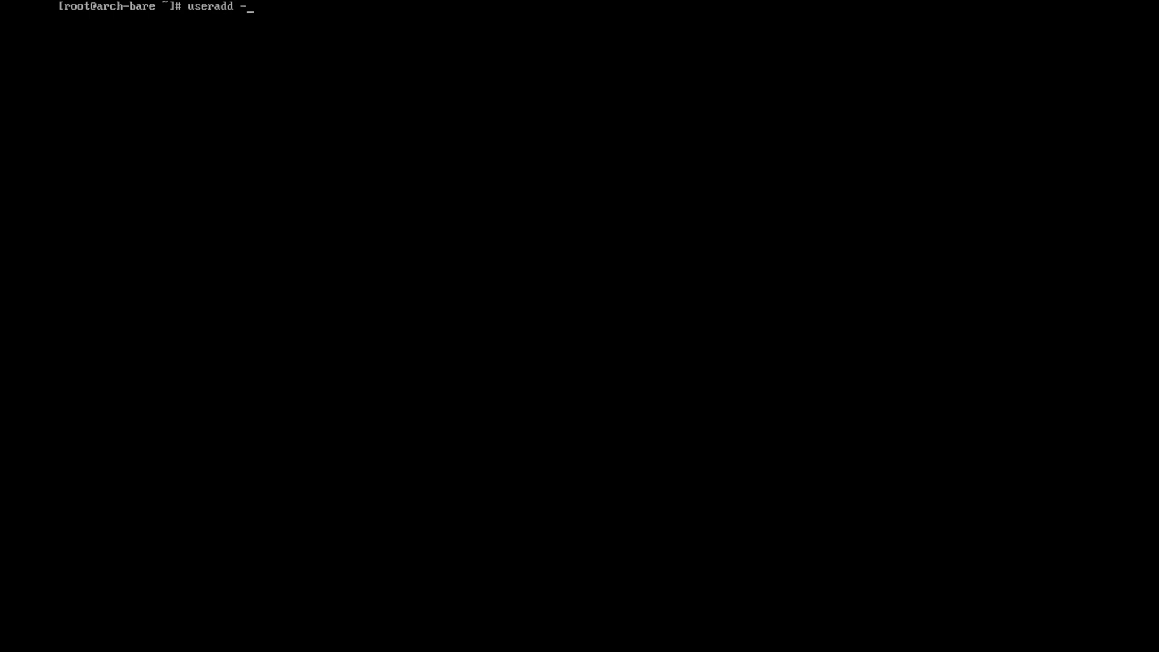
Create the user with useradd -m -G wheel.
type("m")
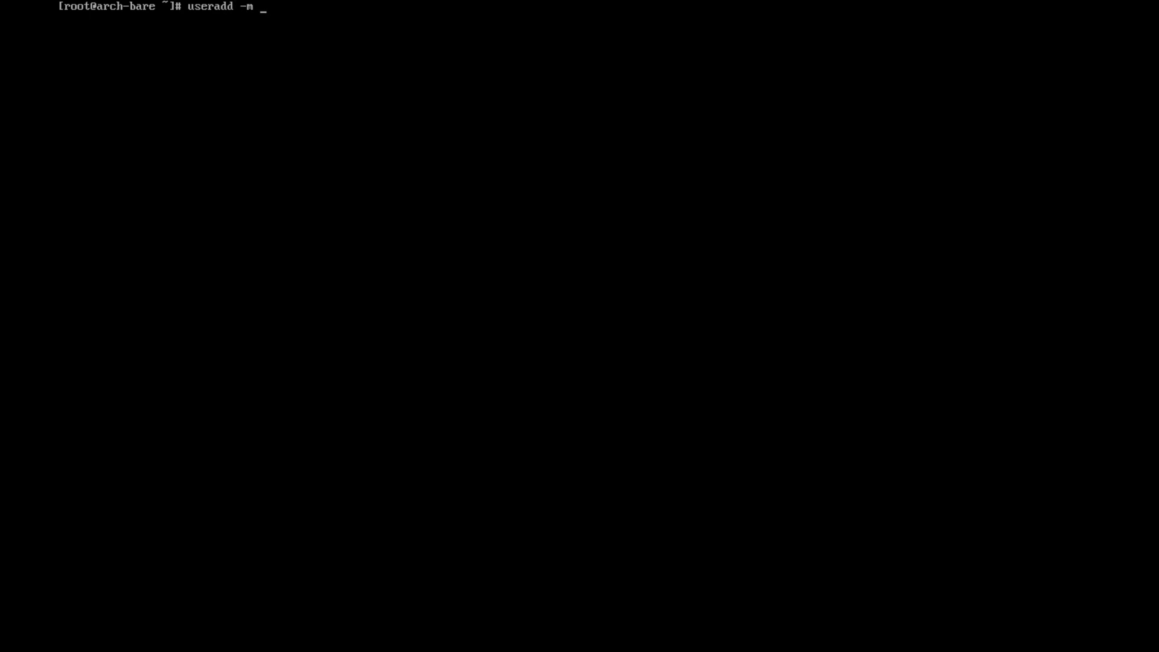
type("-G")
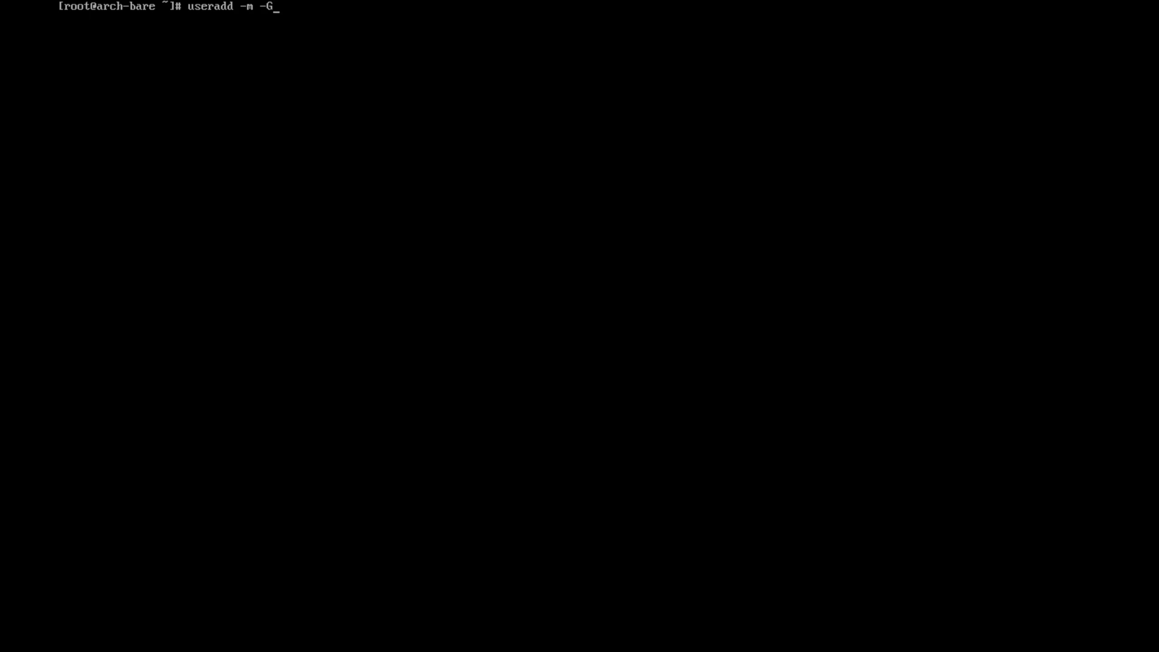
type("w")
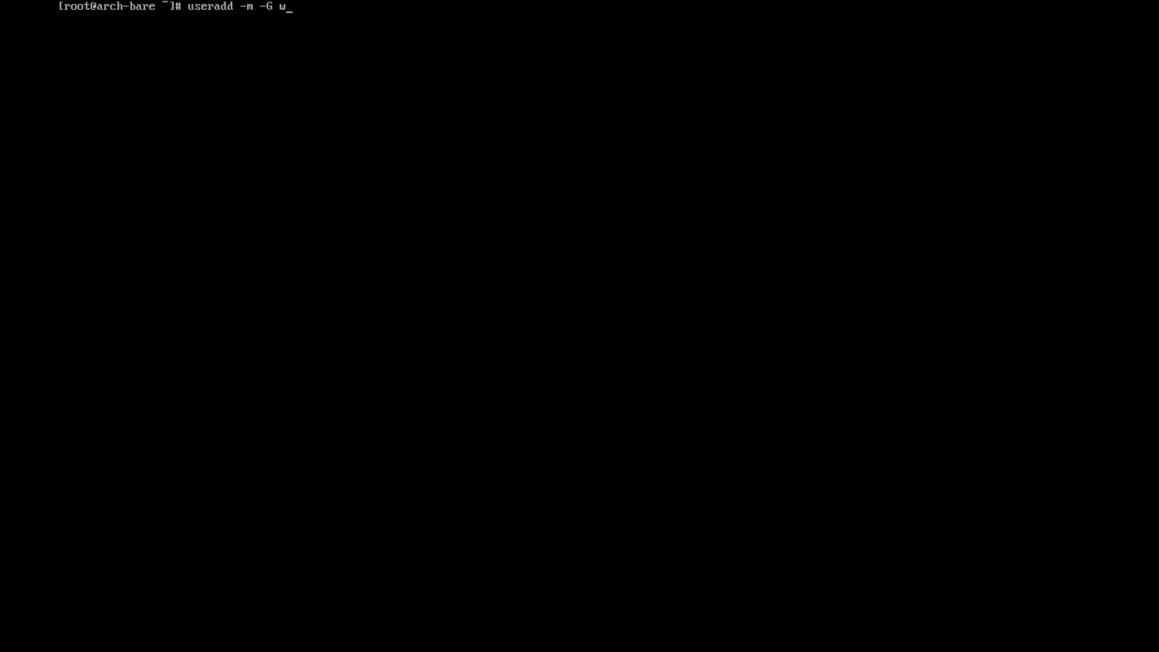
type("heel ja")
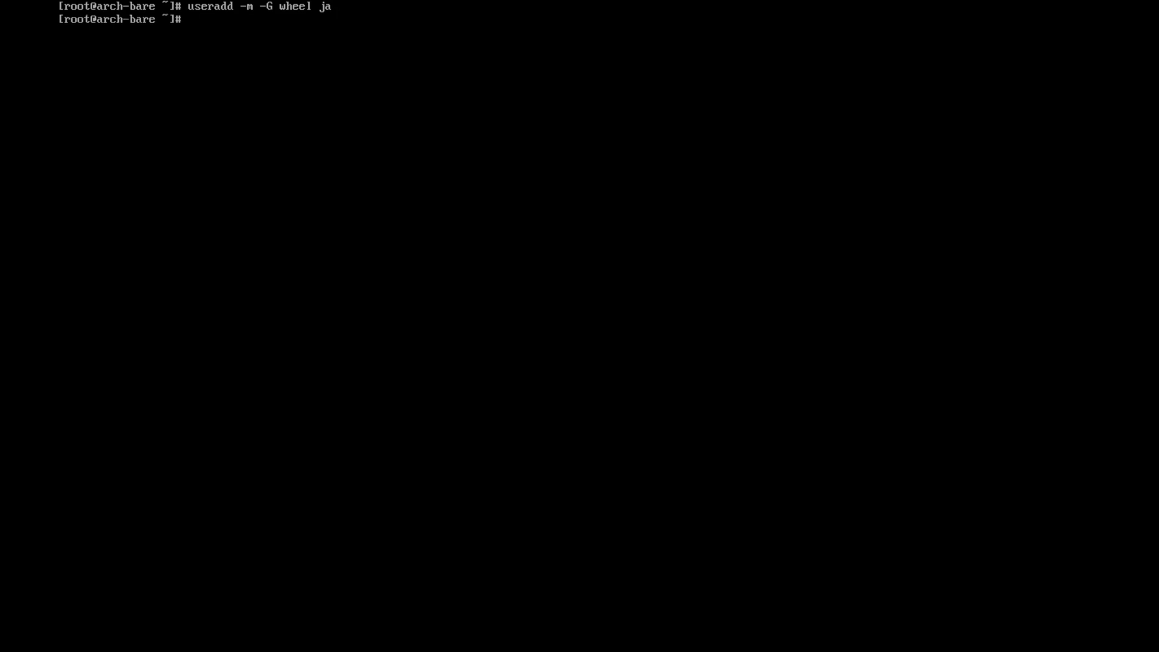
Set the new user's password with passwd.
type("p")
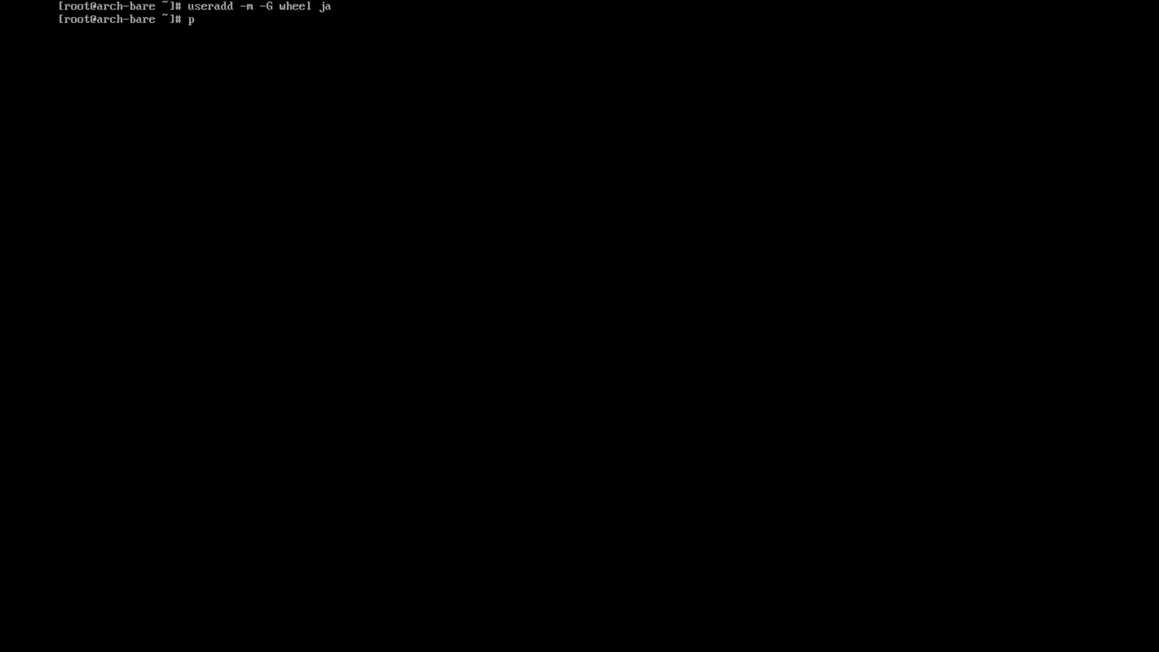
type("asswd")
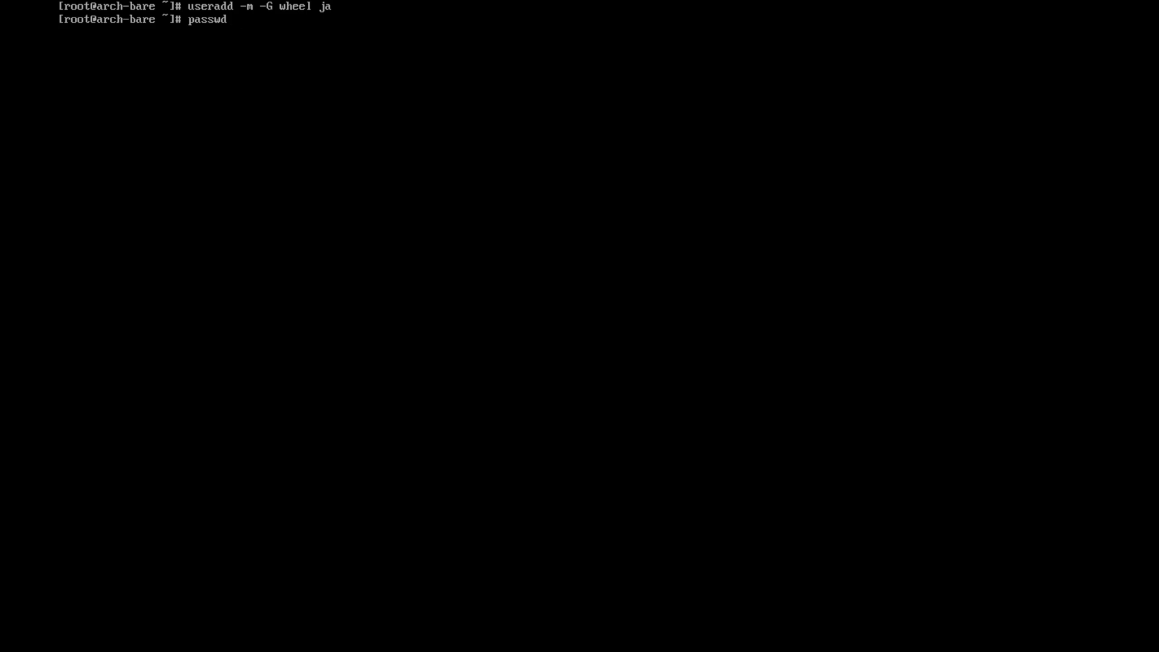
type("ja")
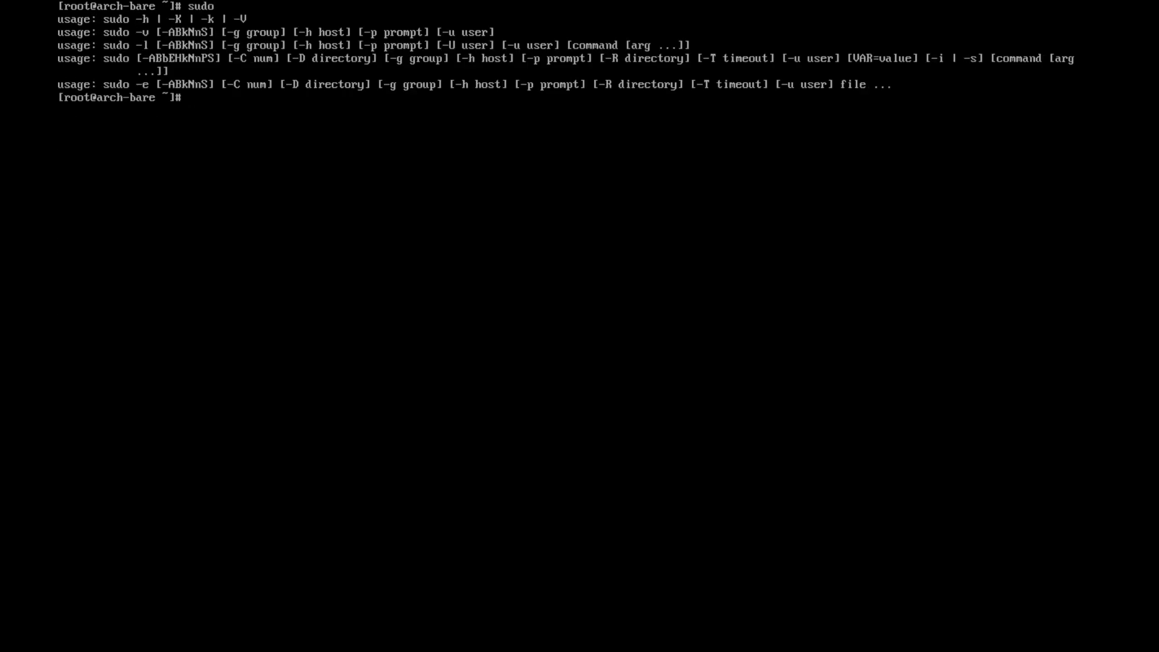
type("vis")
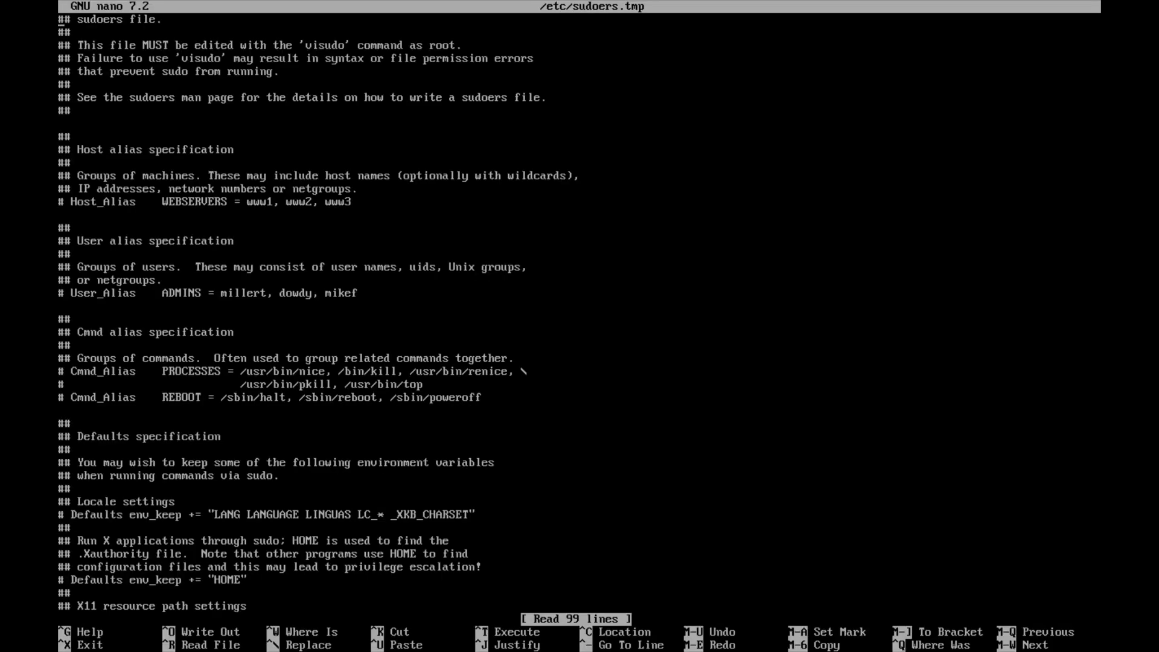
scroll("down", 3)
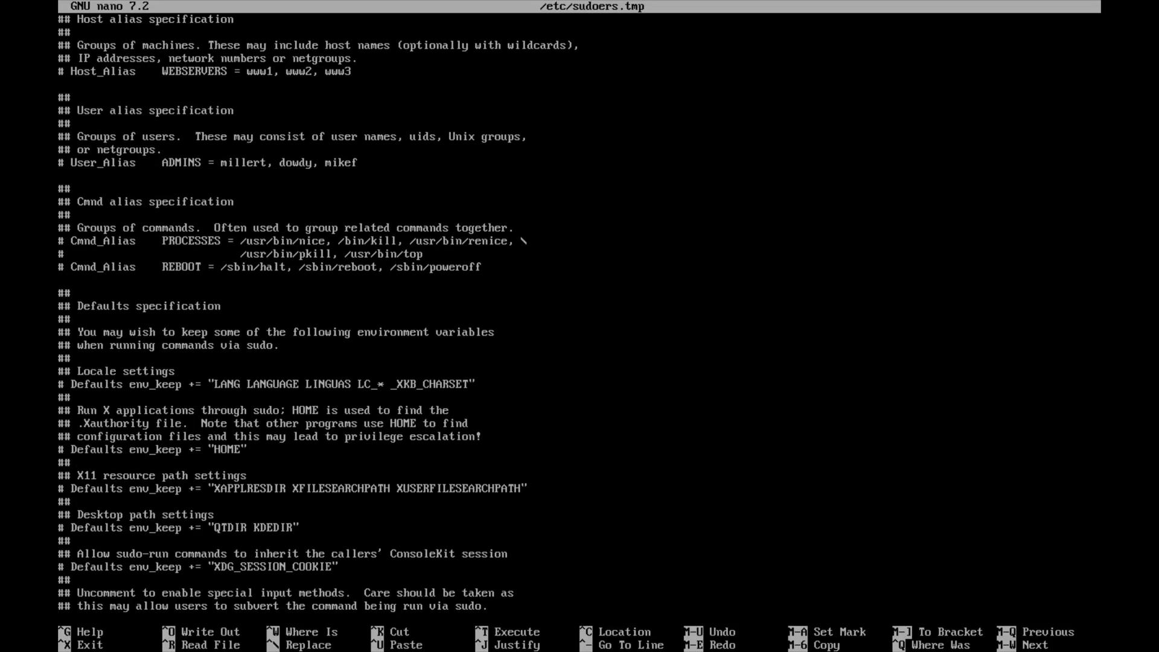
key("ctrl+x")
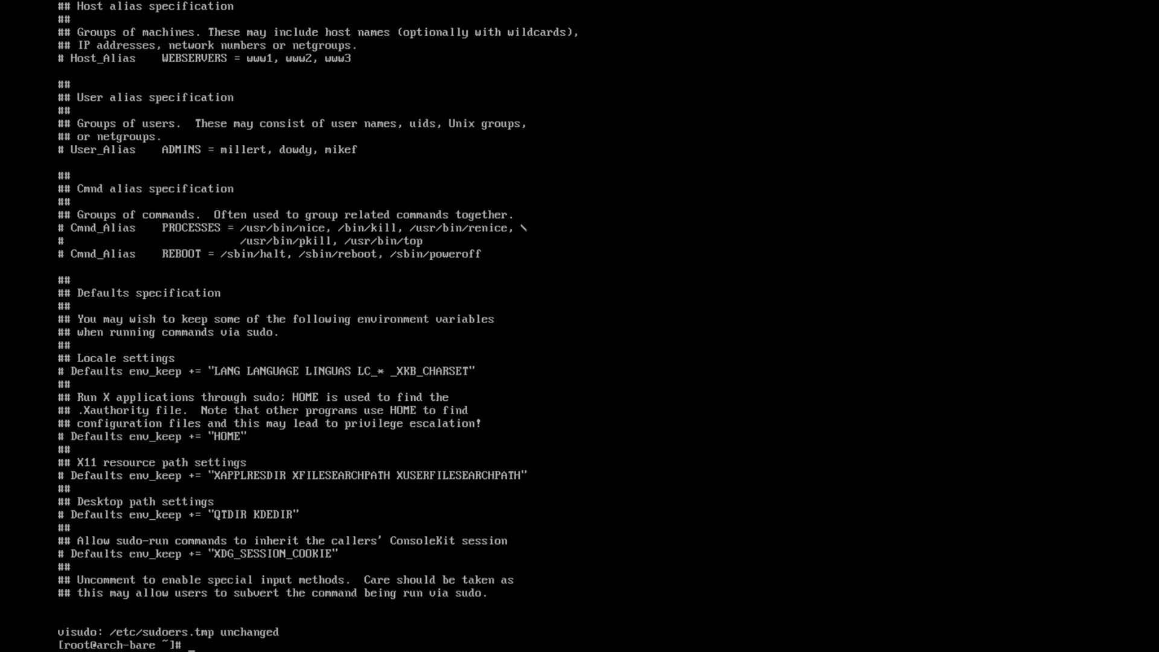
type("pacman -S vim")
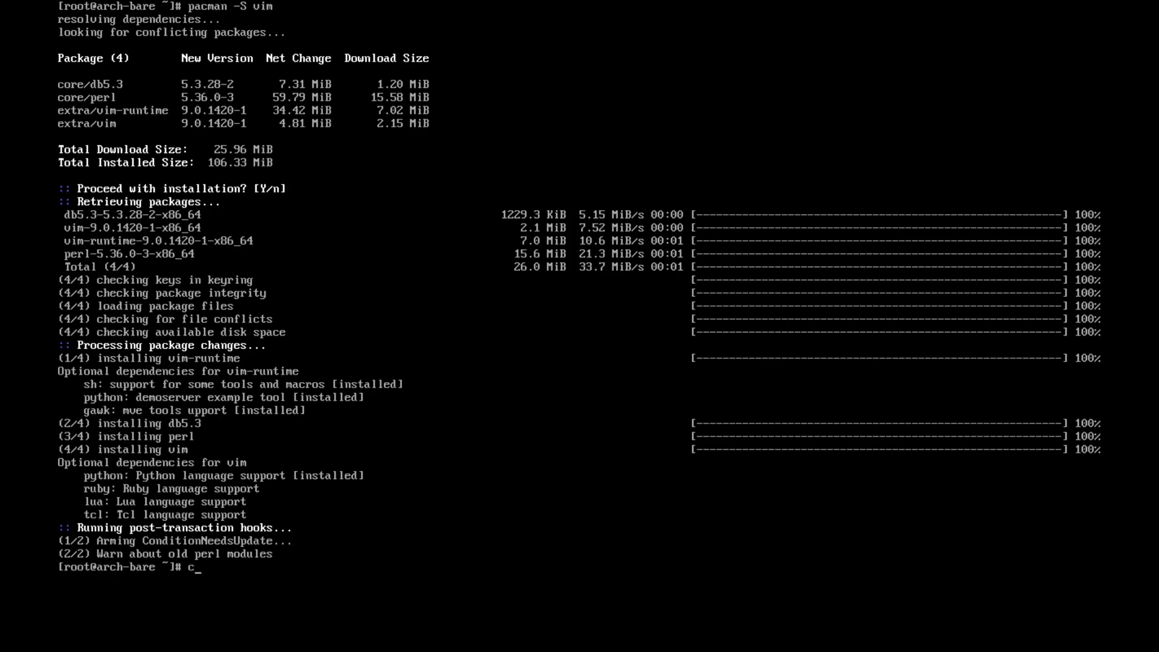
Reopen /etc/sudoers with EDITOR=vim visudo and scroll through it.
type("EDITOR=vim visudo")
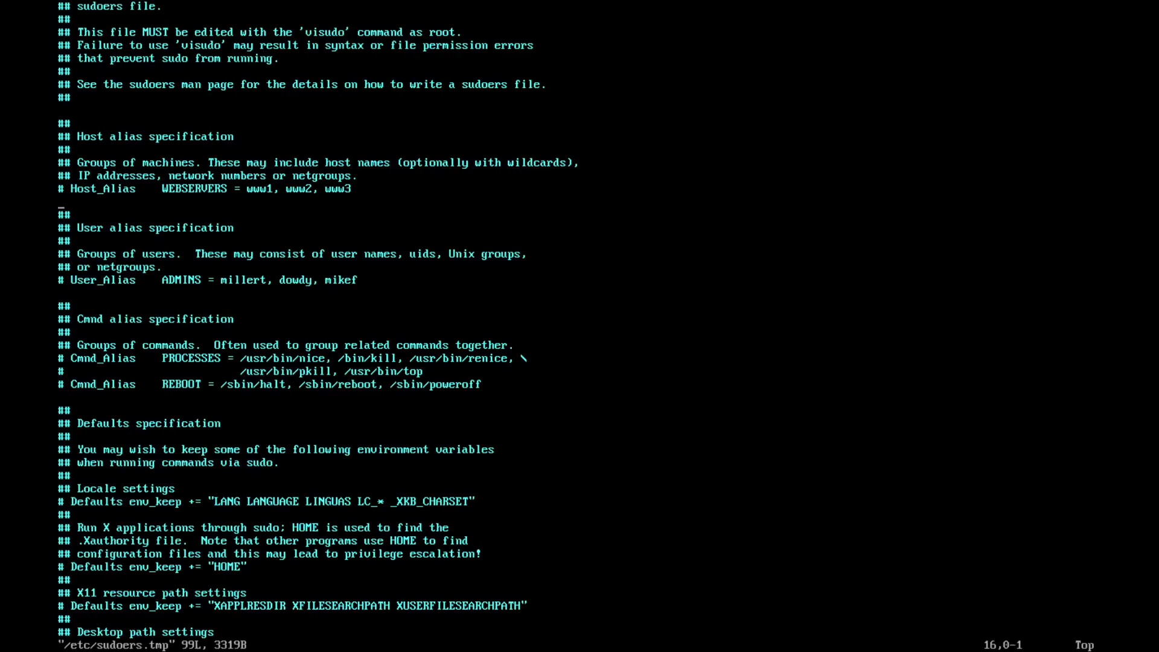
scroll("down", 3)
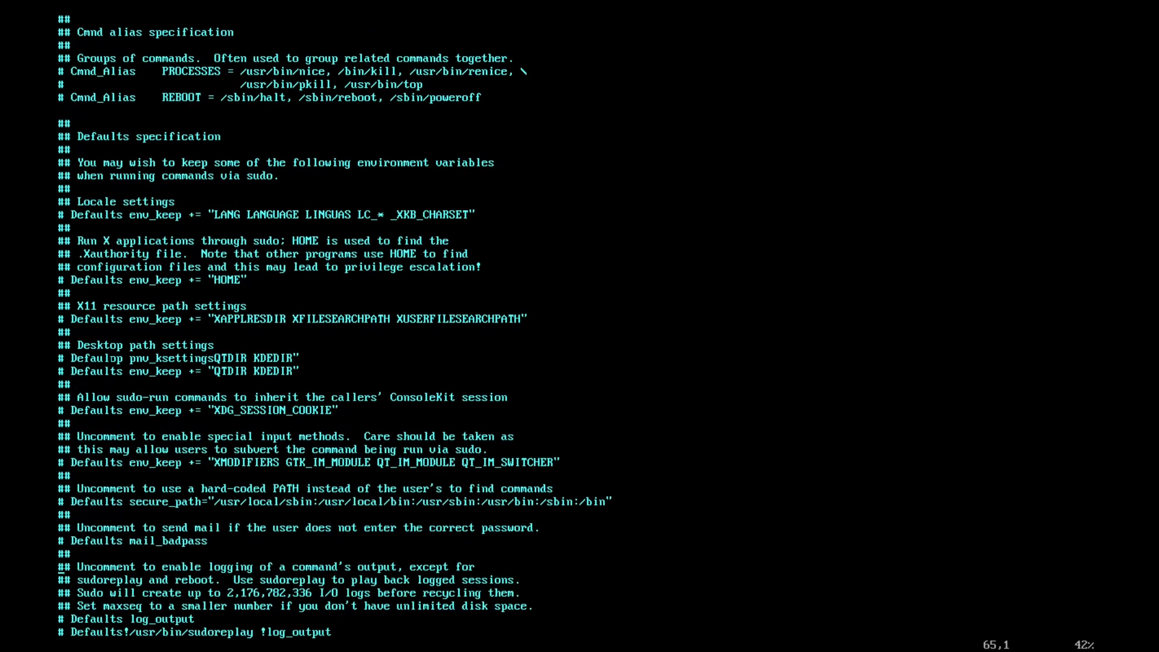
scroll("down", 3)
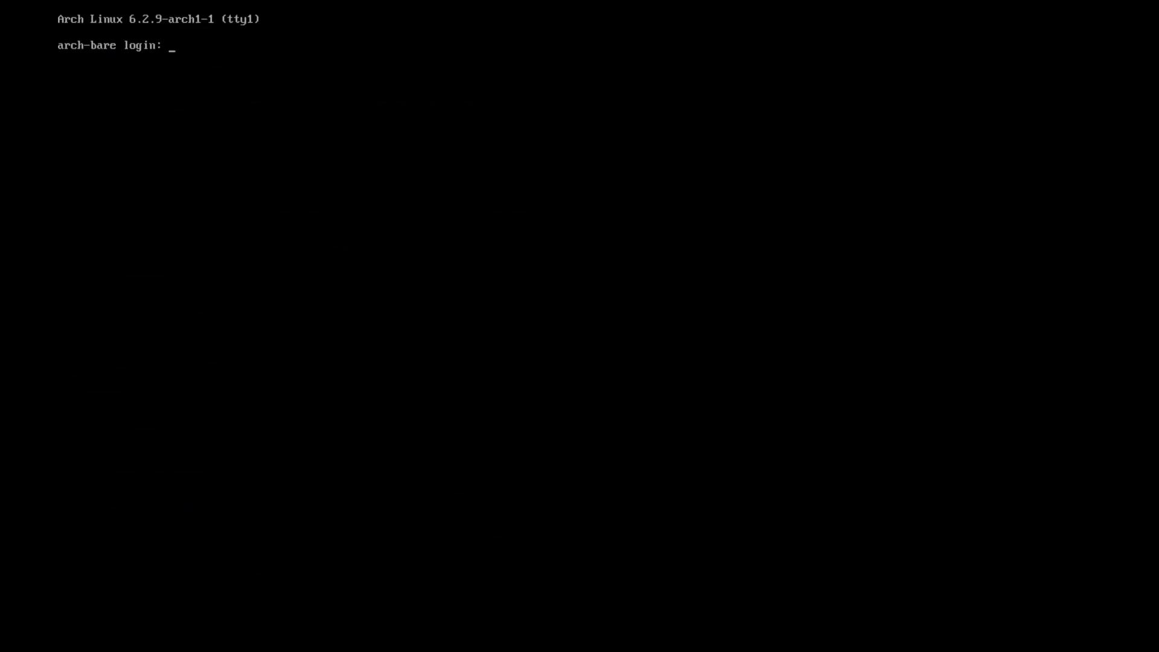
Log in as the new user and run sudo pacman -Syu, which reports nothing to do.
type("ja")
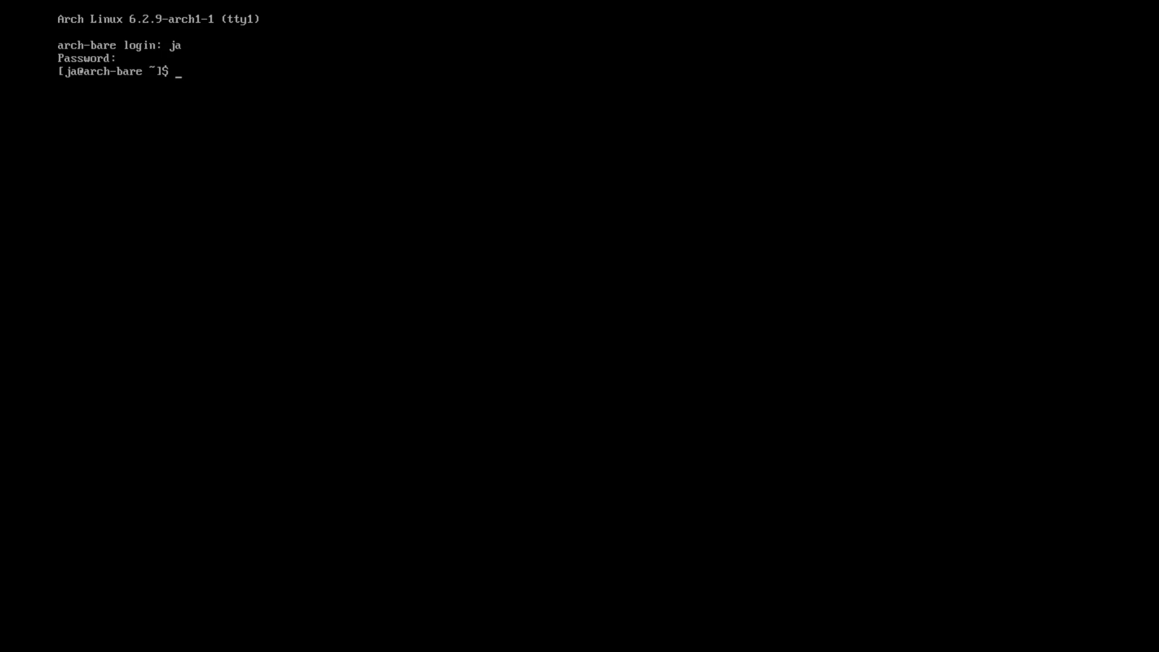
type("sudo")
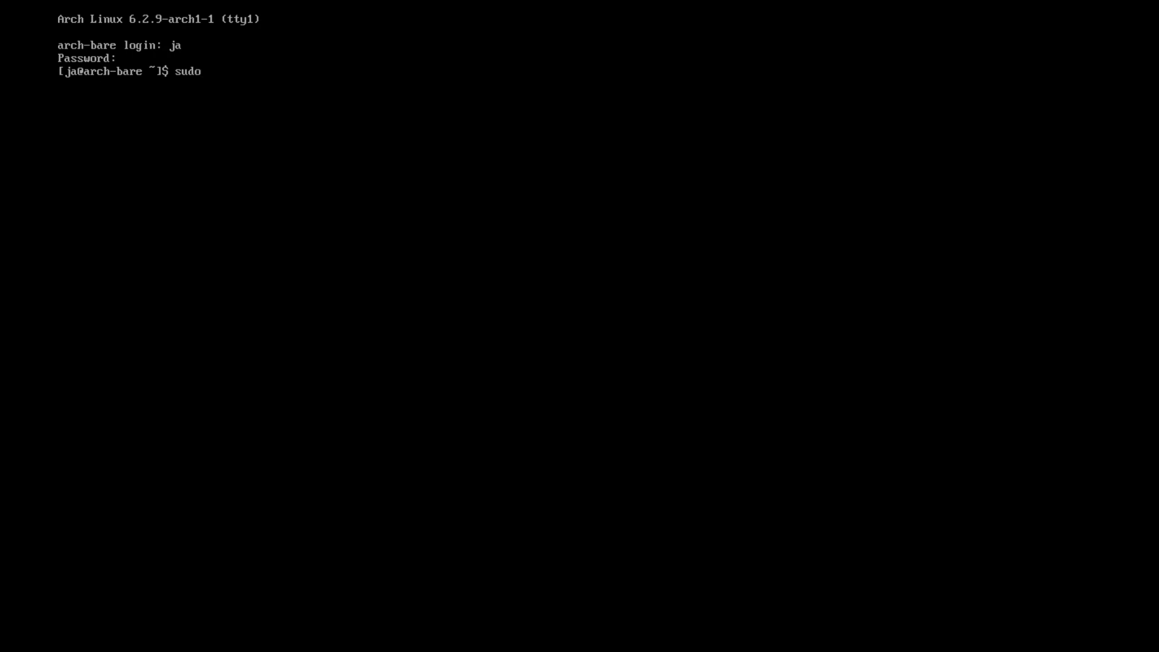
type("pacman -Syu")
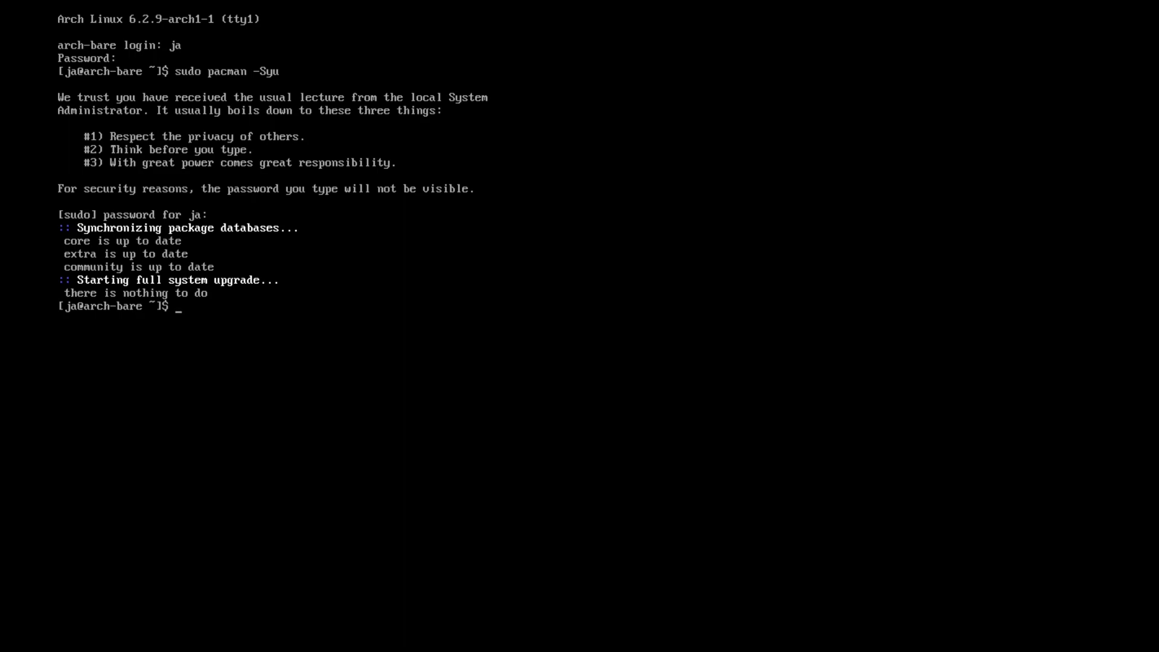
type("c")
type("uname -r")
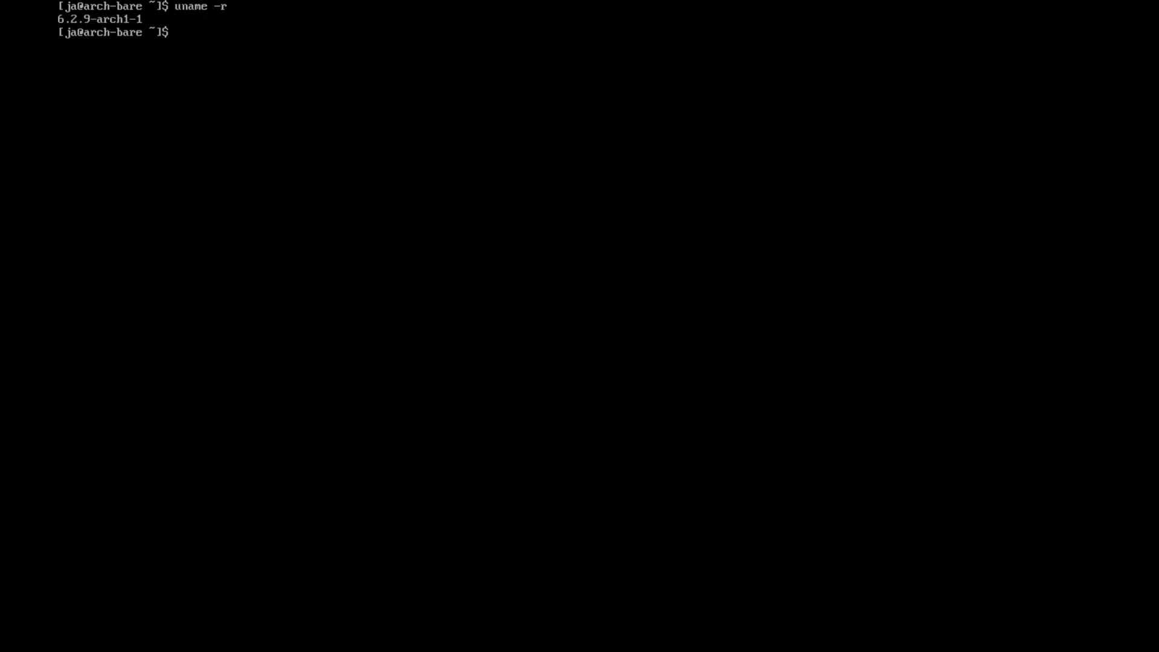
Run sudo pacman -S base-devel linux-headers, then begin a git clone command.
type("s")
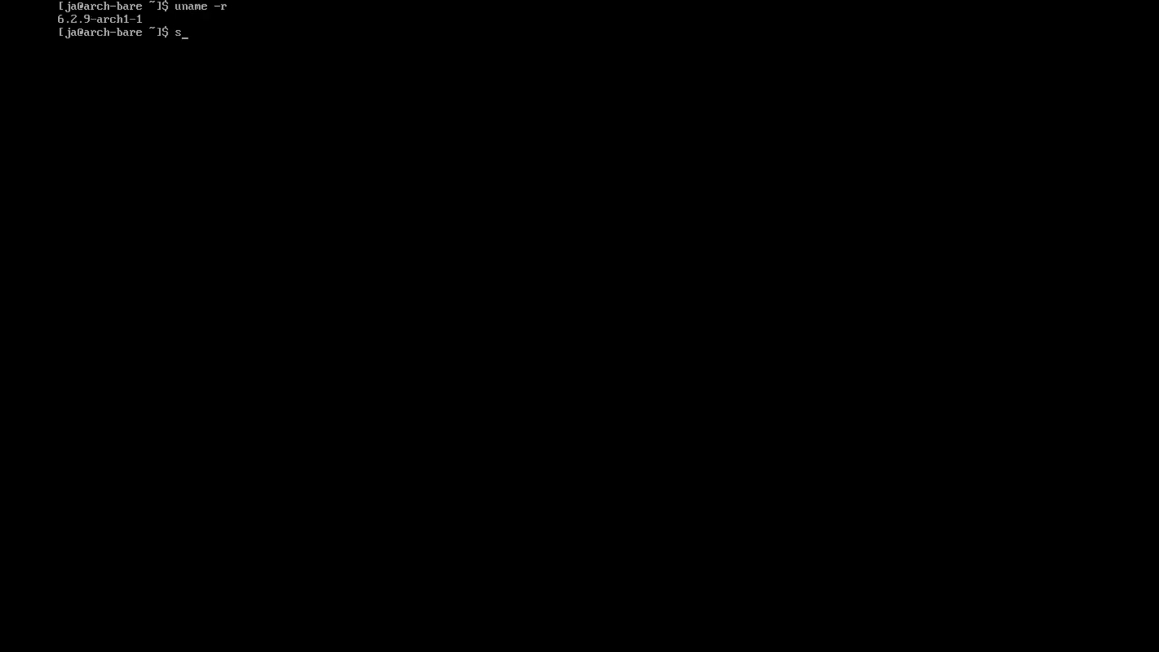
type("udo")
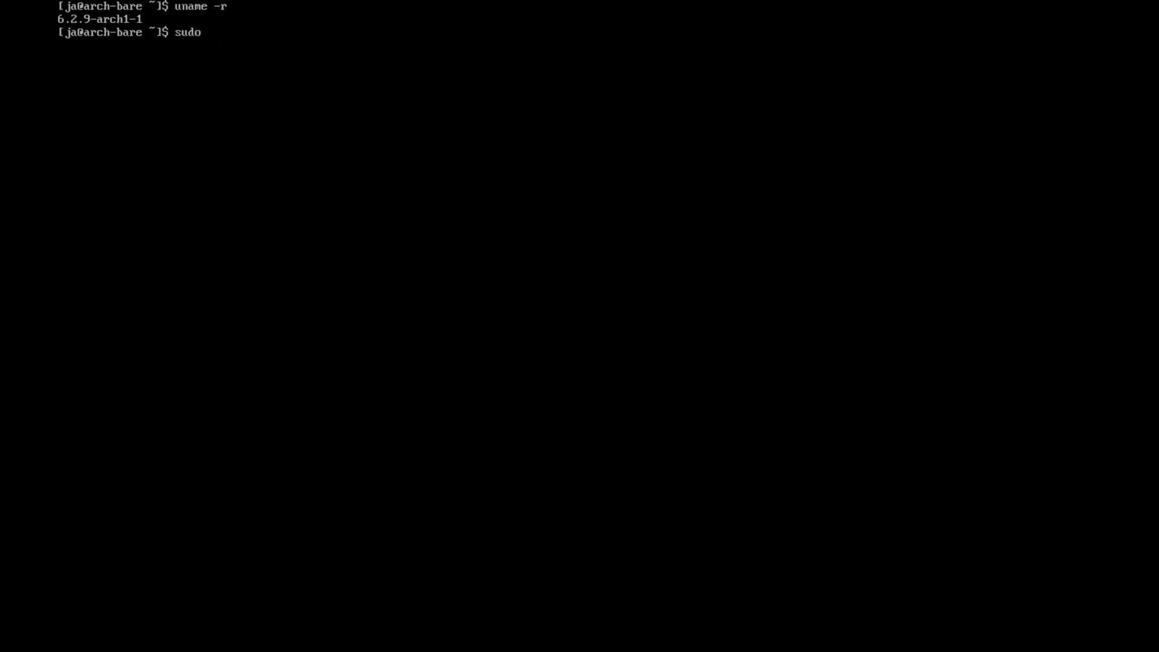
type("pacman -S")
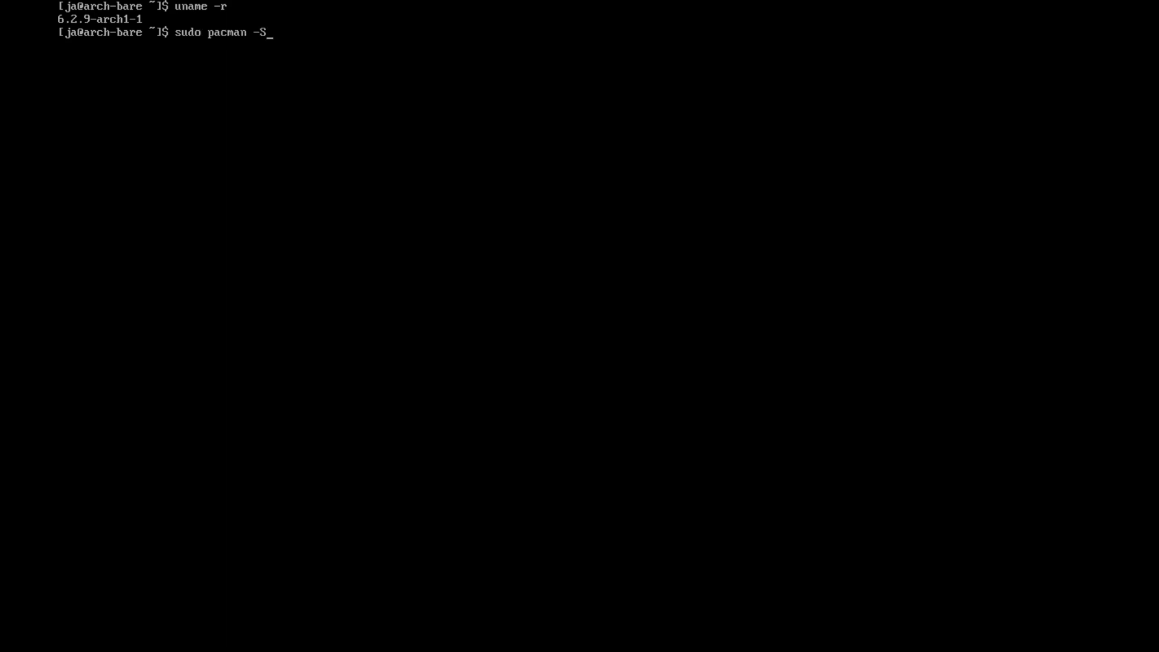
type("base-")
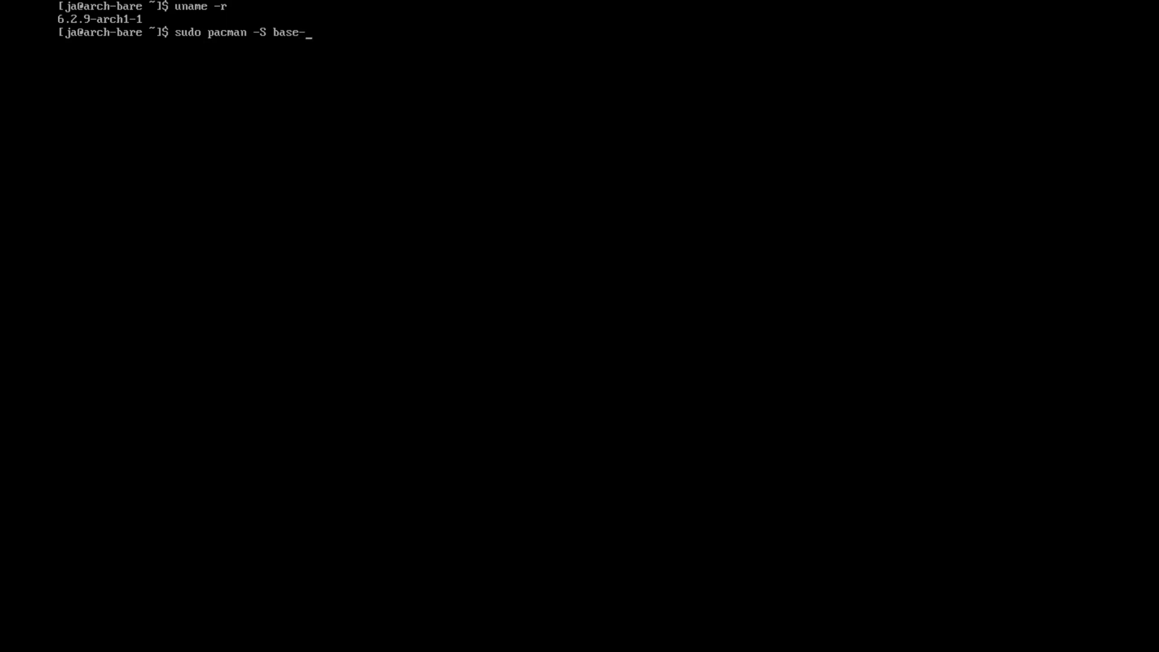
type("devel lin")
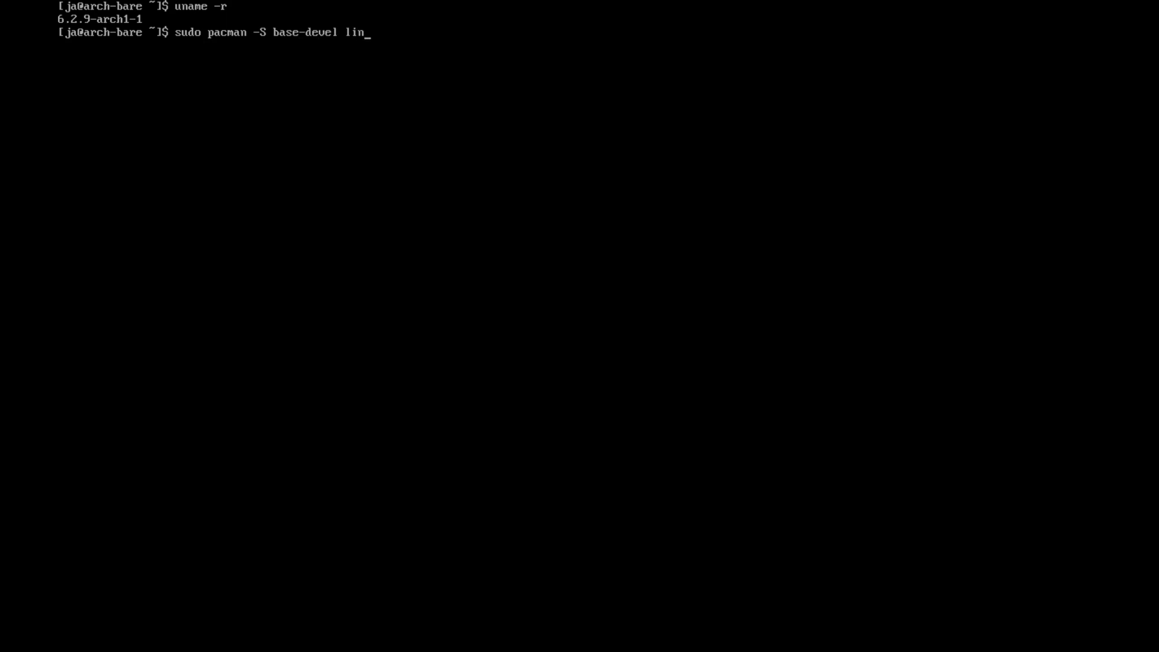
type("ux-headers")
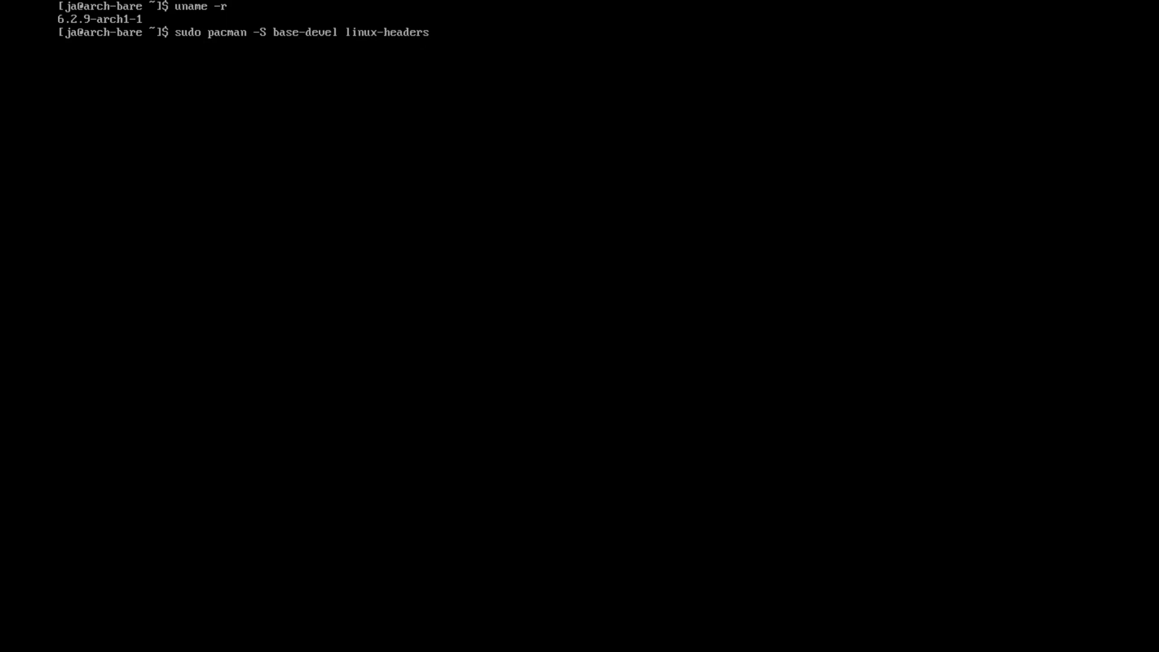
key("Return")
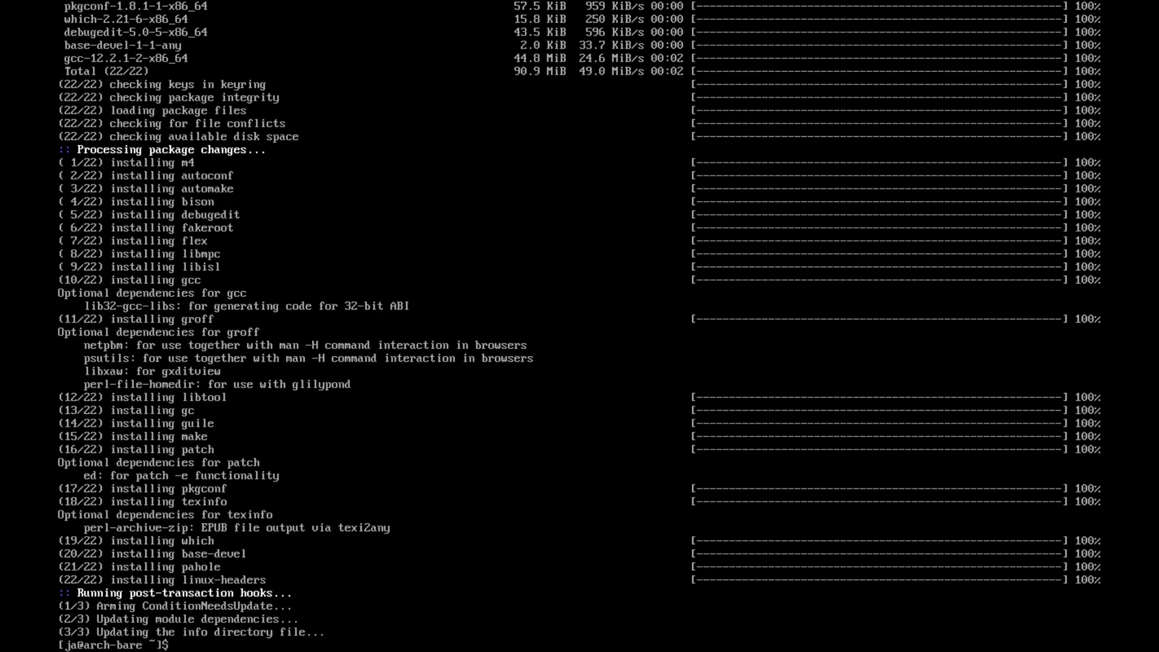
type("git clone https://")
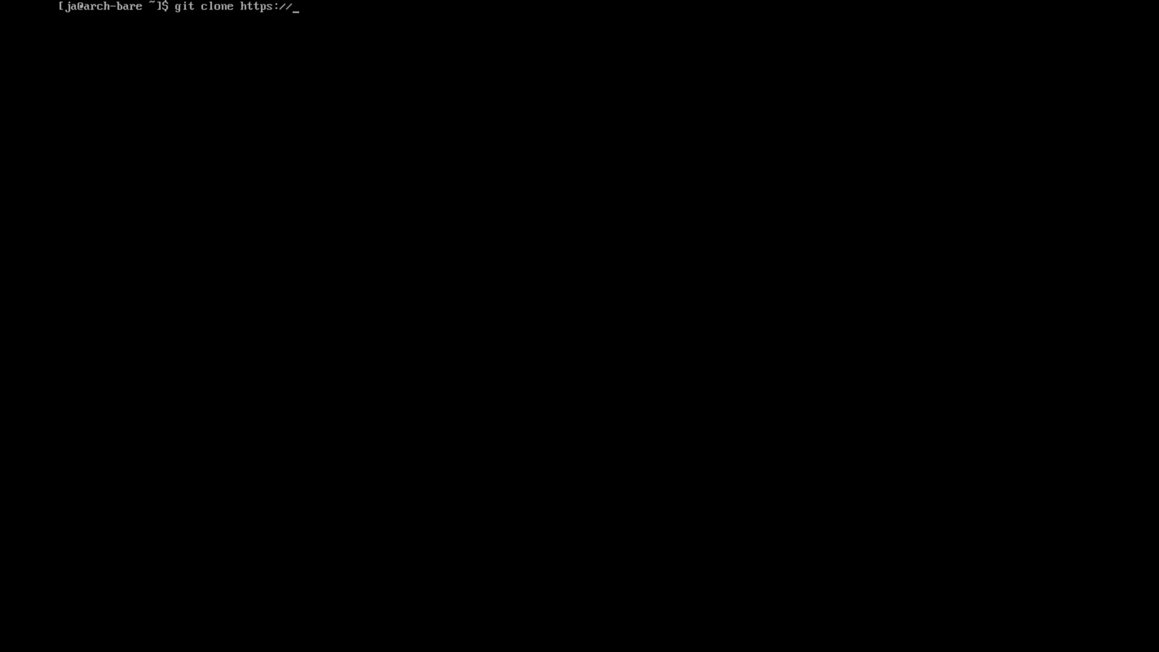
After the clone to aur.archlinux.org fails, install git with sudo pacman -S git.
type("aur.arc")
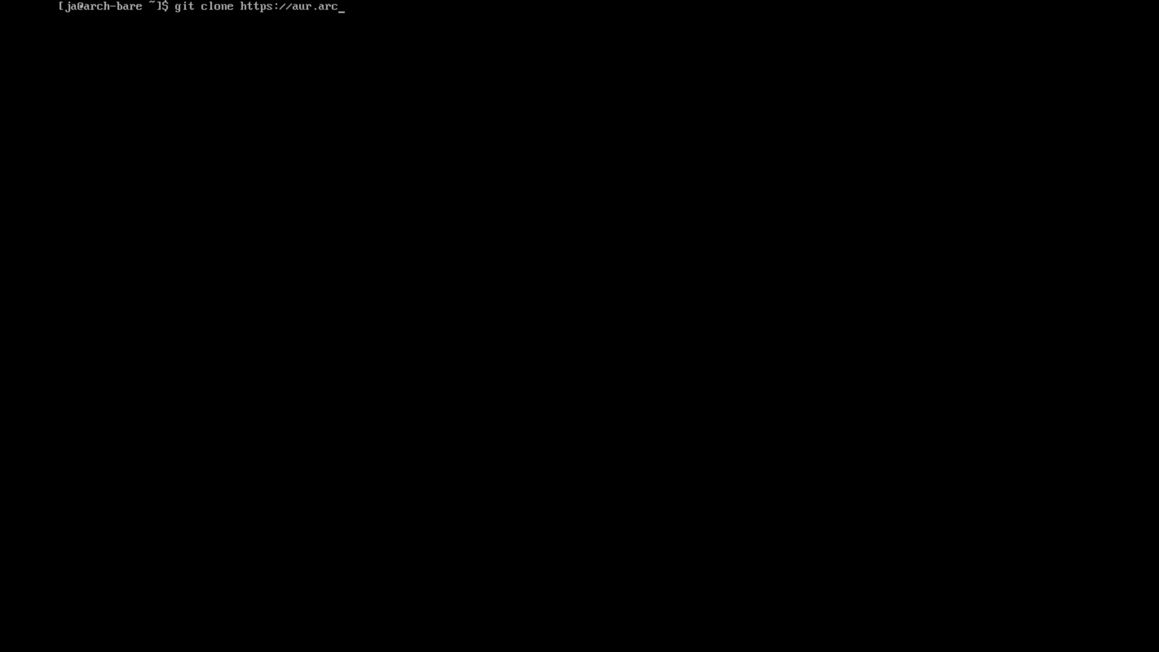
type("hlinux.o")
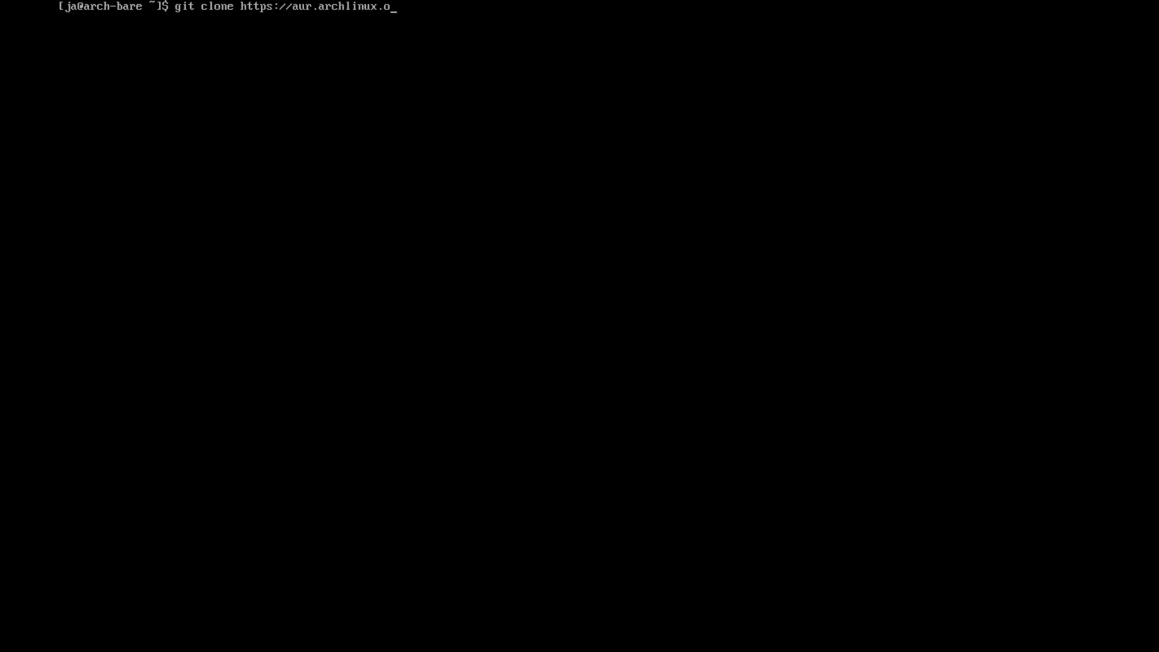
type("pacman -S git")
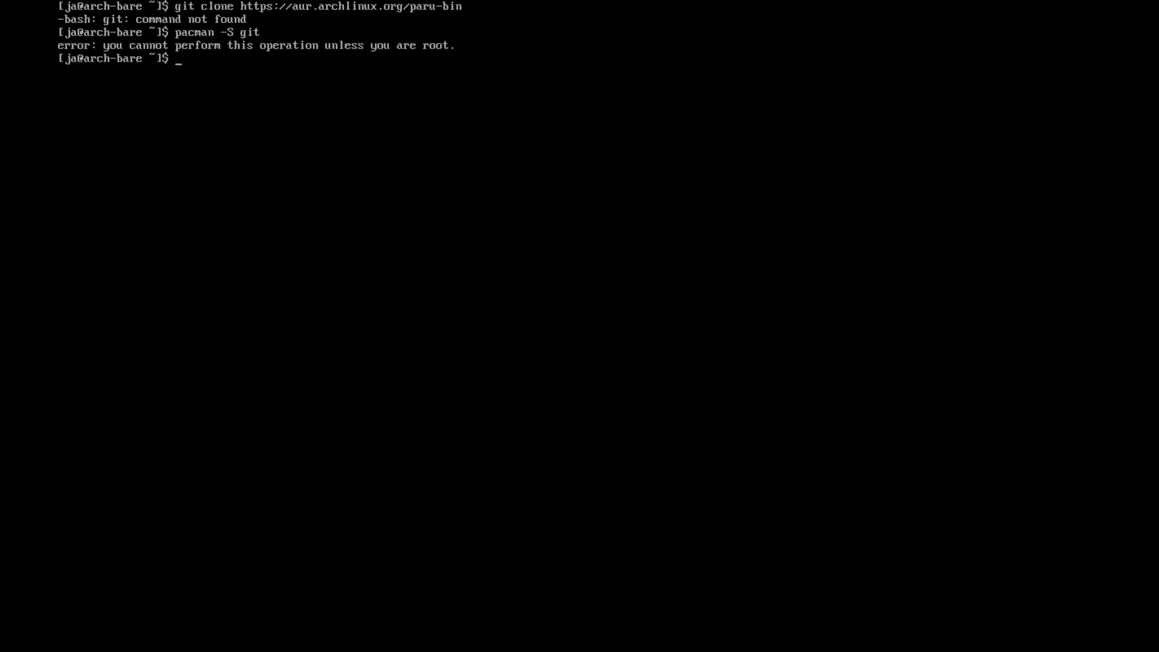
type("sudo pa")
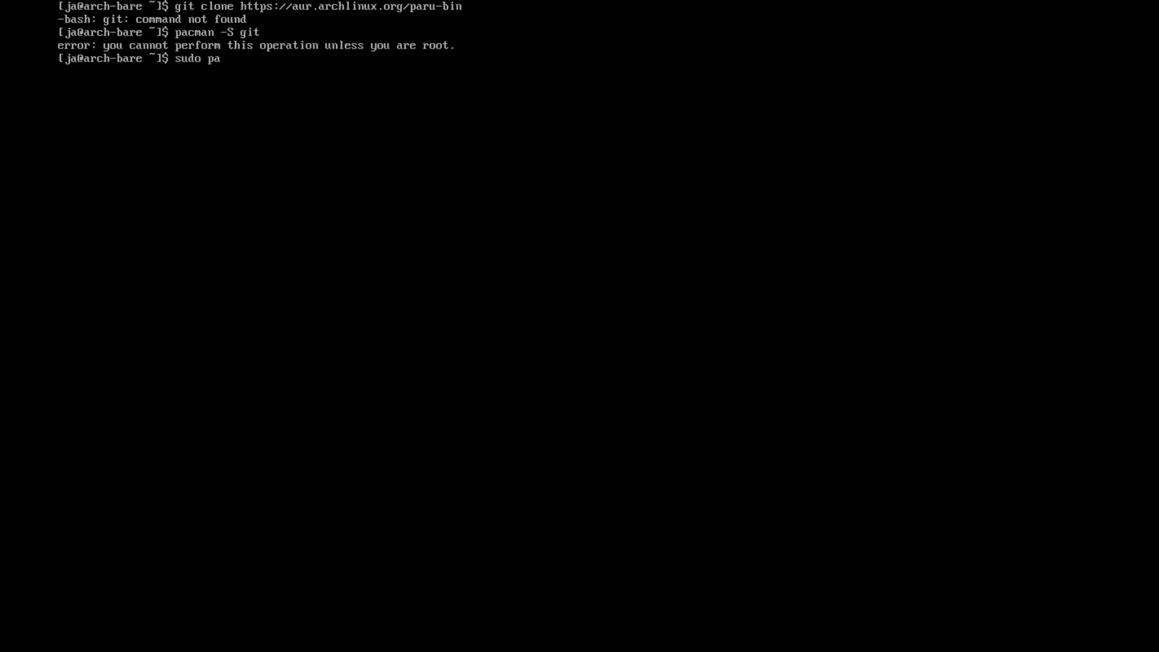
type("cman -S gi")
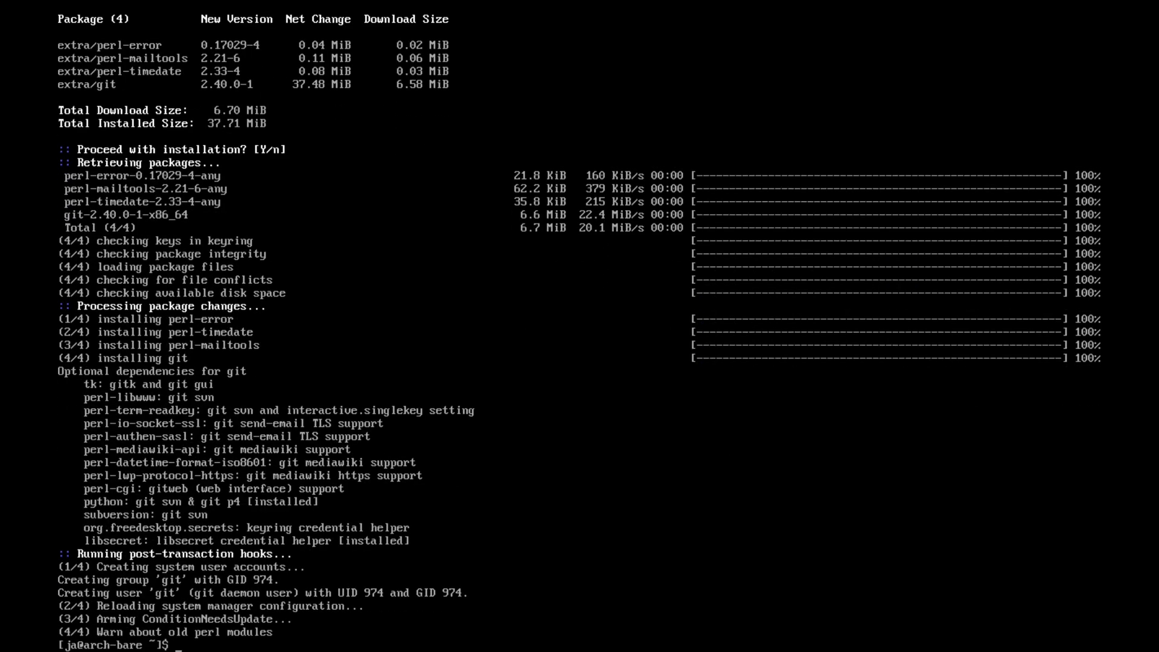
type("git clone https://aur.archlinux.org/paru-bin")
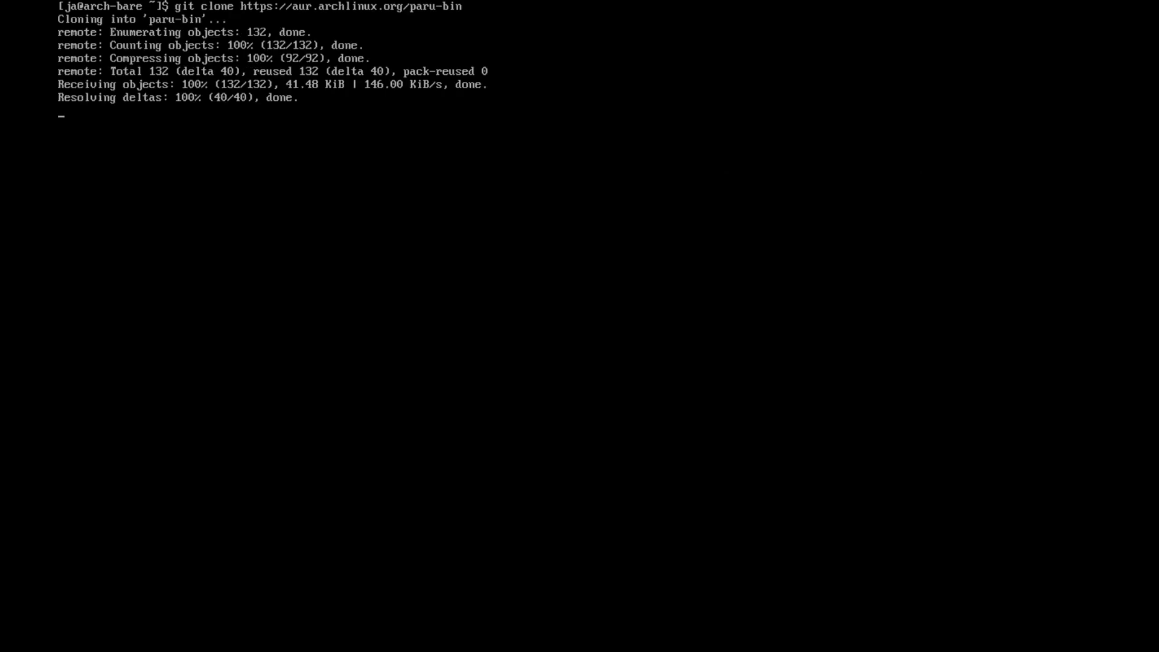
cd into paru-bin, build and install with makepkg -si, then run paru -Syu.
type("cd paru-bin")
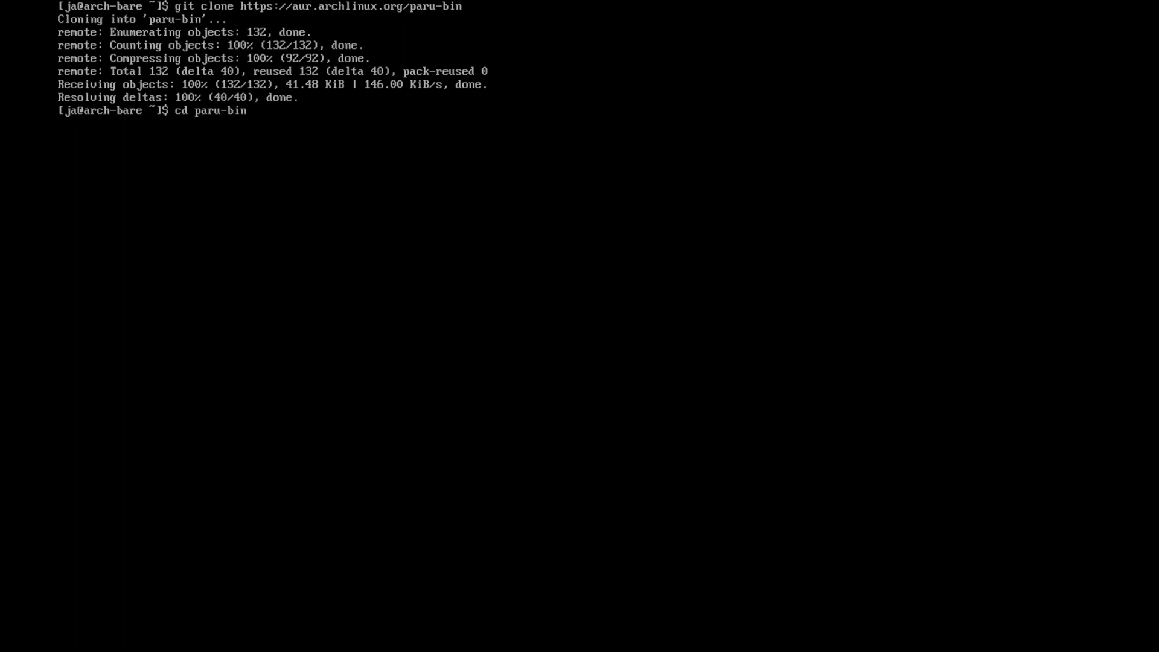
type("makepkg -si")
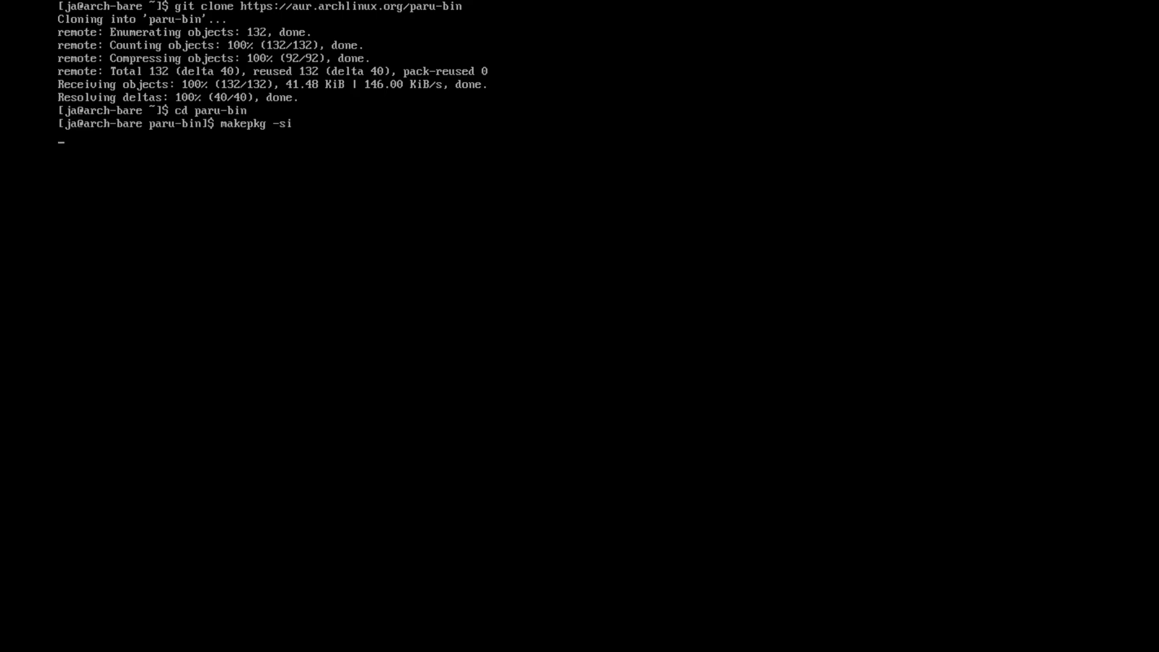
key("Return")
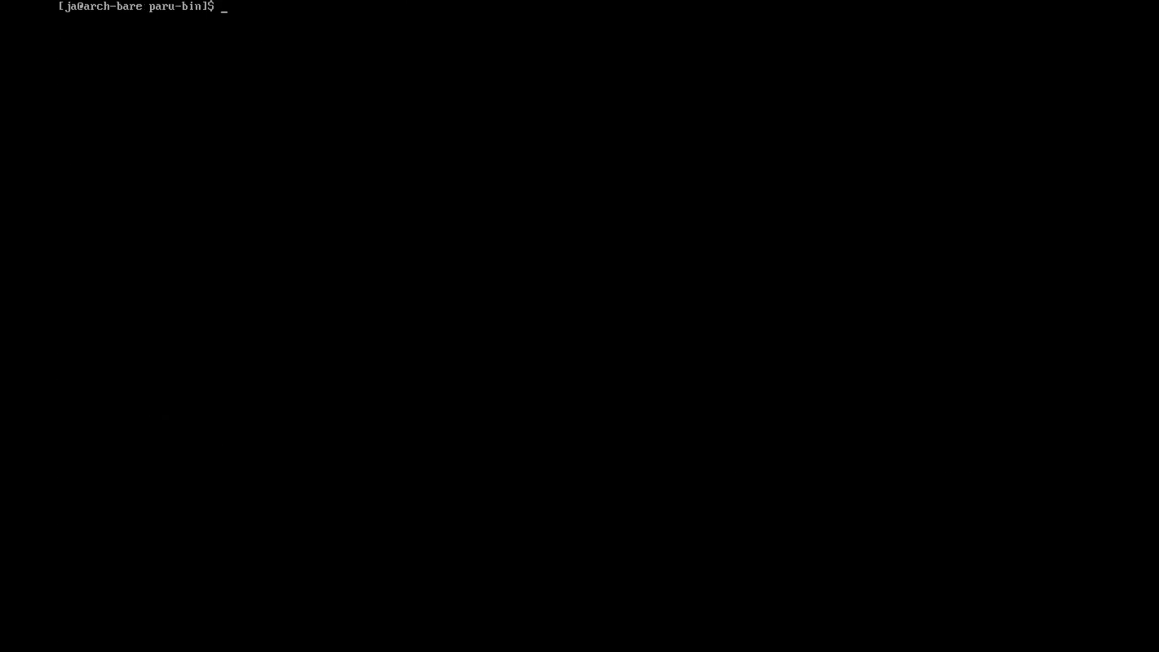
type("paru -Syu")
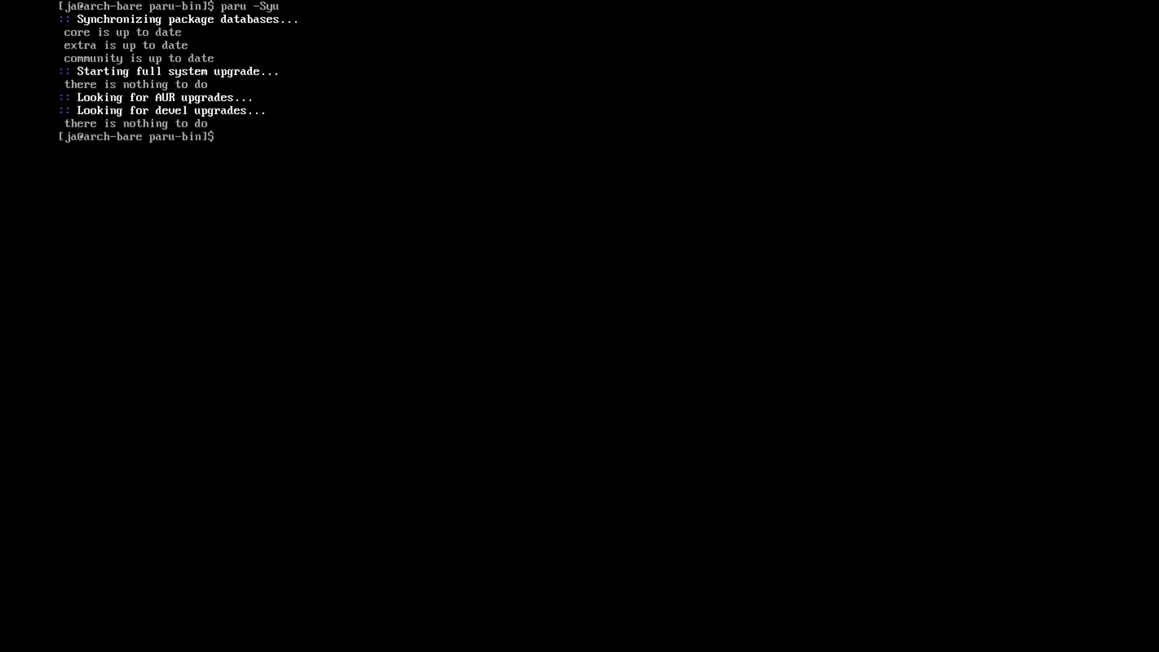